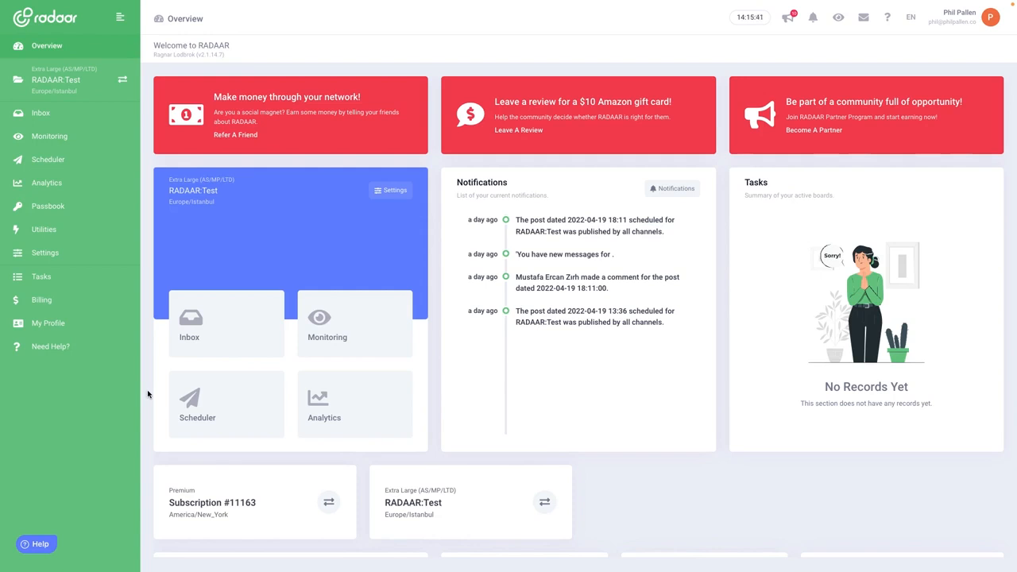
mouse_move(44, 253)
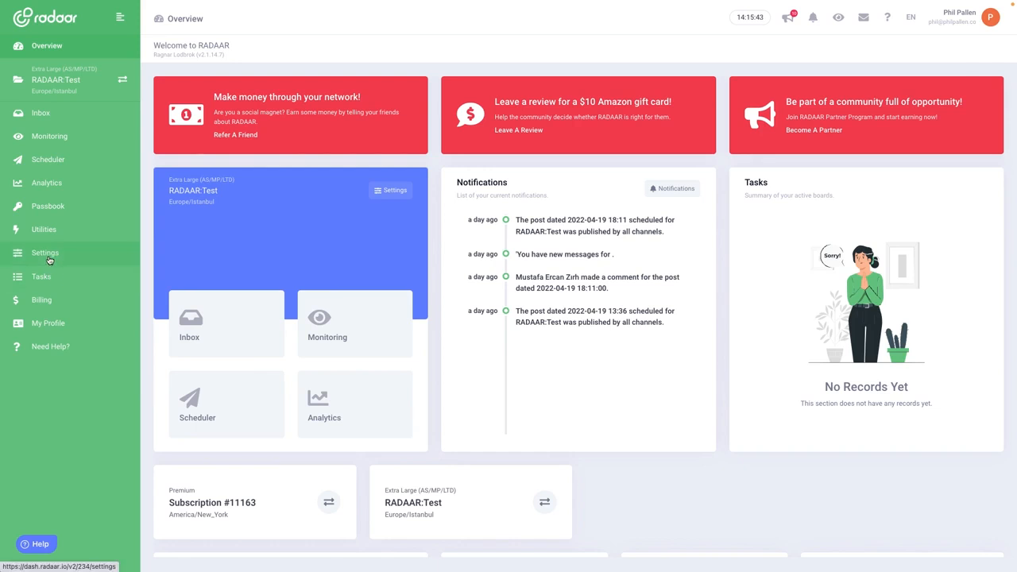
Show the Channels settings listing the profiles connected to RADAAR.Test
left_click(44, 253)
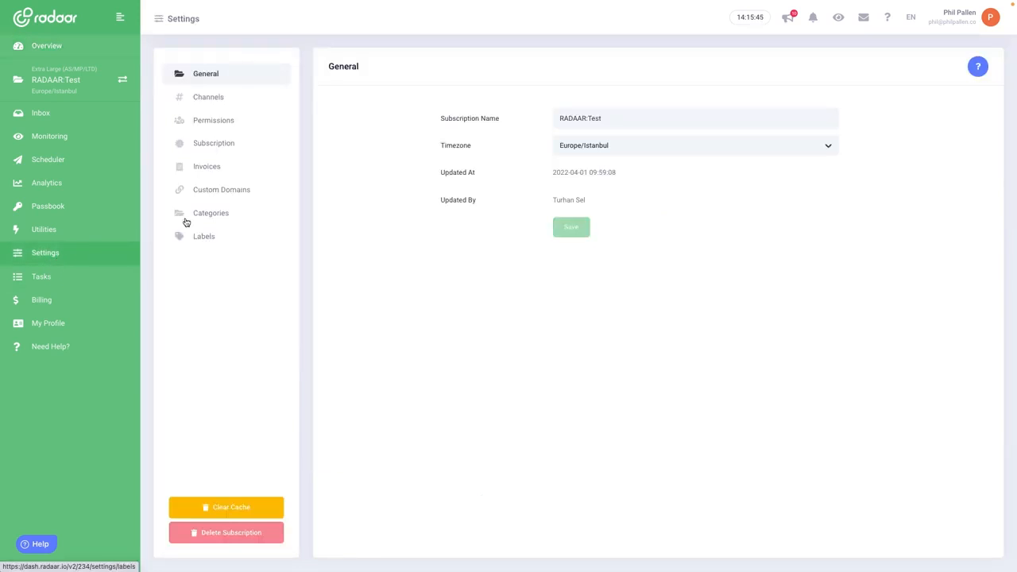
left_click(208, 97)
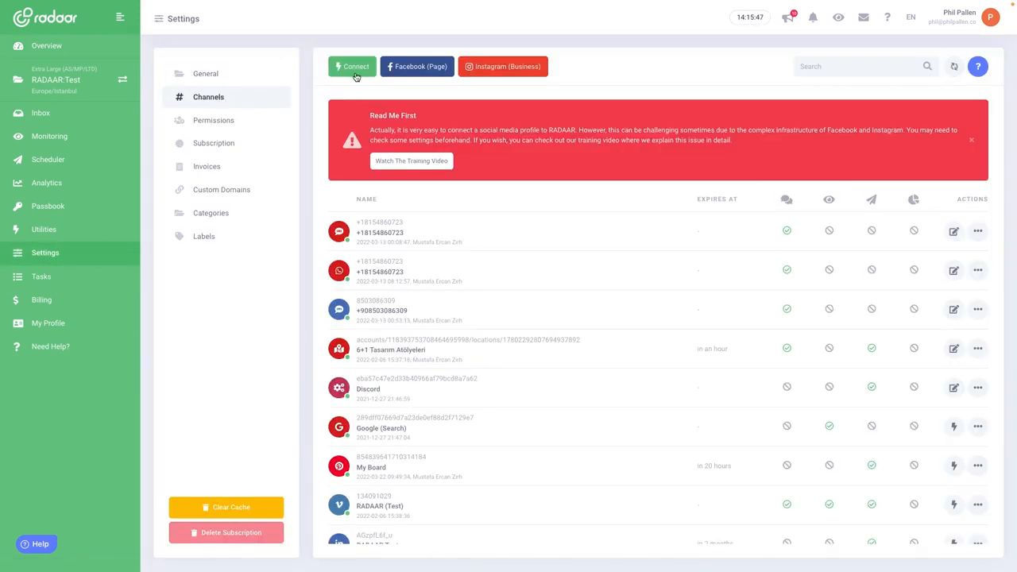
left_click(353, 67)
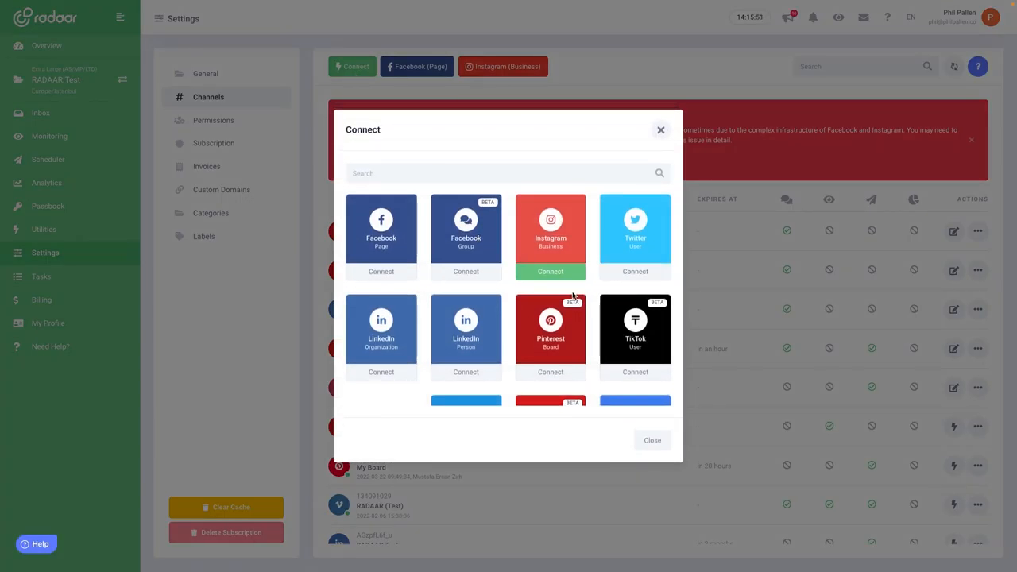
scroll("down", 3)
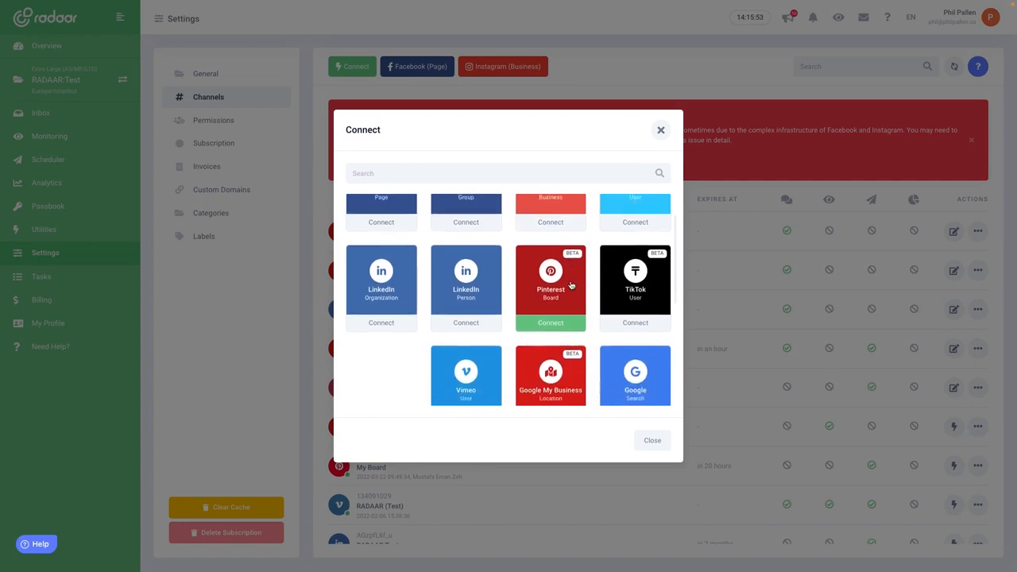
scroll("down", 3)
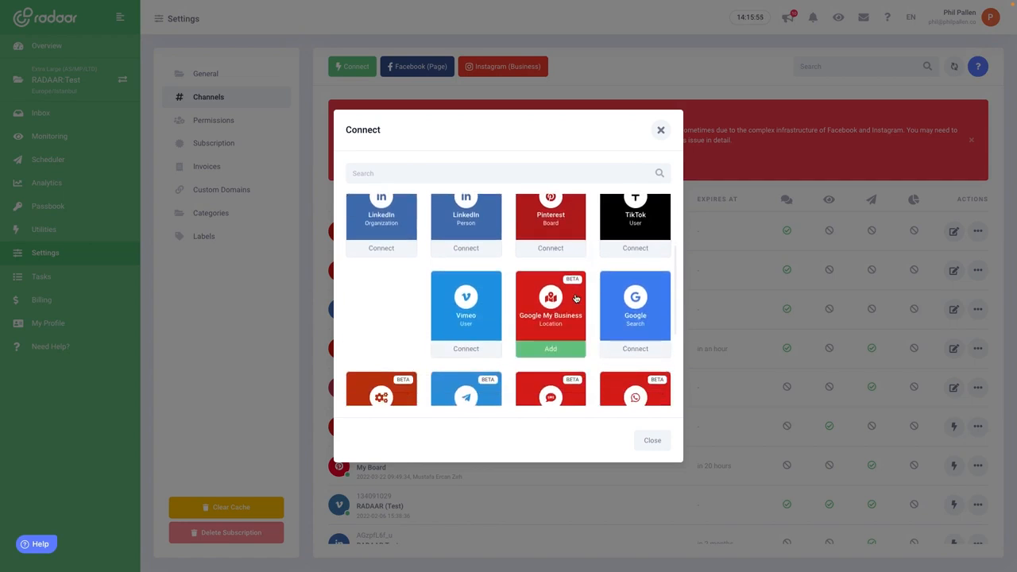
mouse_move(533, 308)
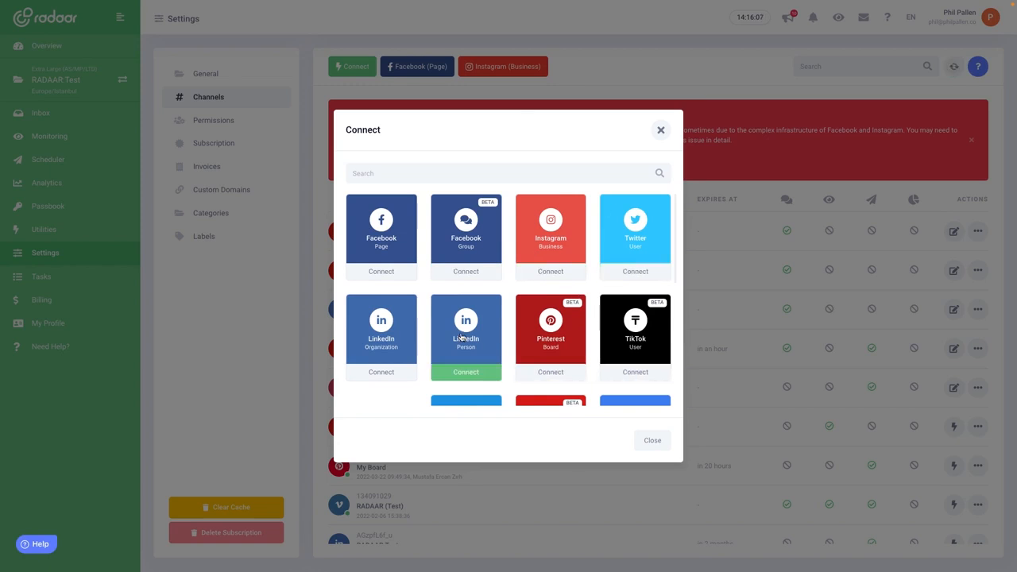
scroll("down", 3)
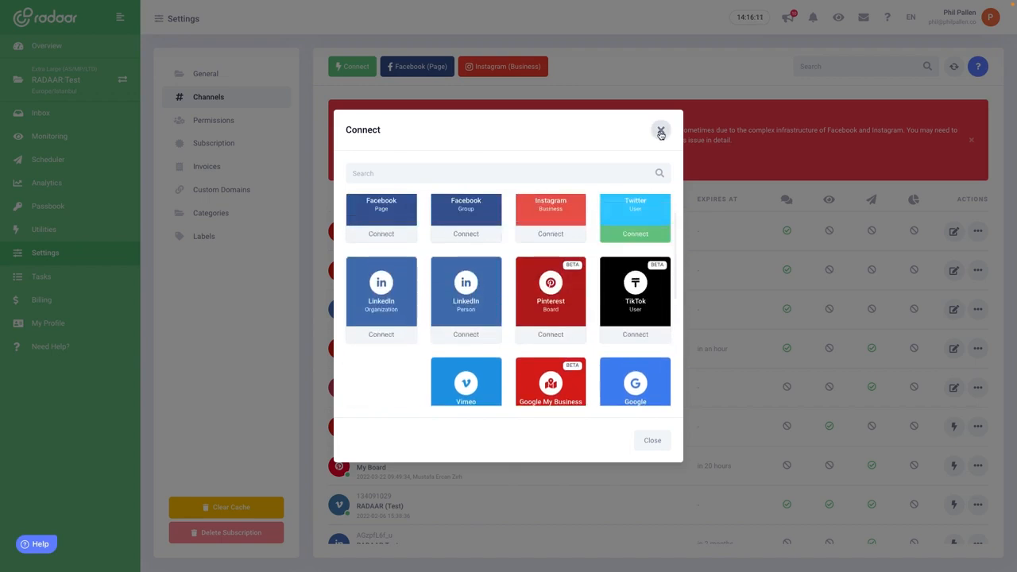
left_click(661, 130)
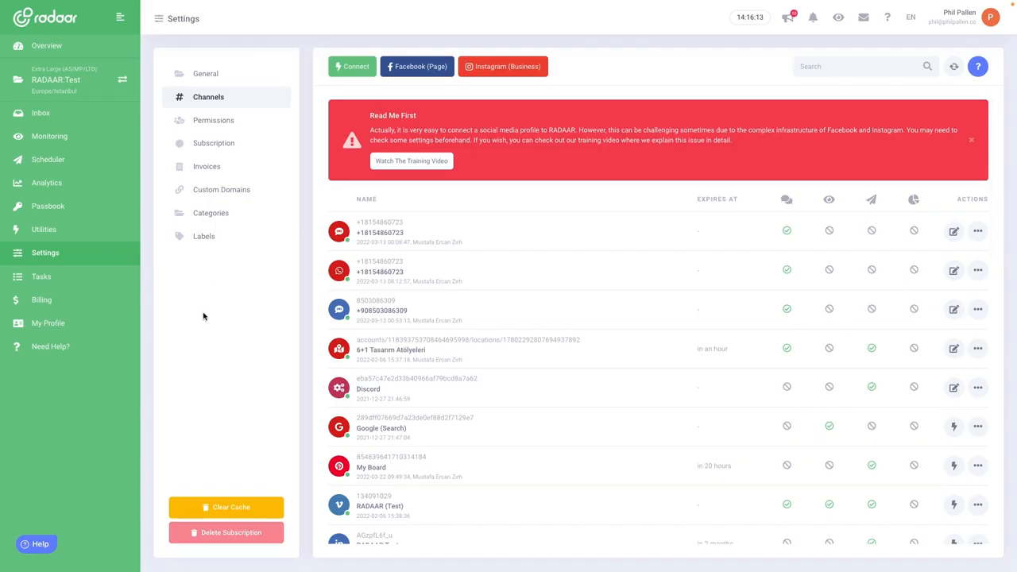
mouse_move(227, 342)
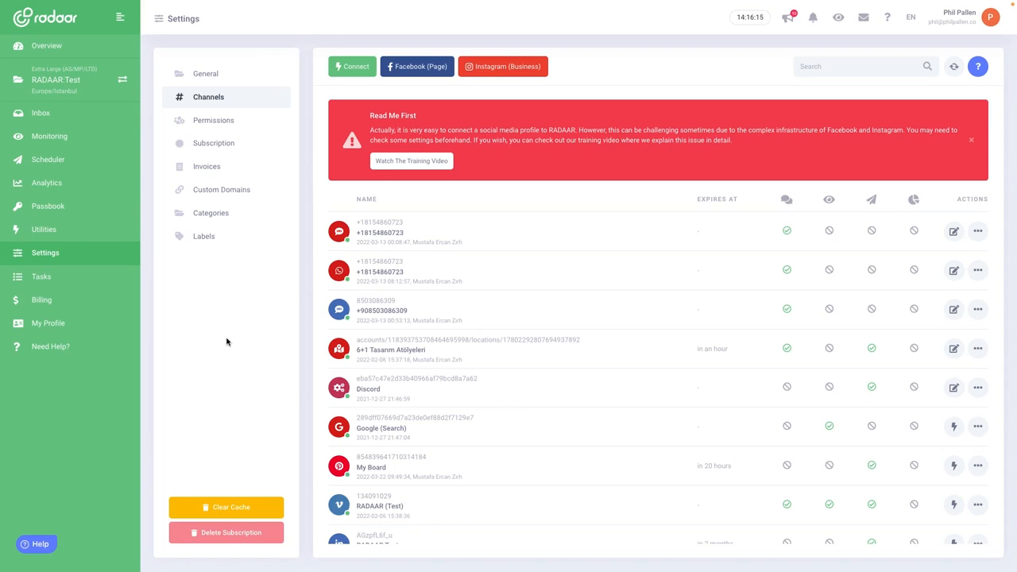
Show teammate Permissions, then start and cancel an Invite A Teammate dialog
left_click(213, 121)
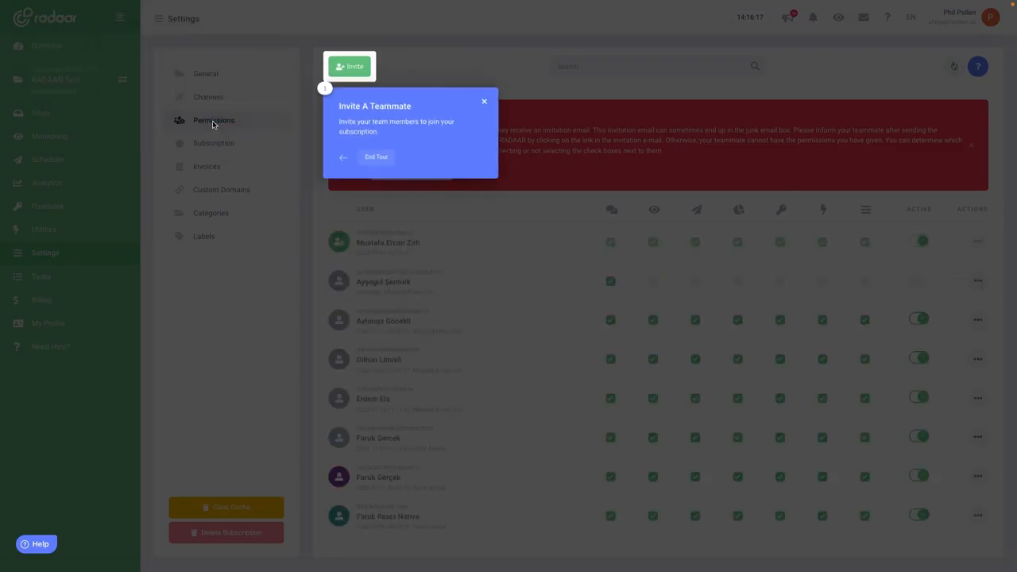
left_click(374, 158)
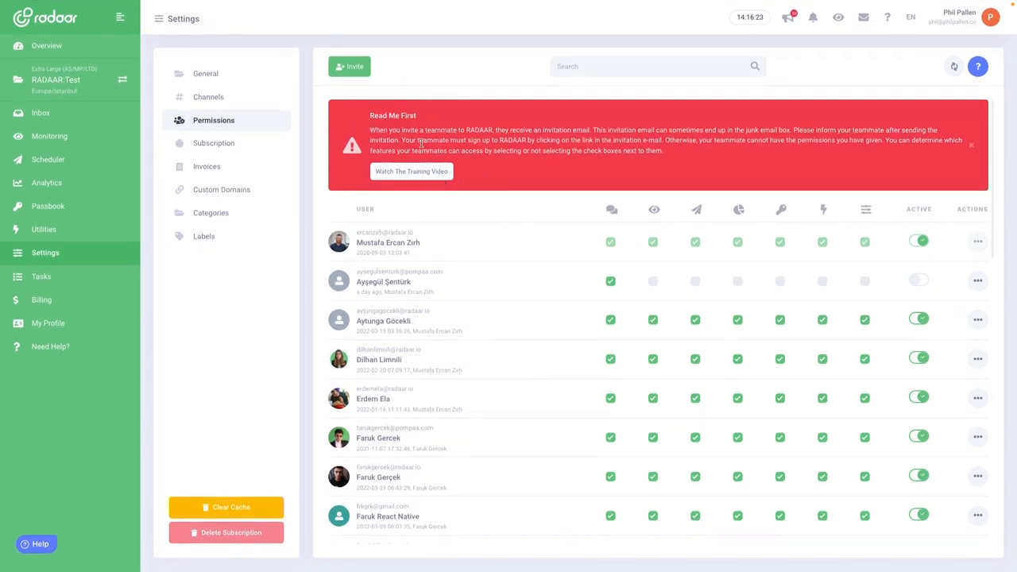
left_click(349, 67)
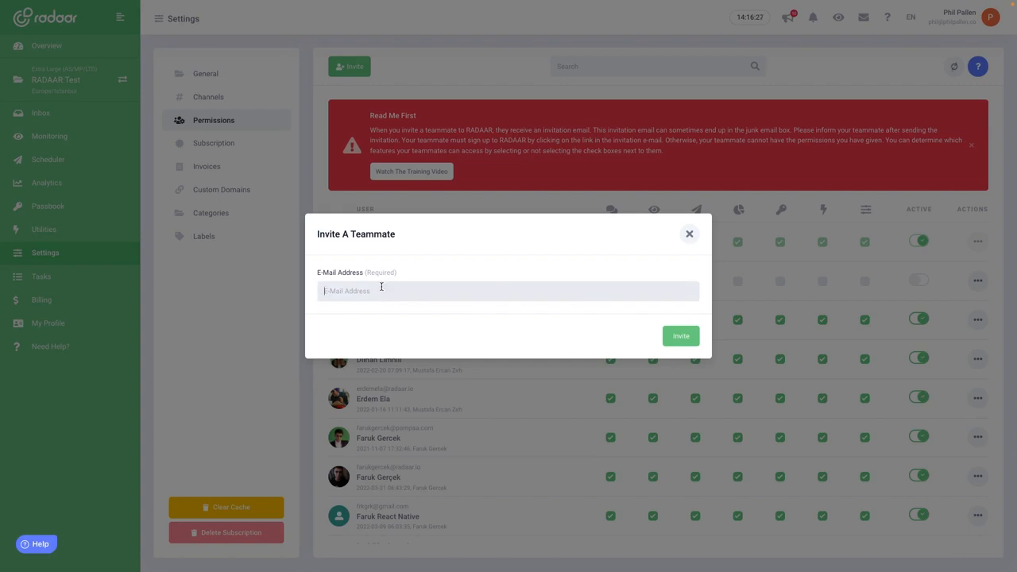
mouse_move(690, 235)
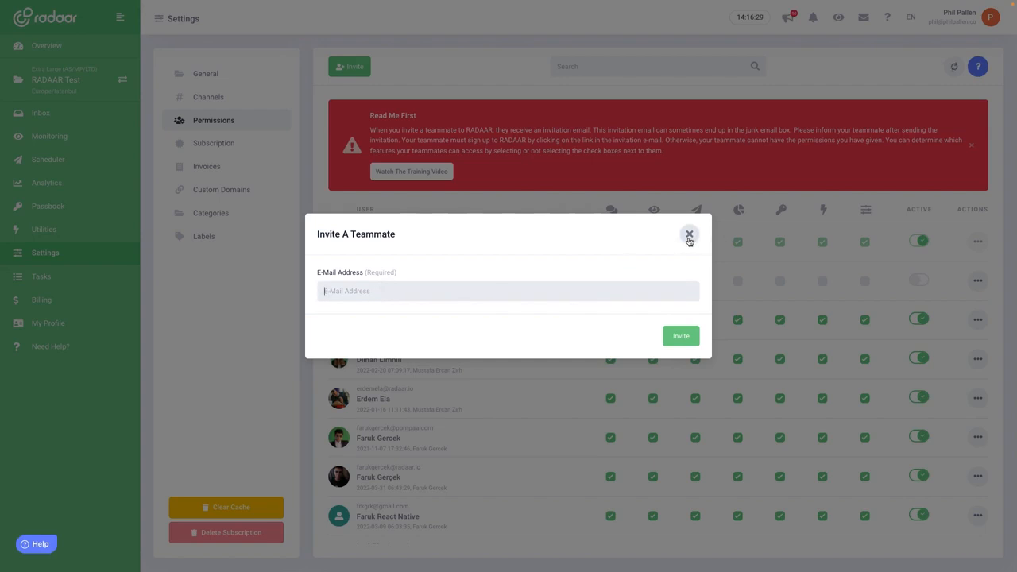
left_click(689, 235)
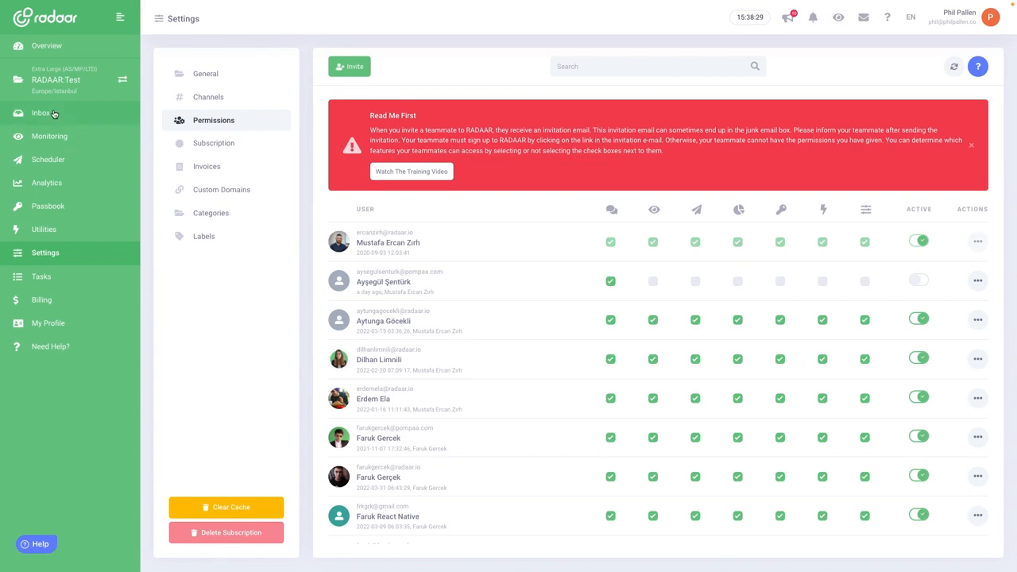
Visit the Inbox conversations, then switch to the Monitoring feed
left_click(41, 113)
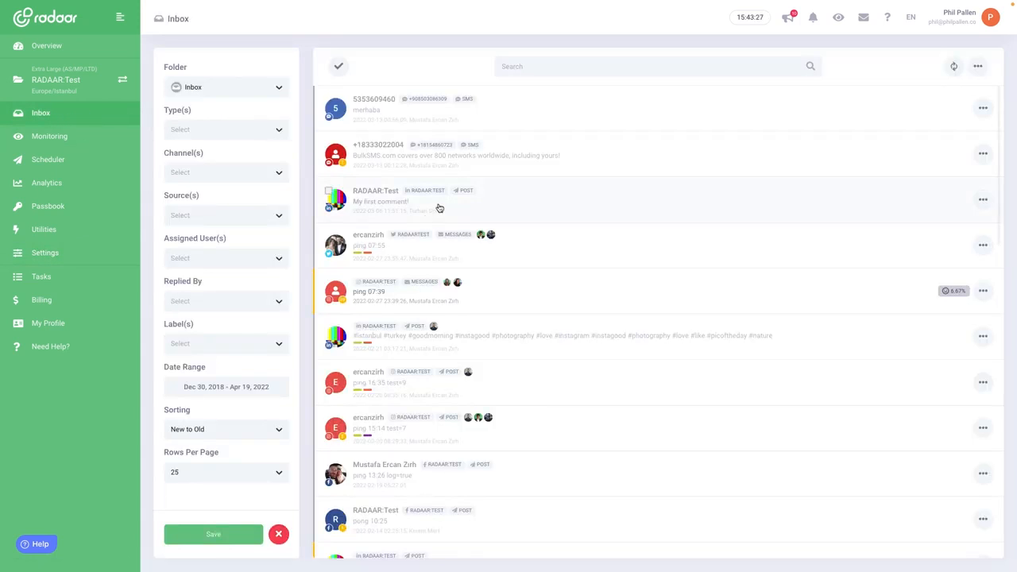
mouse_move(540, 203)
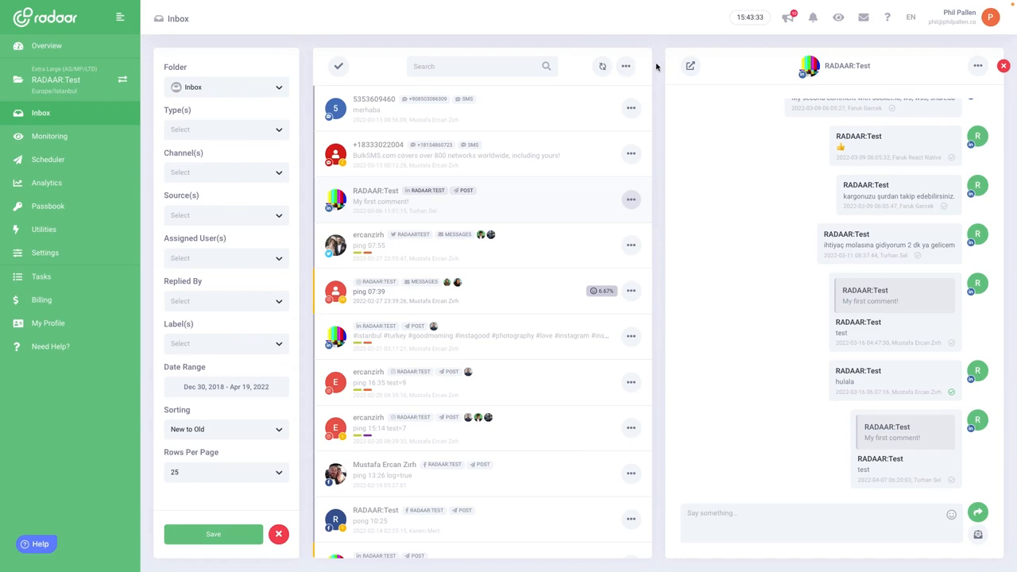
mouse_move(372, 125)
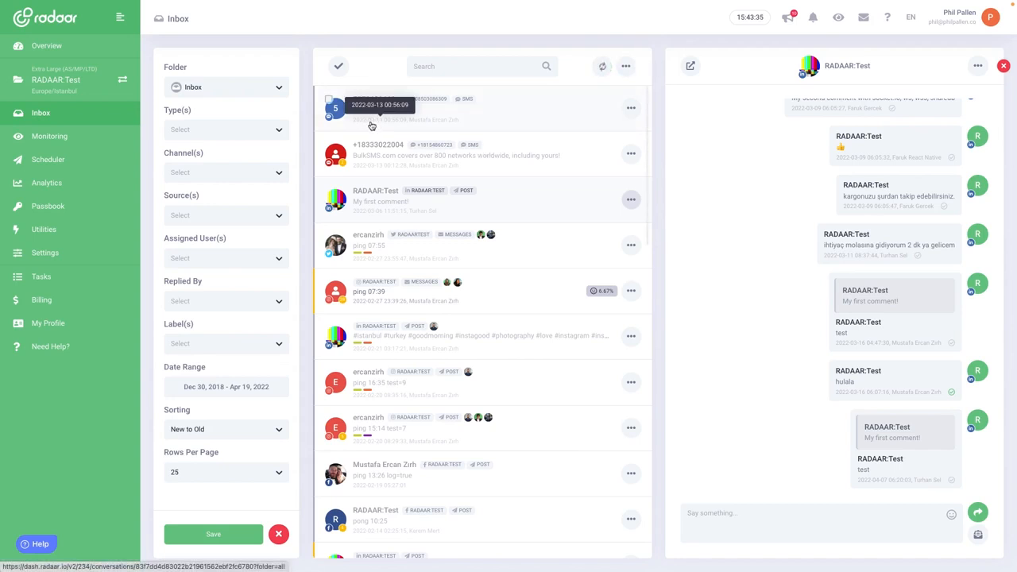
left_click(50, 137)
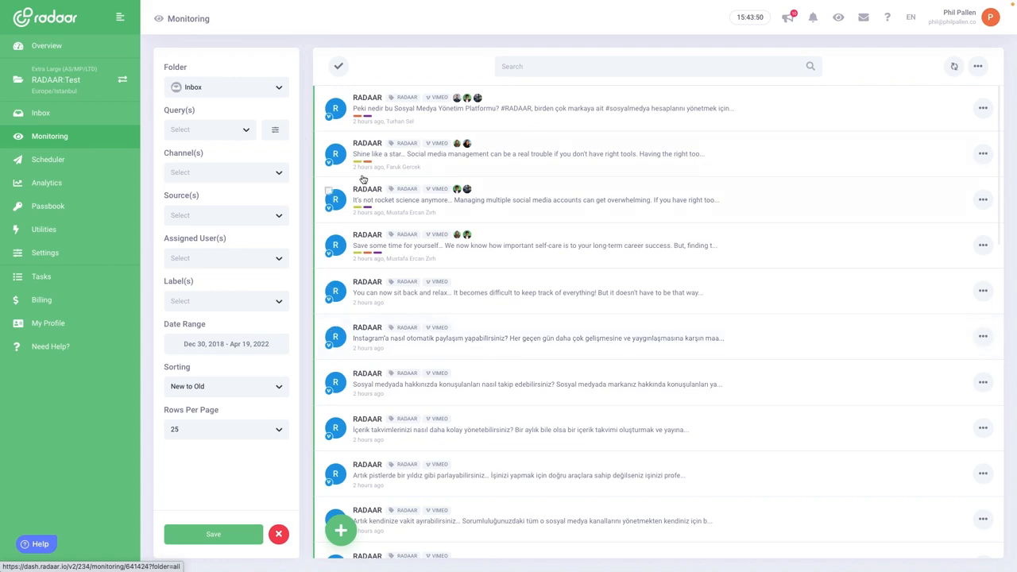
List the Monitoring folder choices: Inbox, Waiting, Starred, Archived, Deleted
left_click(225, 86)
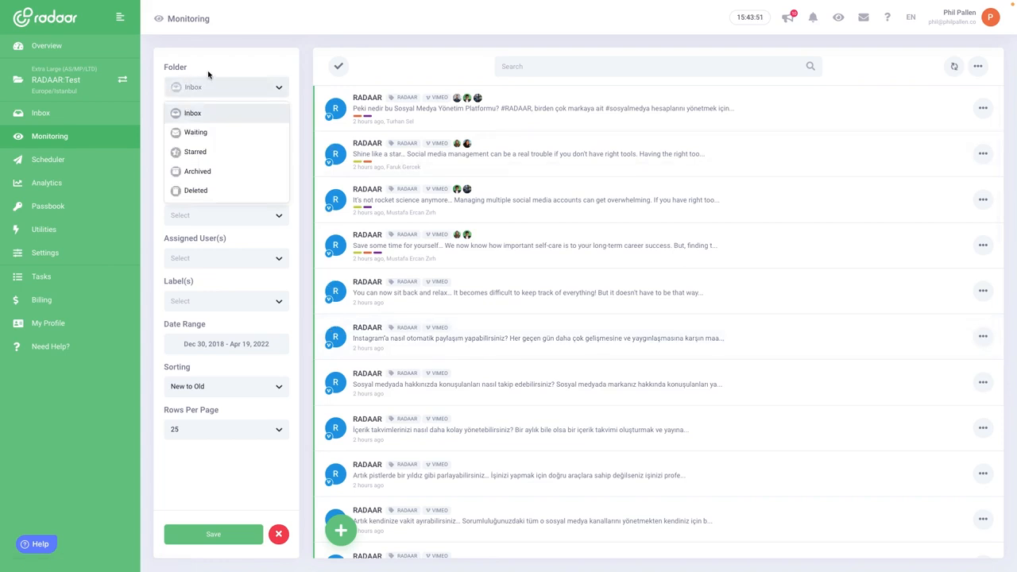
mouse_move(197, 172)
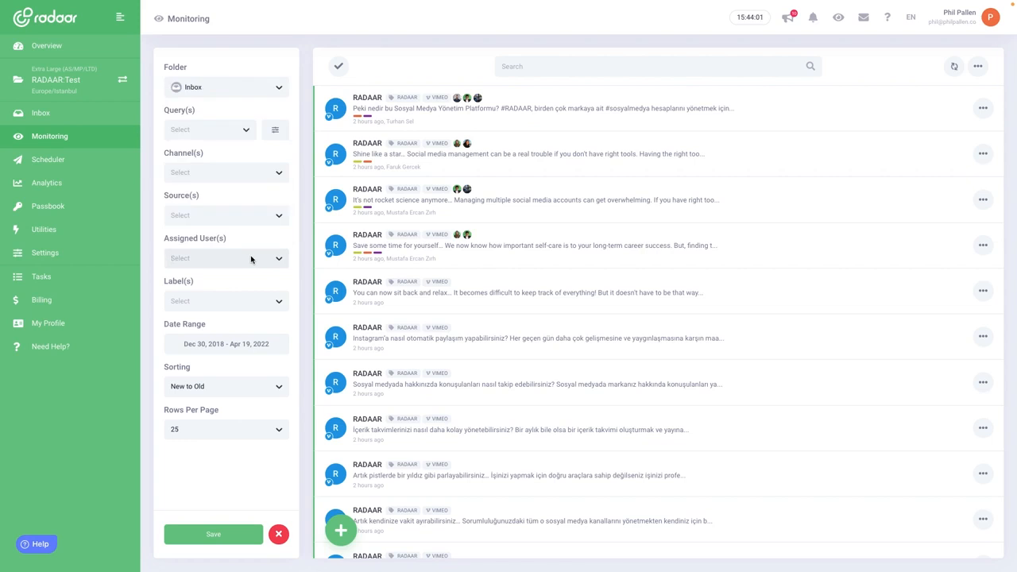
mouse_move(270, 195)
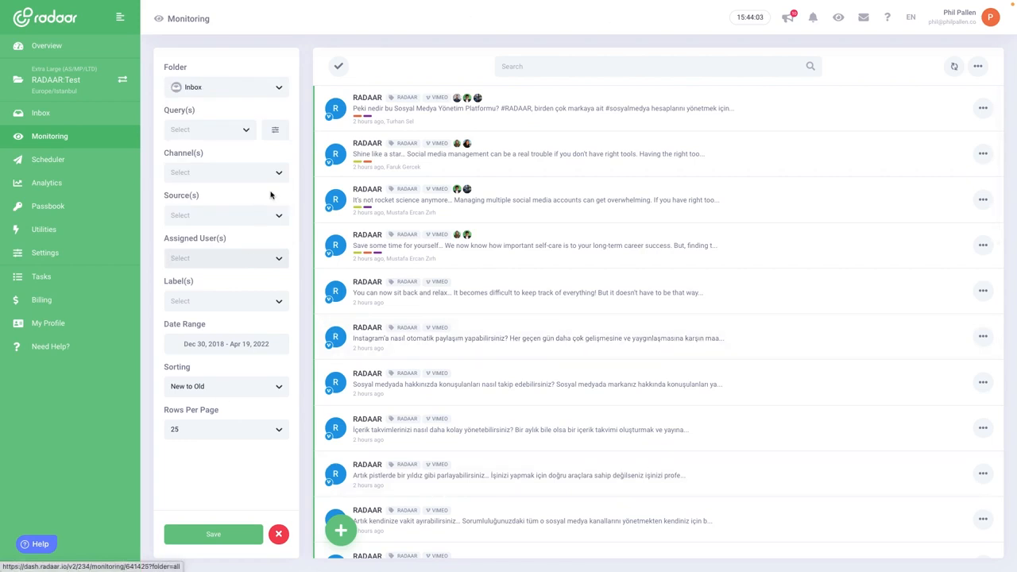
mouse_move(273, 194)
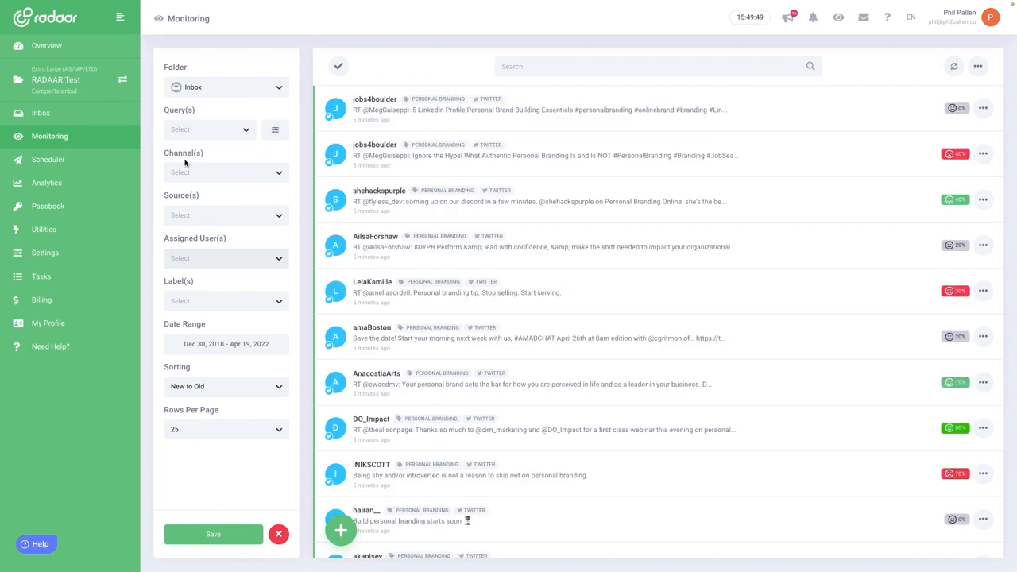
Show the April 2022 Scheduler calendar, its view options, and the post creation actions
left_click(48, 159)
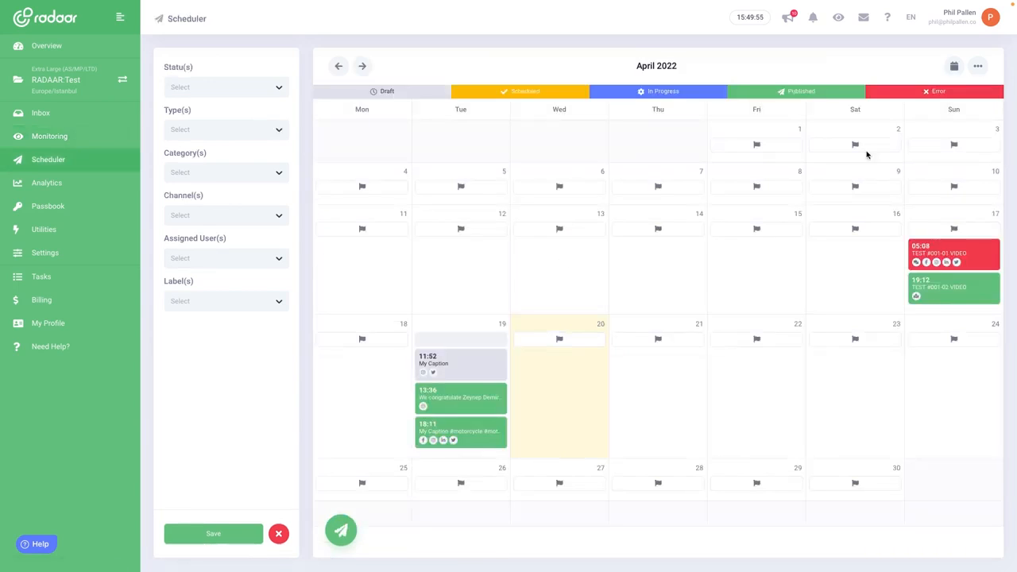
left_click(979, 66)
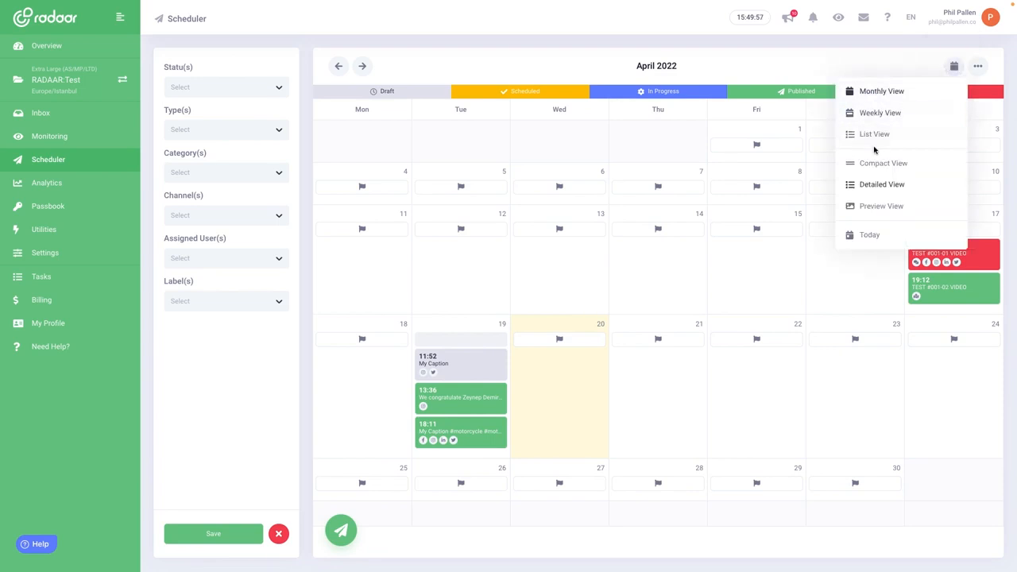
mouse_move(871, 111)
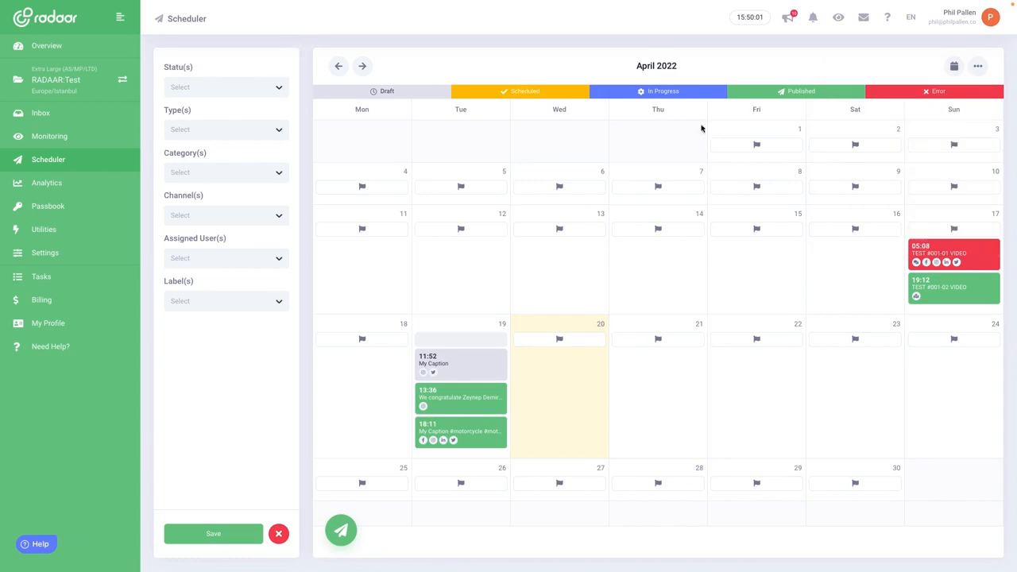
mouse_move(387, 283)
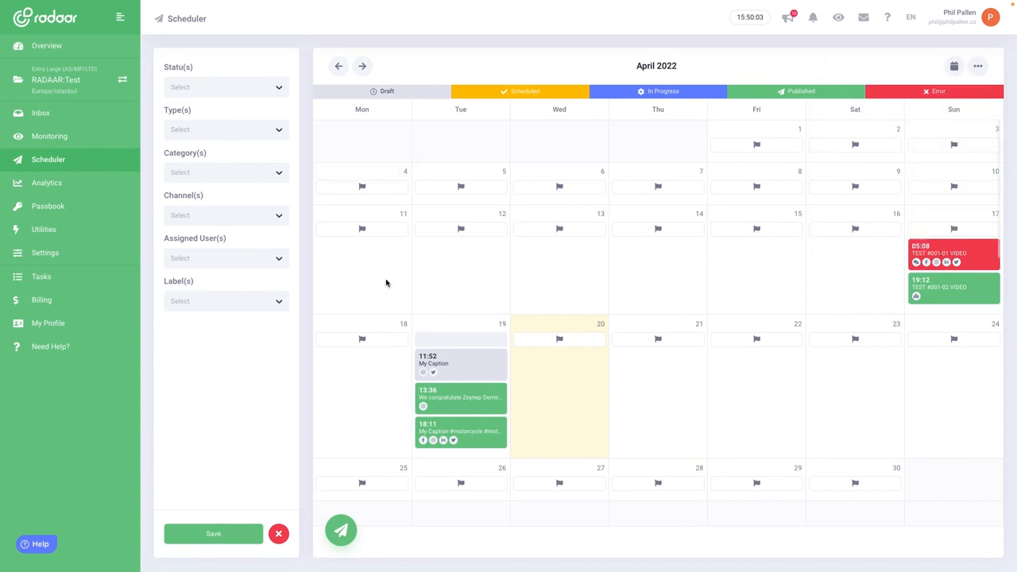
mouse_move(407, 386)
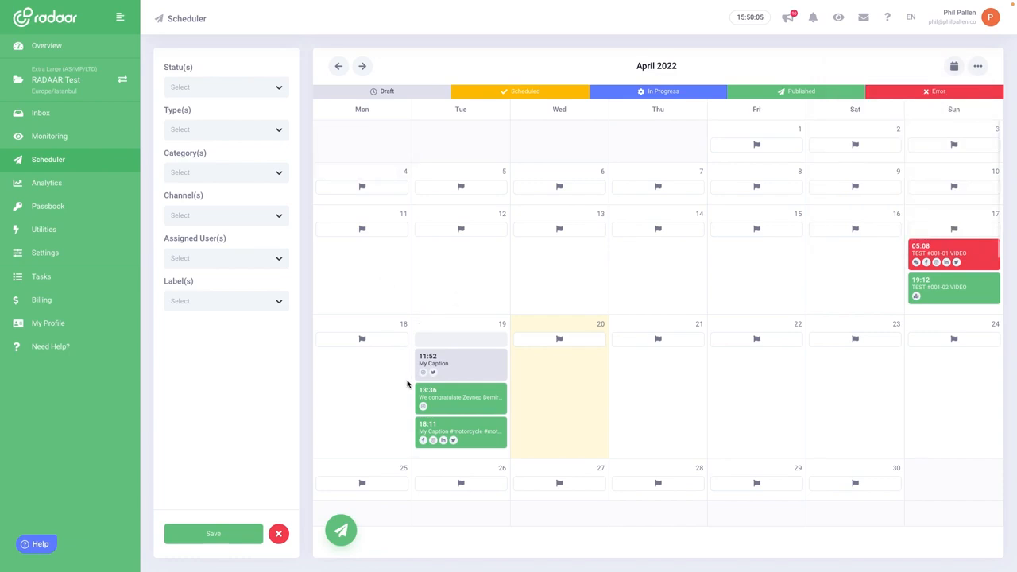
left_click(340, 530)
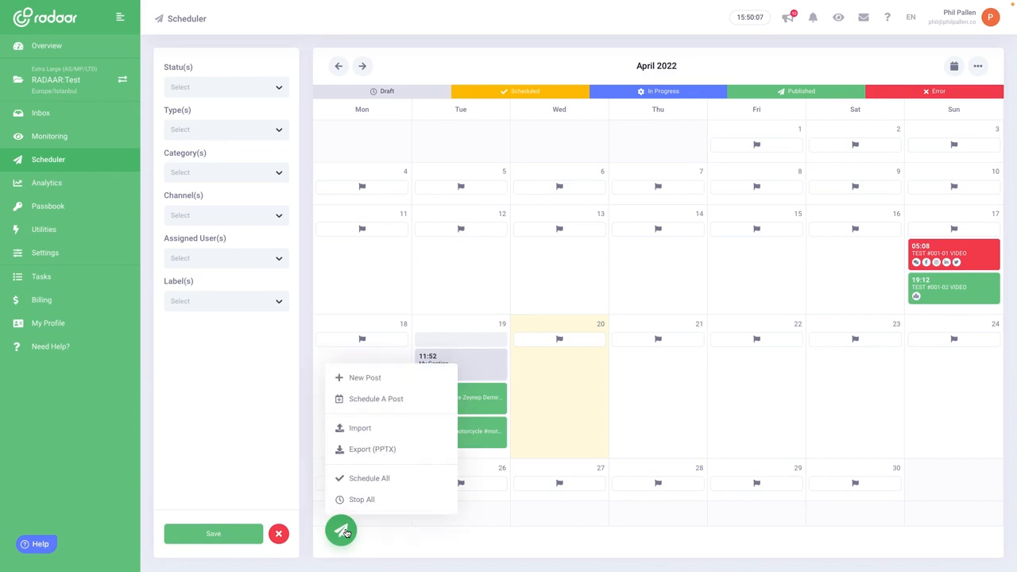
Start a new post draft, check its channels, video and link tabs, and list image upload sources
left_click(340, 531)
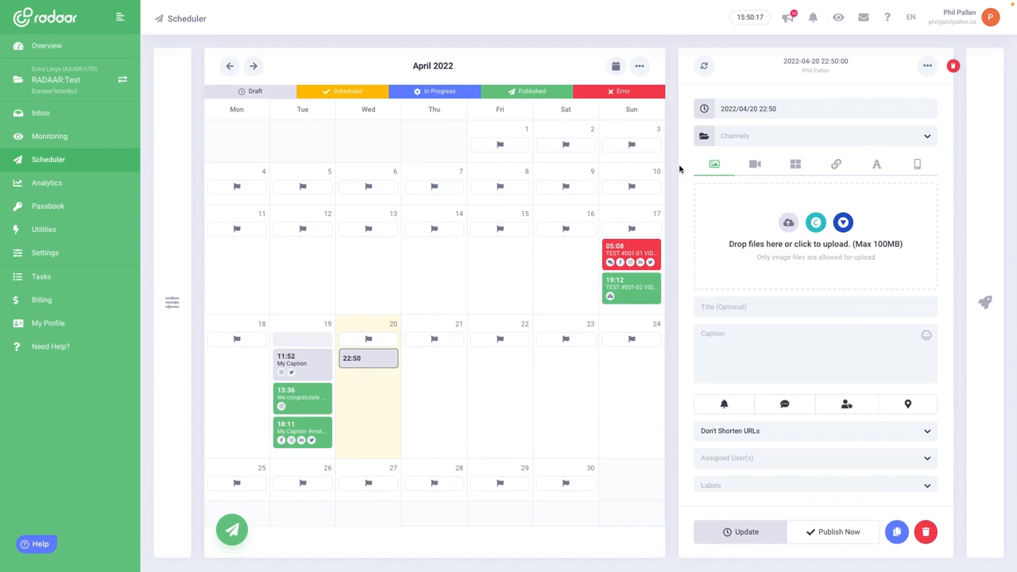
mouse_move(685, 170)
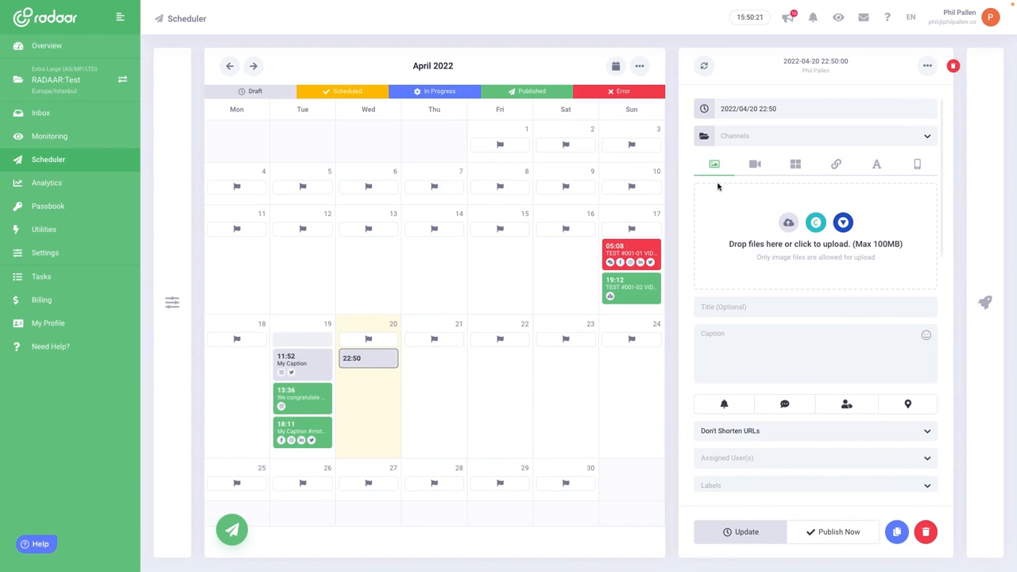
mouse_move(816, 222)
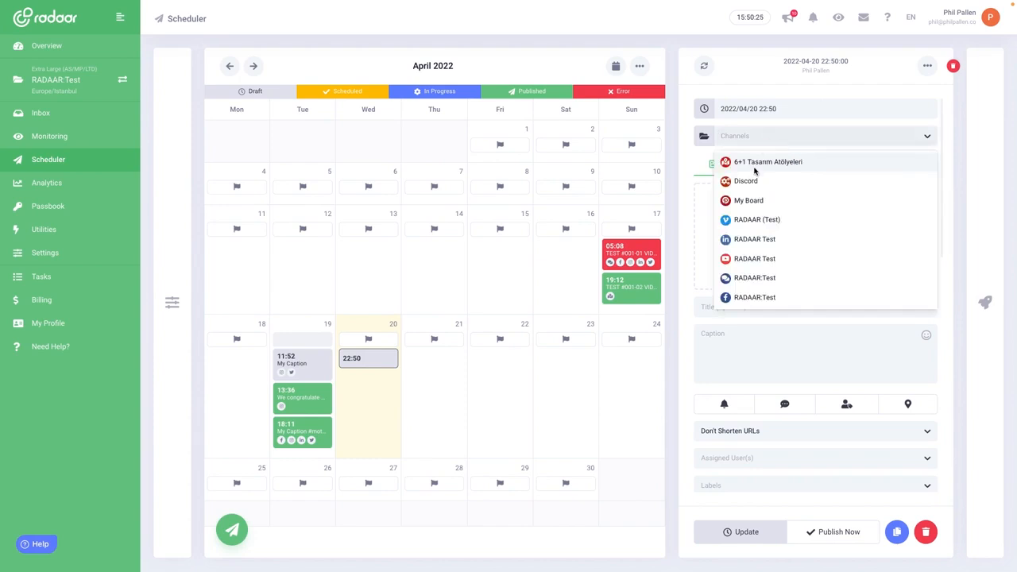
mouse_move(739, 127)
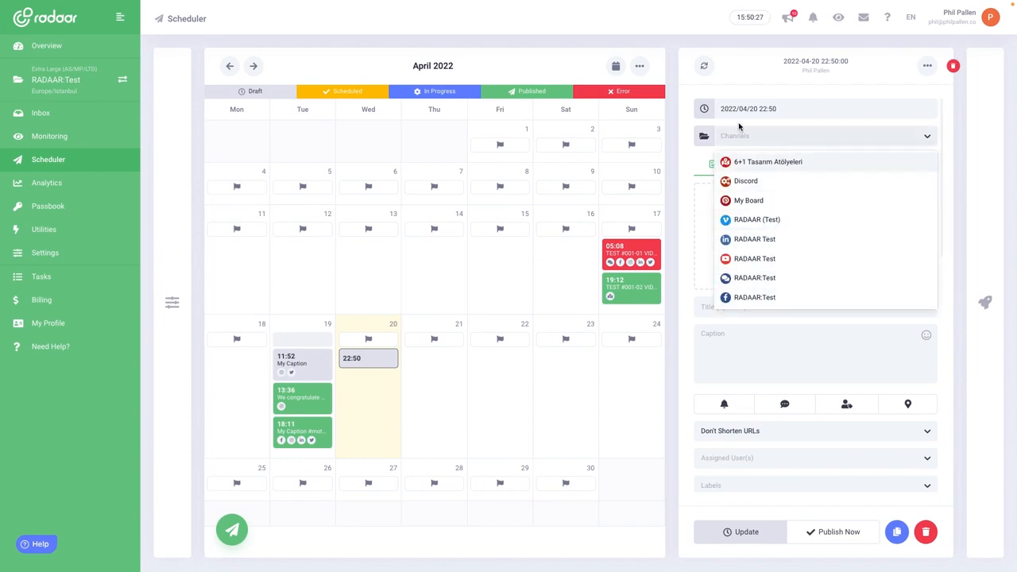
left_click(814, 135)
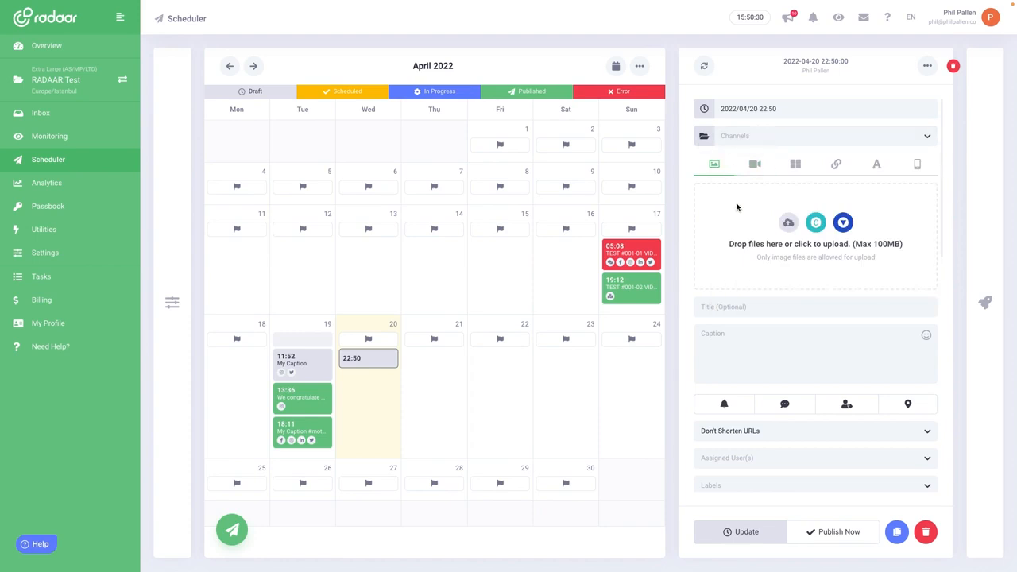
mouse_move(713, 164)
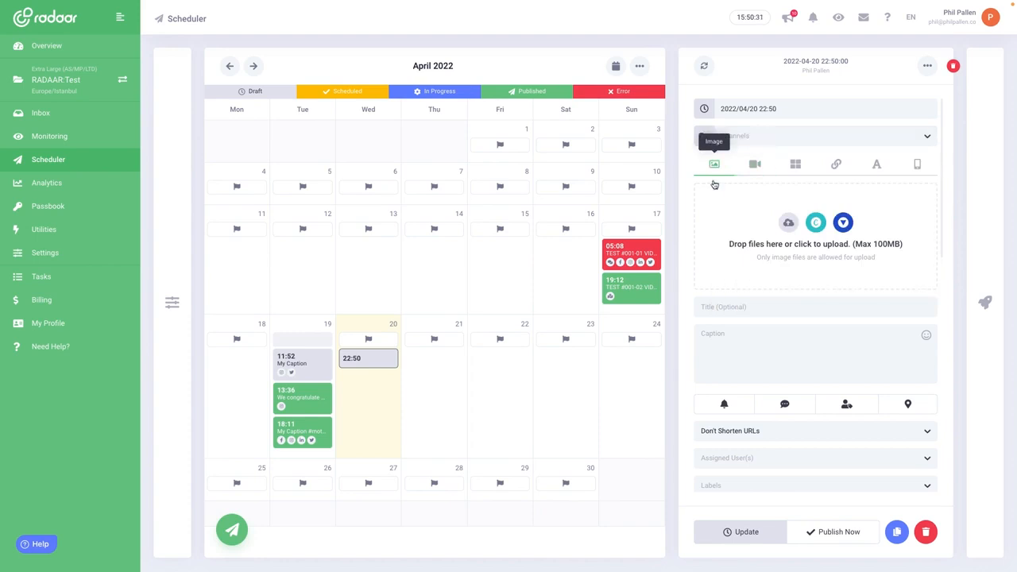
mouse_move(753, 228)
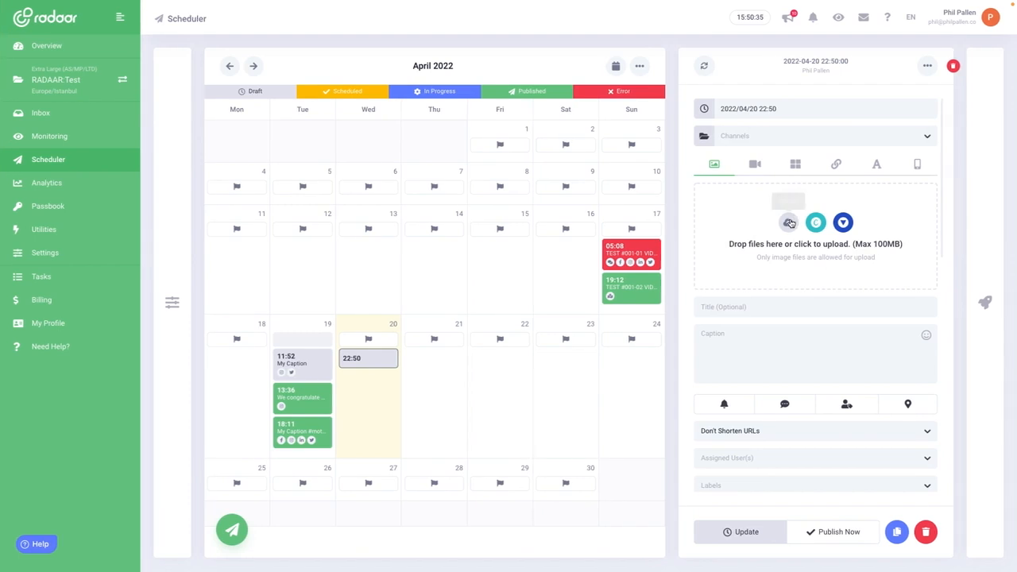
mouse_move(815, 222)
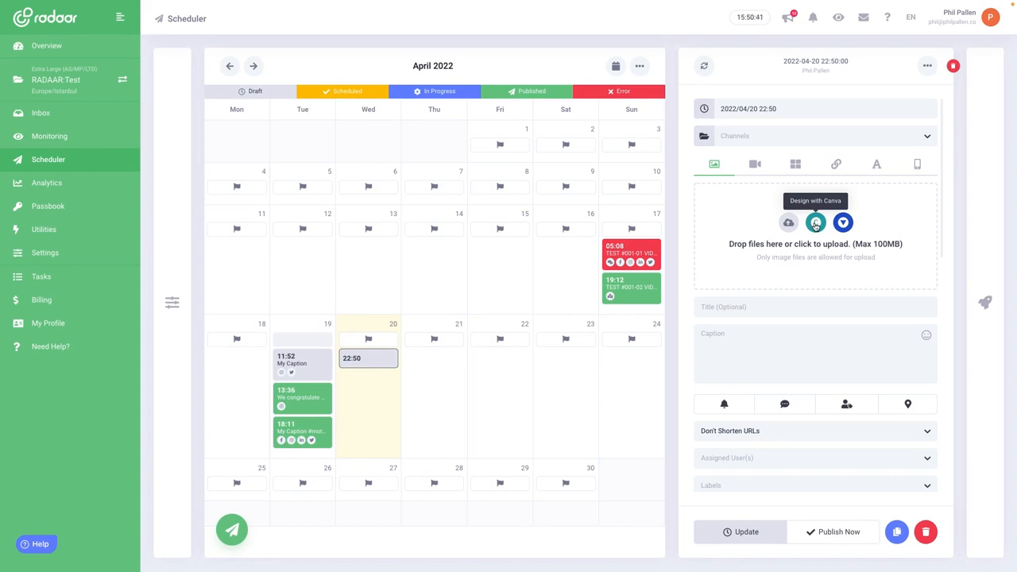
mouse_move(842, 223)
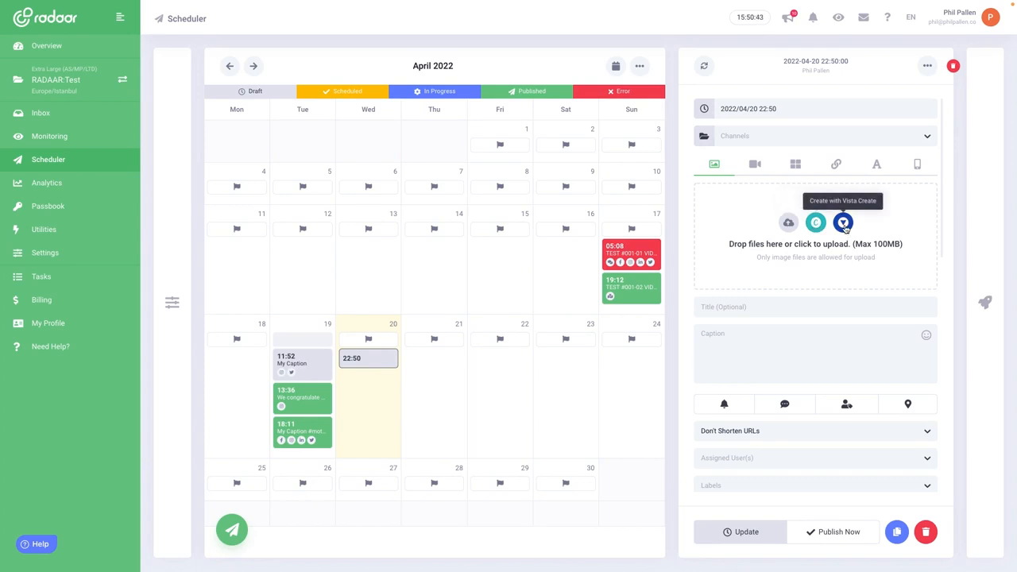
mouse_move(811, 267)
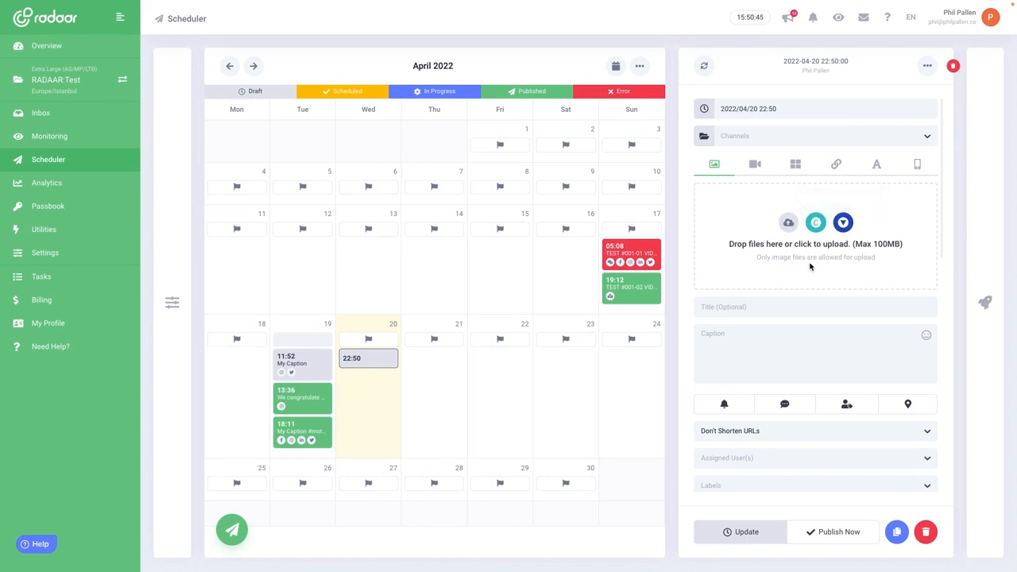
left_click(753, 163)
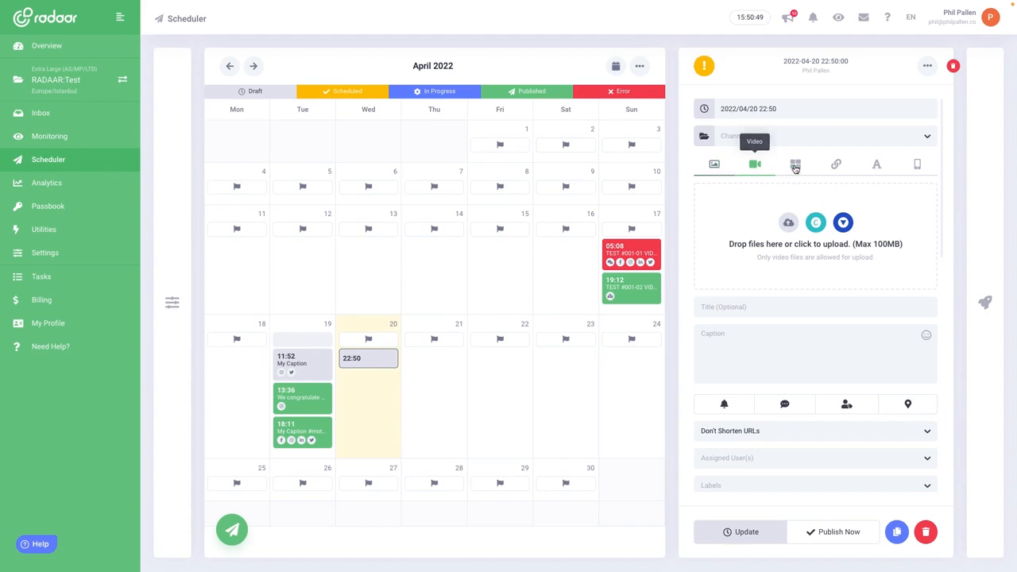
left_click(836, 163)
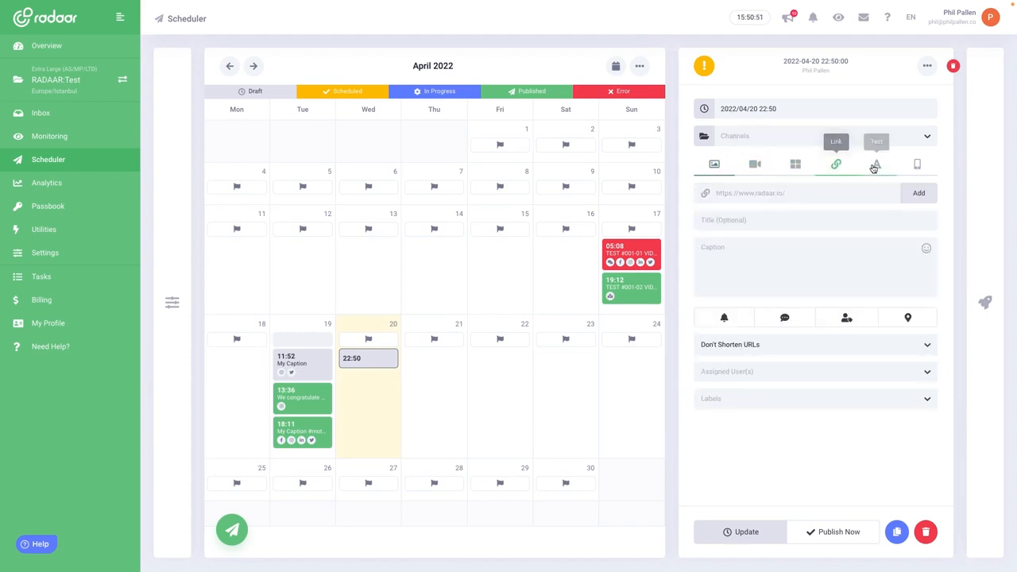
left_click(916, 163)
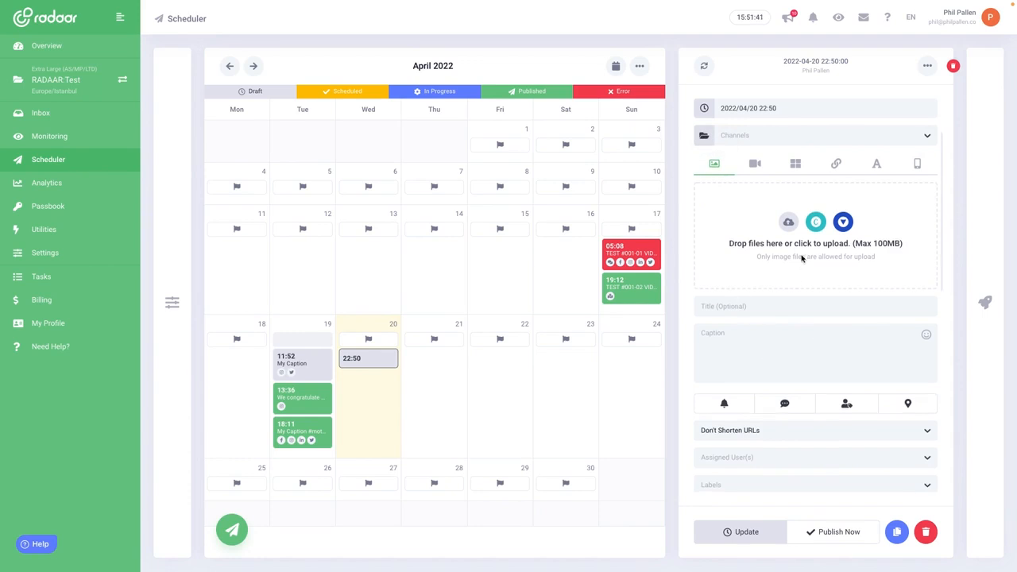
left_click(788, 222)
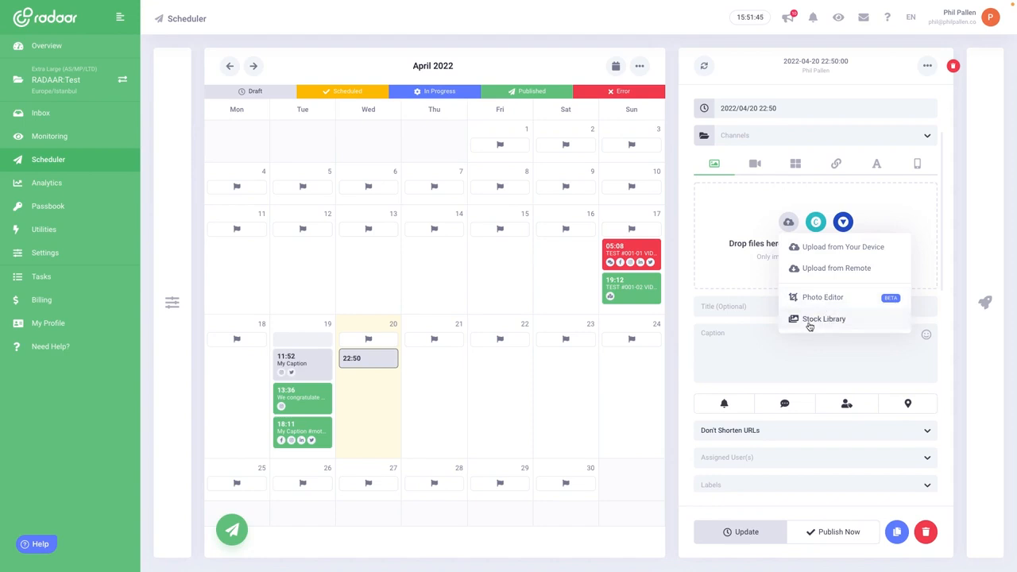
Search the Unsplash stock library for 'rainforest' photos
left_click(823, 318)
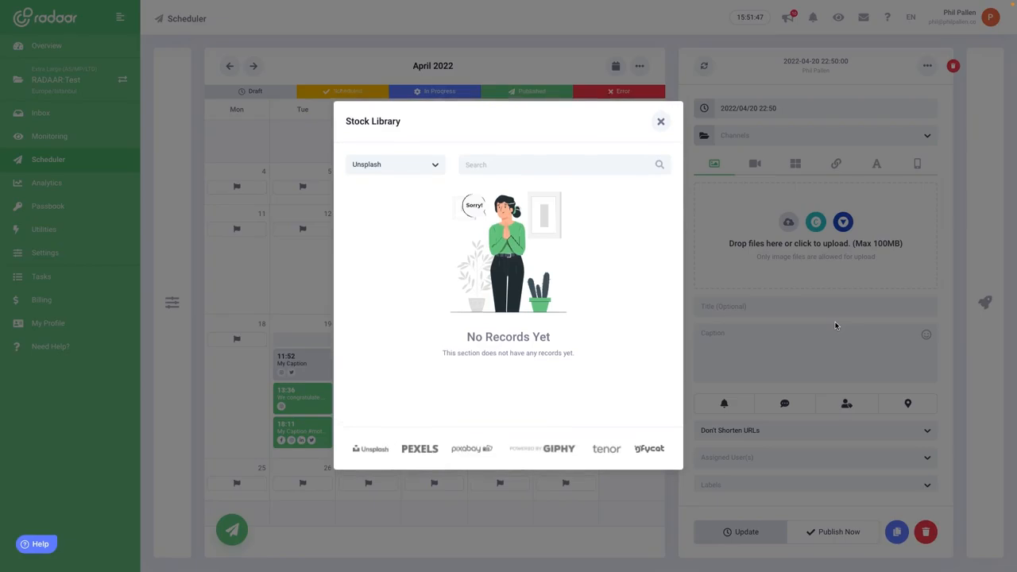
mouse_move(470, 222)
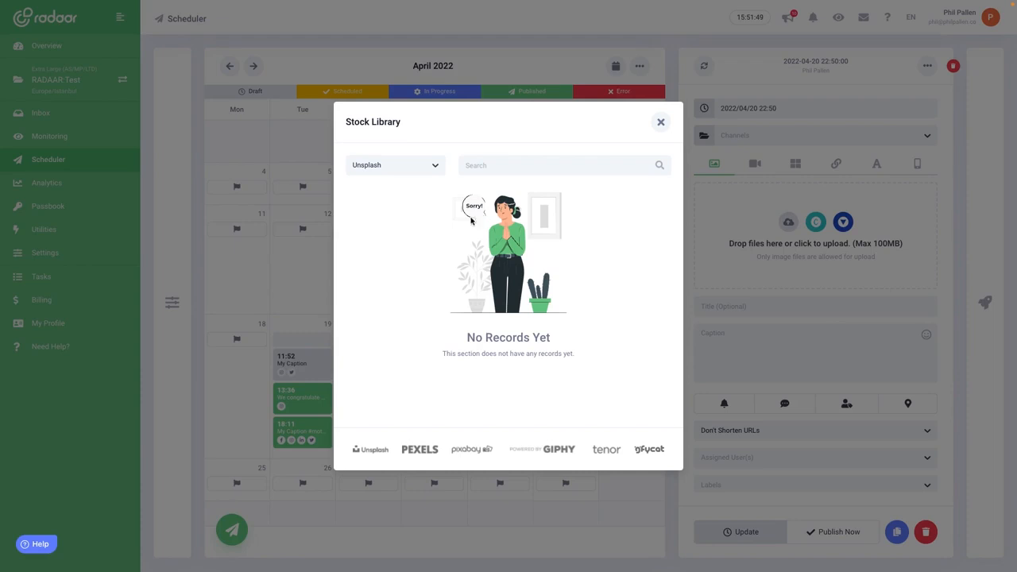
mouse_move(404, 190)
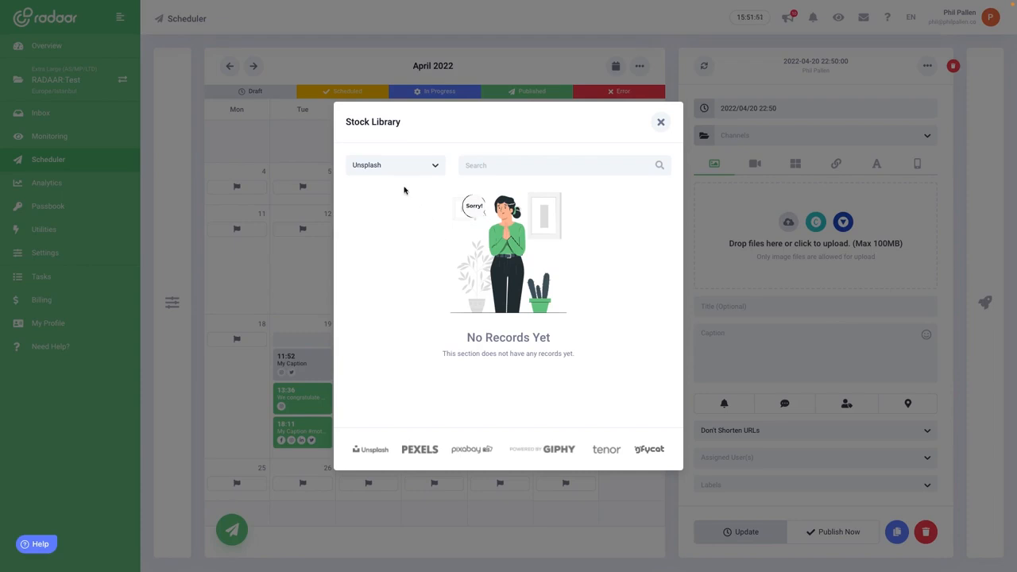
left_click(394, 165)
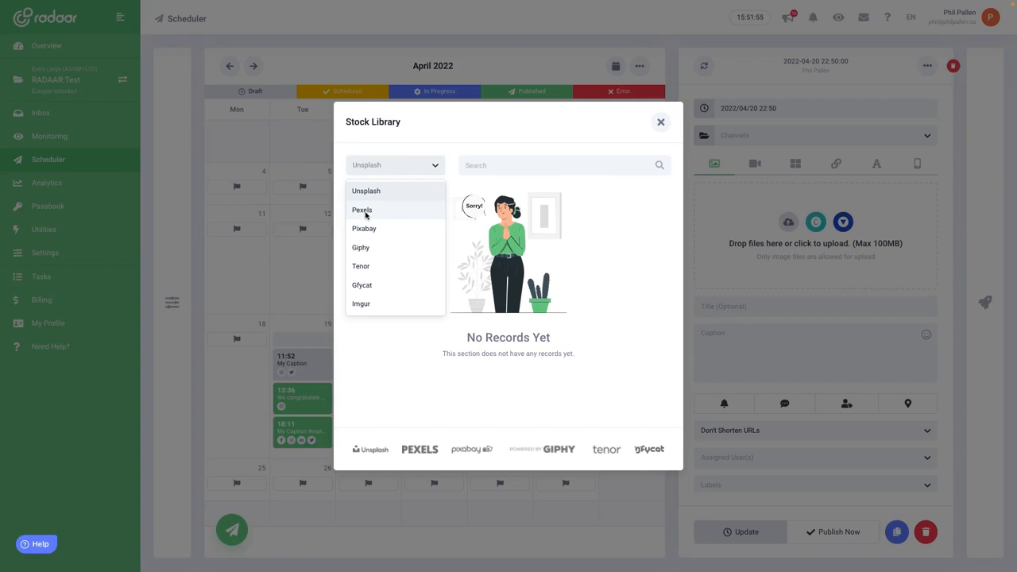
mouse_move(375, 248)
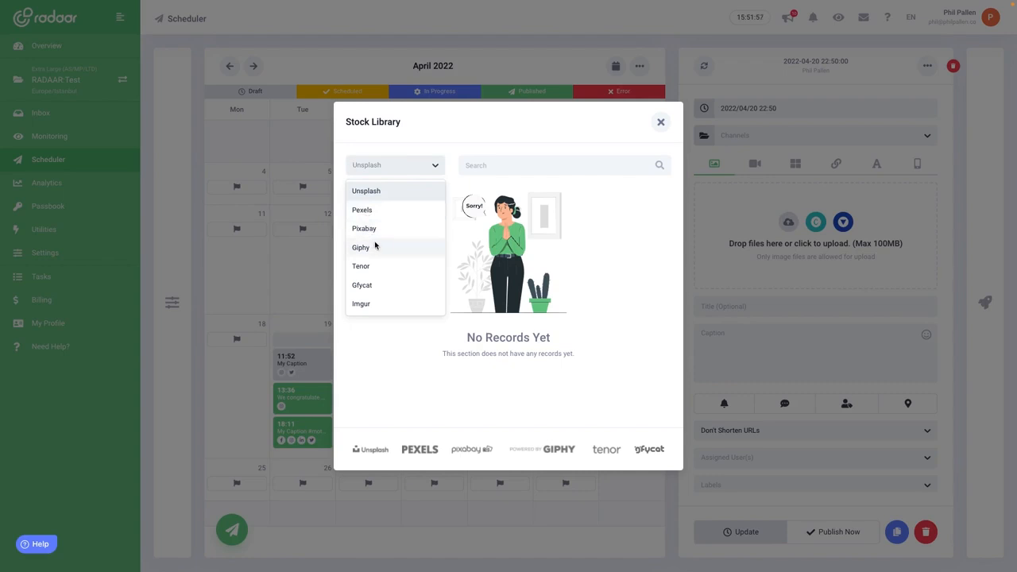
mouse_move(365, 267)
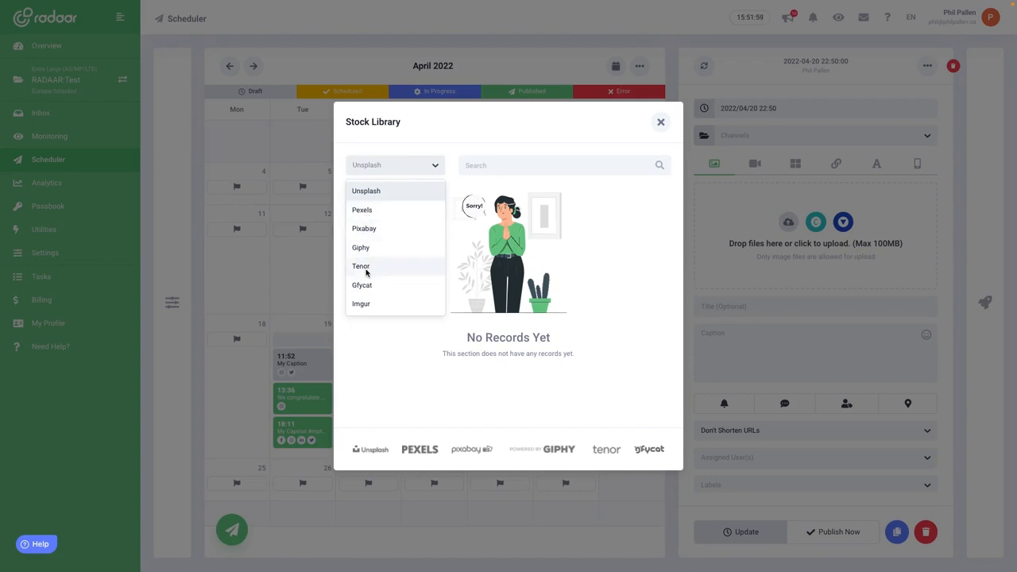
mouse_move(369, 252)
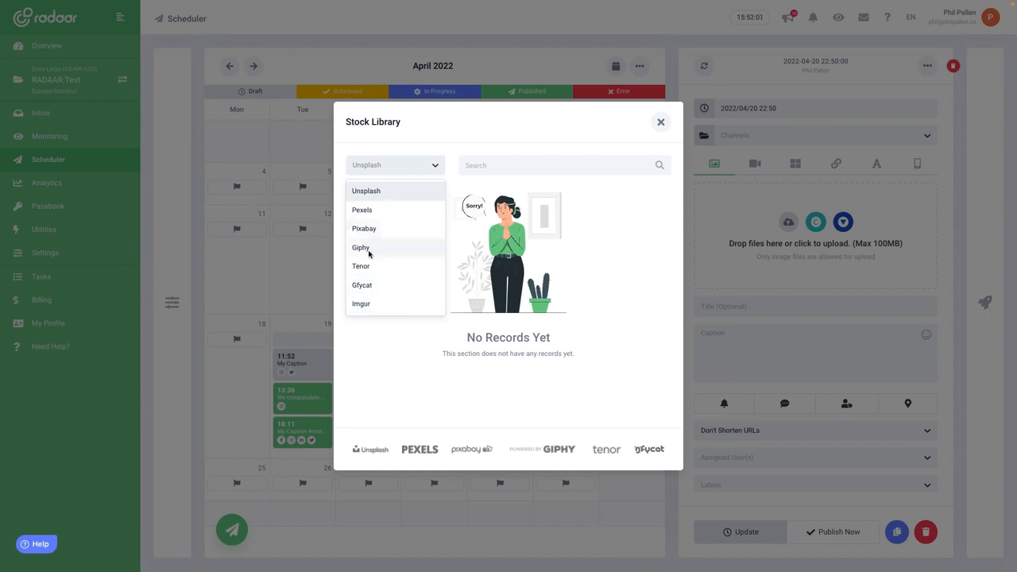
left_click(564, 165)
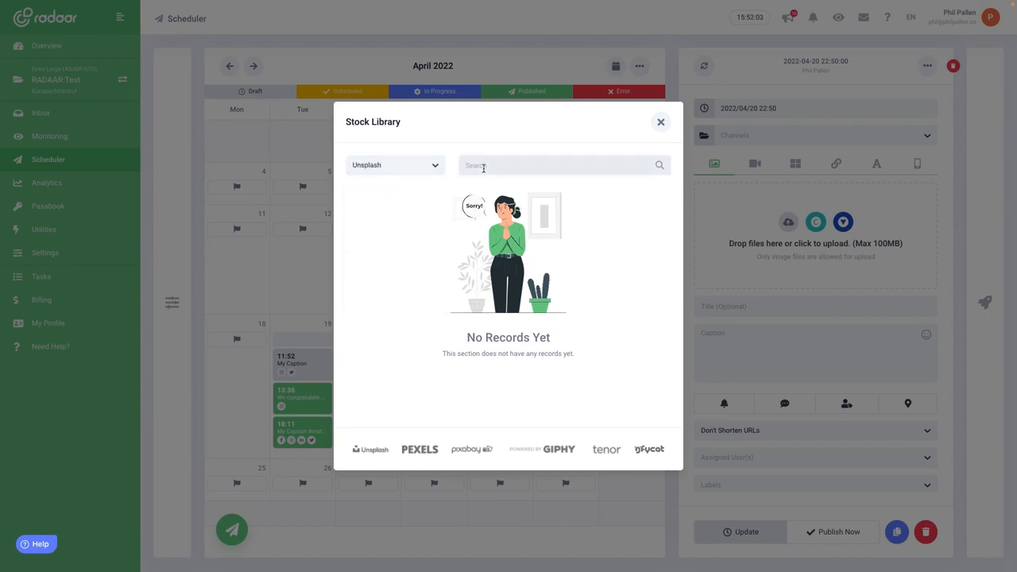
type("rainforest")
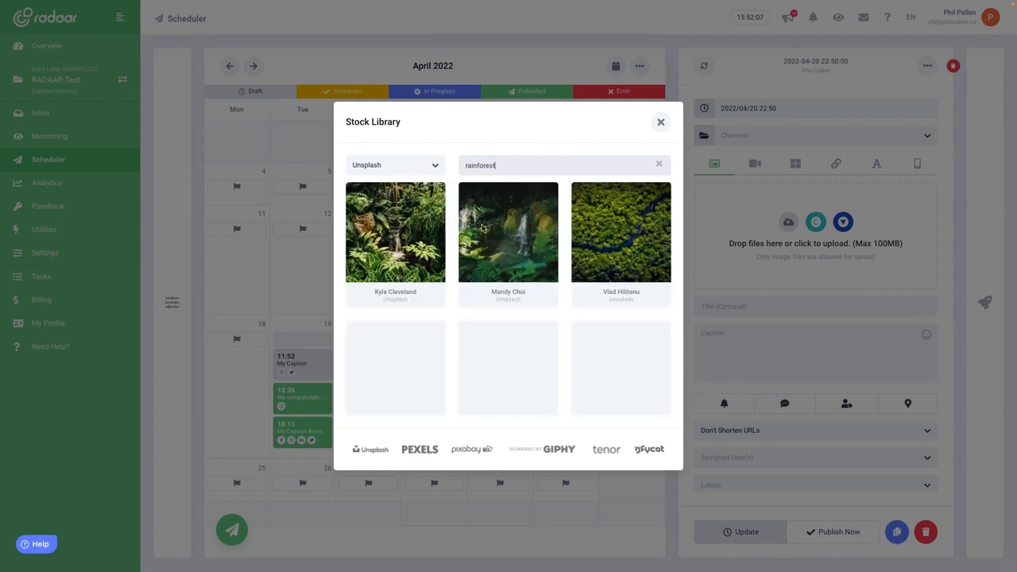
mouse_move(620, 232)
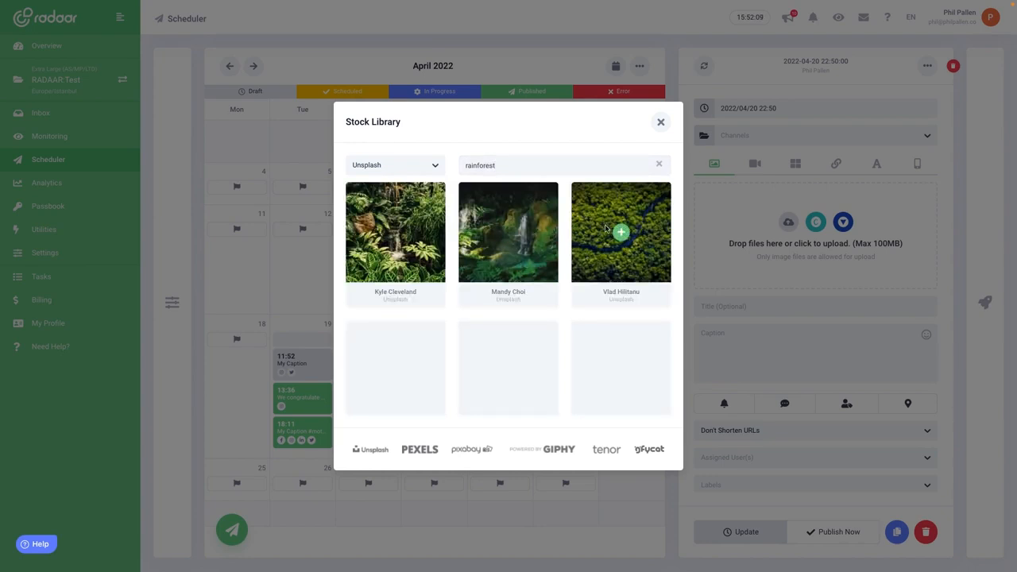
Insert the aerial rainforest river photo into the post
left_click(620, 232)
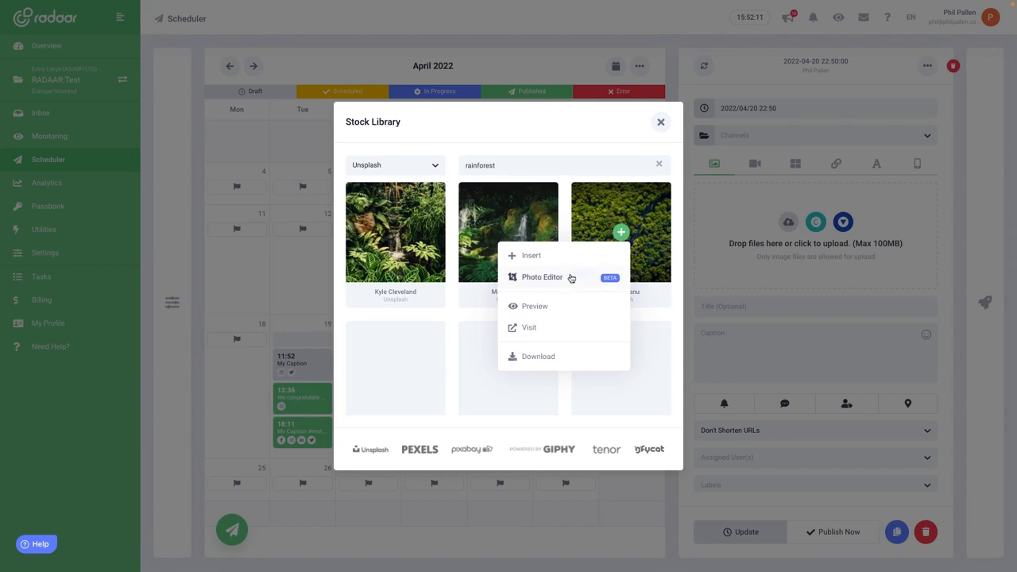
mouse_move(569, 280)
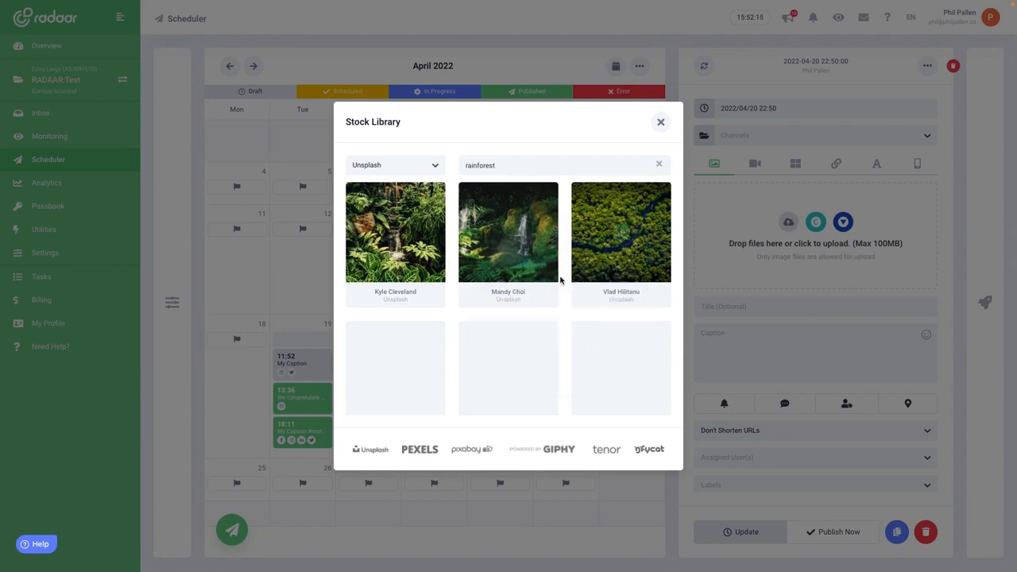
left_click(620, 232)
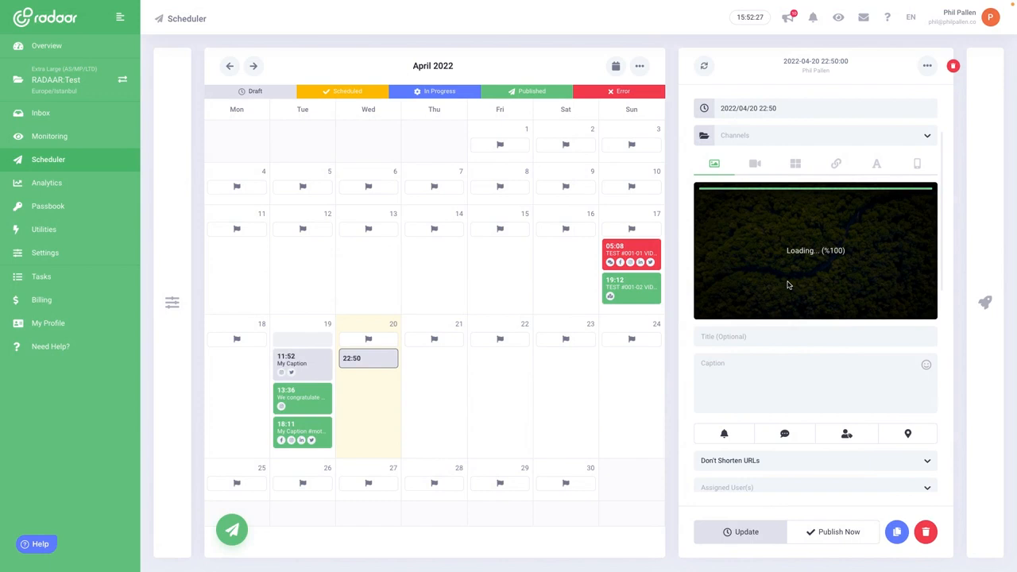
Check the text-only option, return to the rainforest image, and open then close the tag-user form
left_click(740, 531)
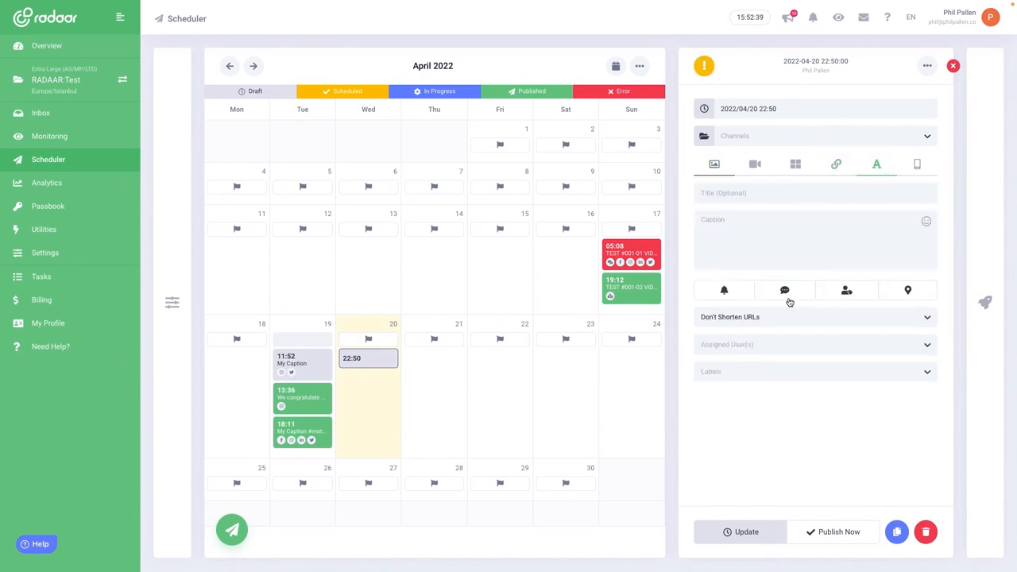
left_click(713, 163)
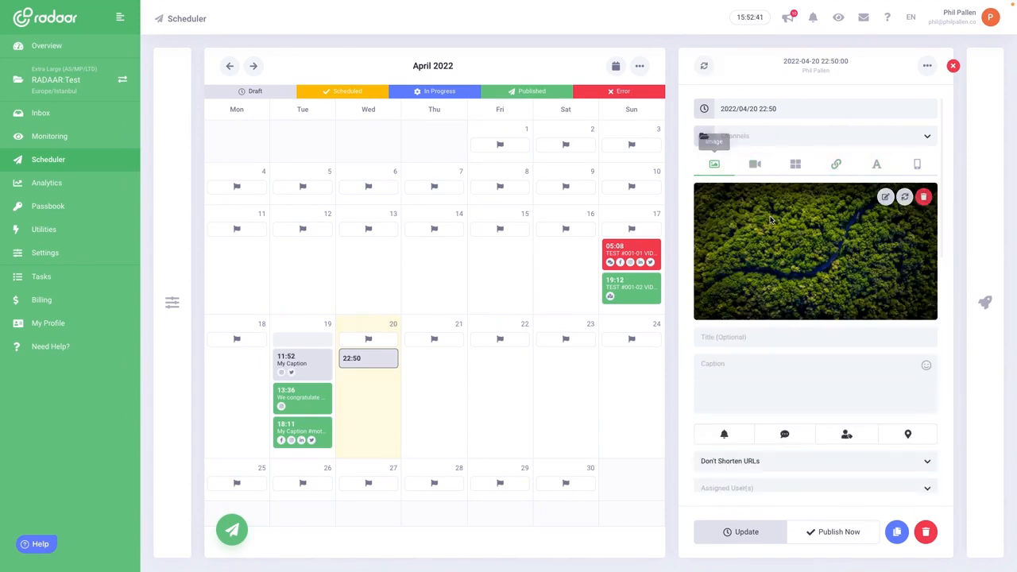
left_click(846, 433)
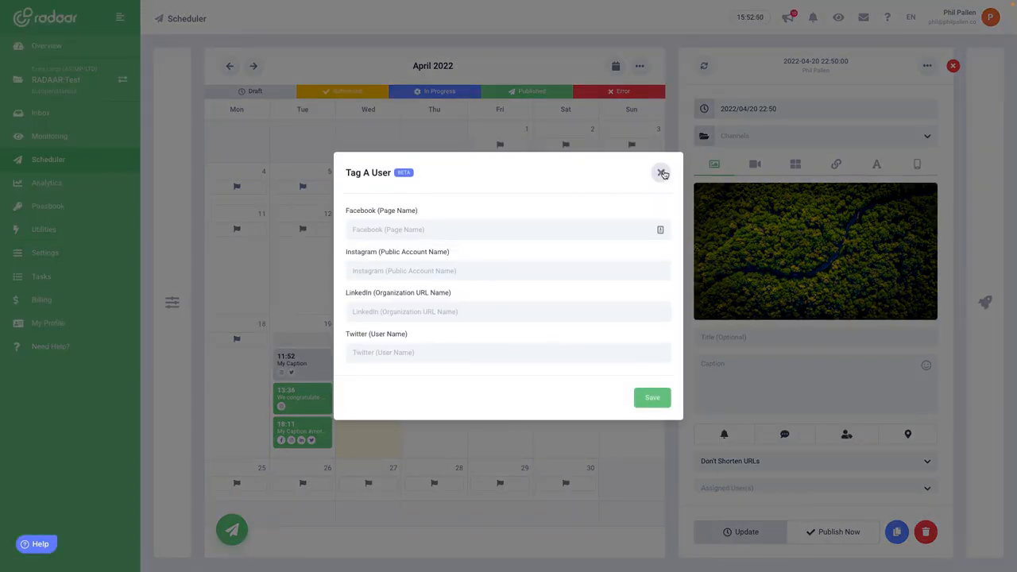
left_click(661, 172)
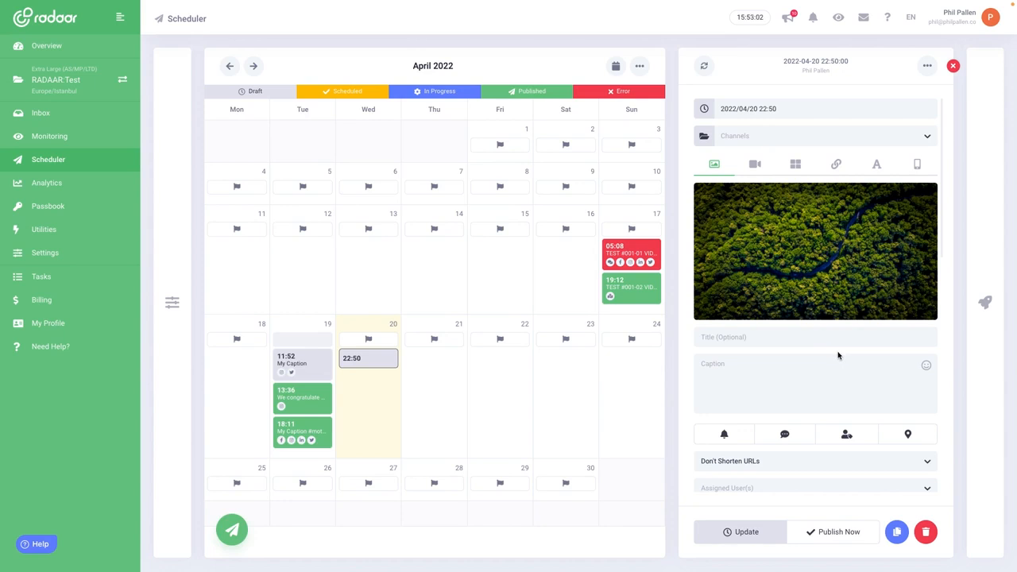
mouse_move(985, 302)
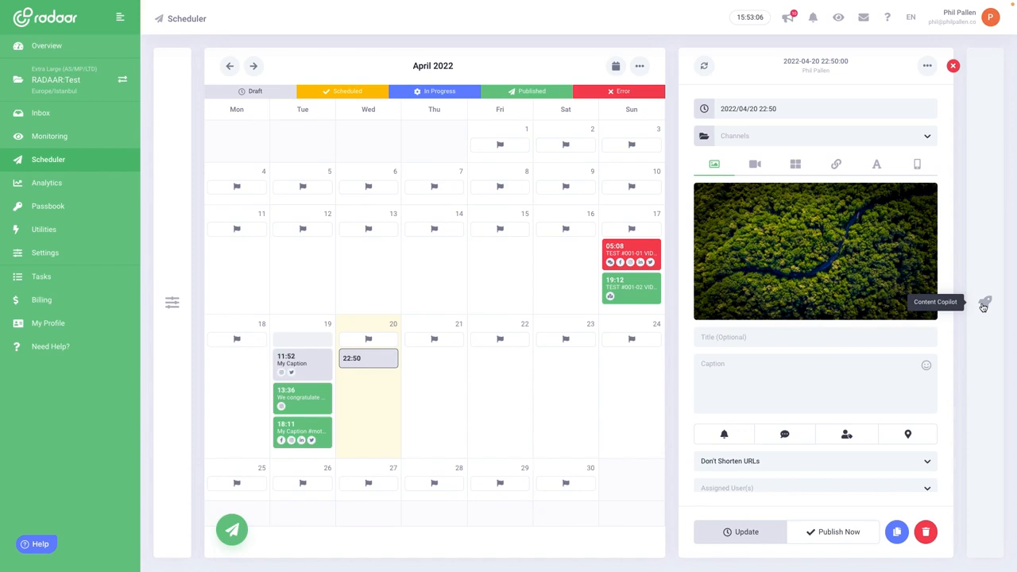
Review the Content Copilot's 15% post score tips, then switch to the empty Post Preview section
left_click(984, 305)
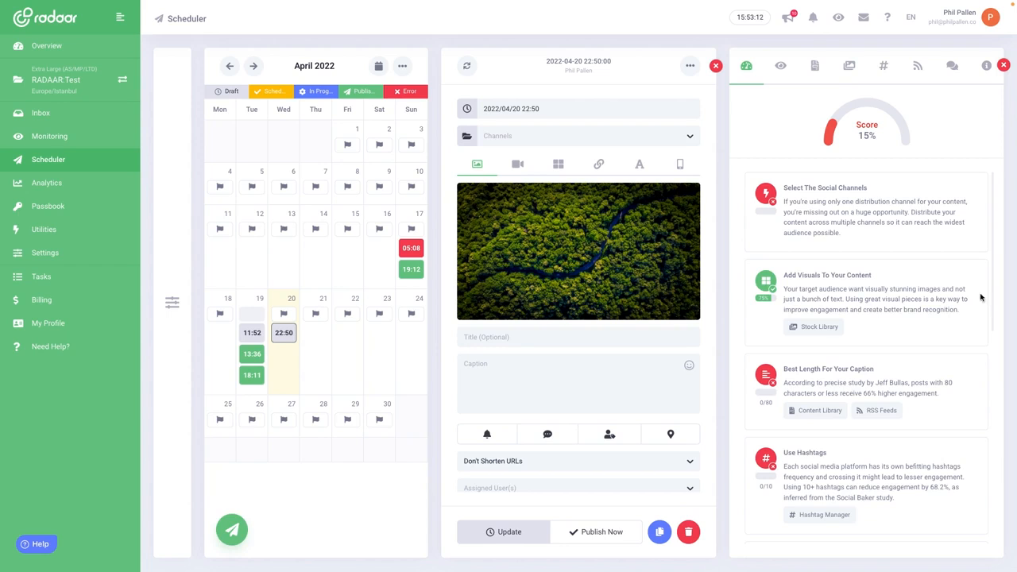
mouse_move(854, 137)
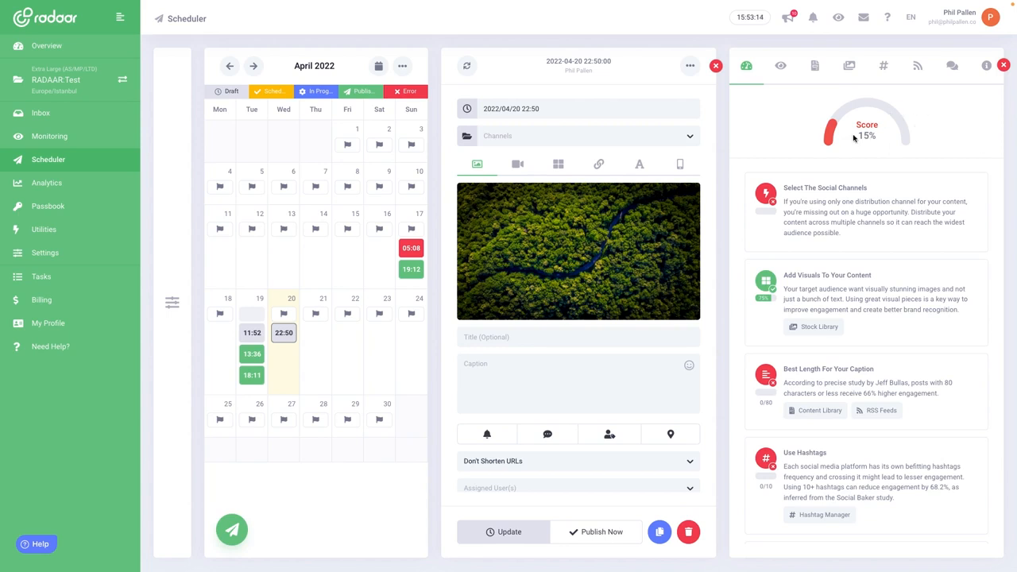
mouse_move(877, 134)
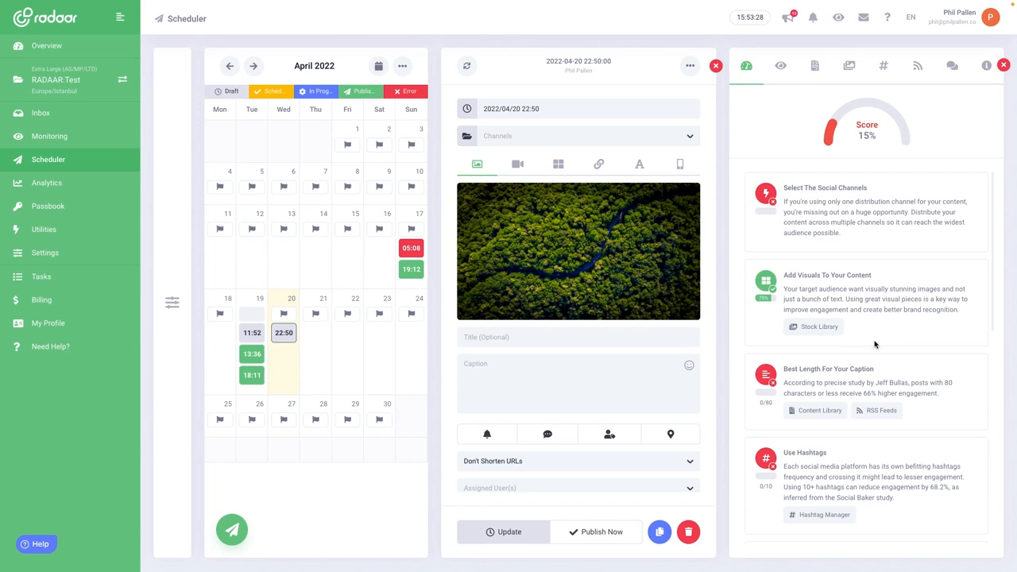
mouse_move(852, 348)
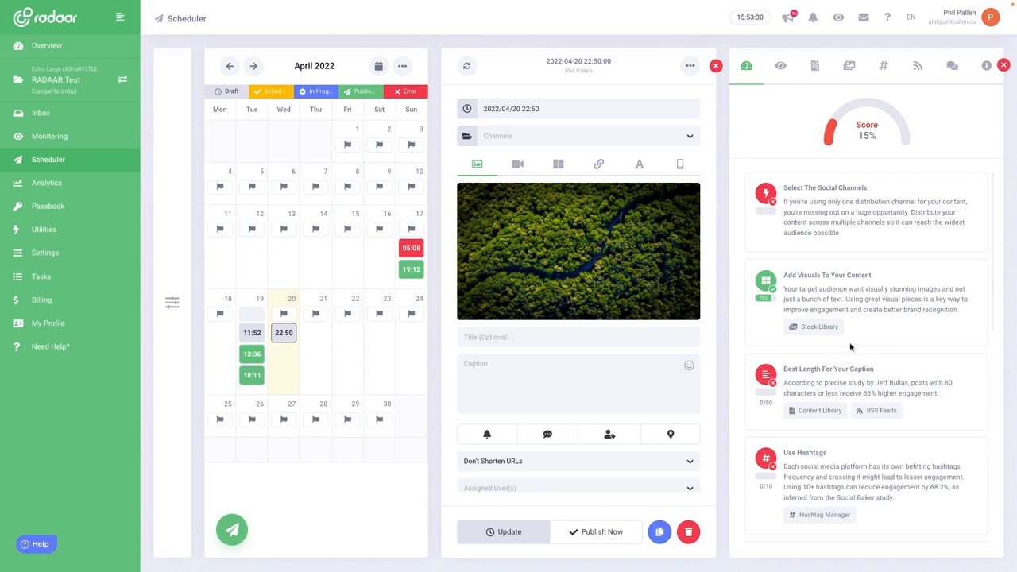
mouse_move(766, 280)
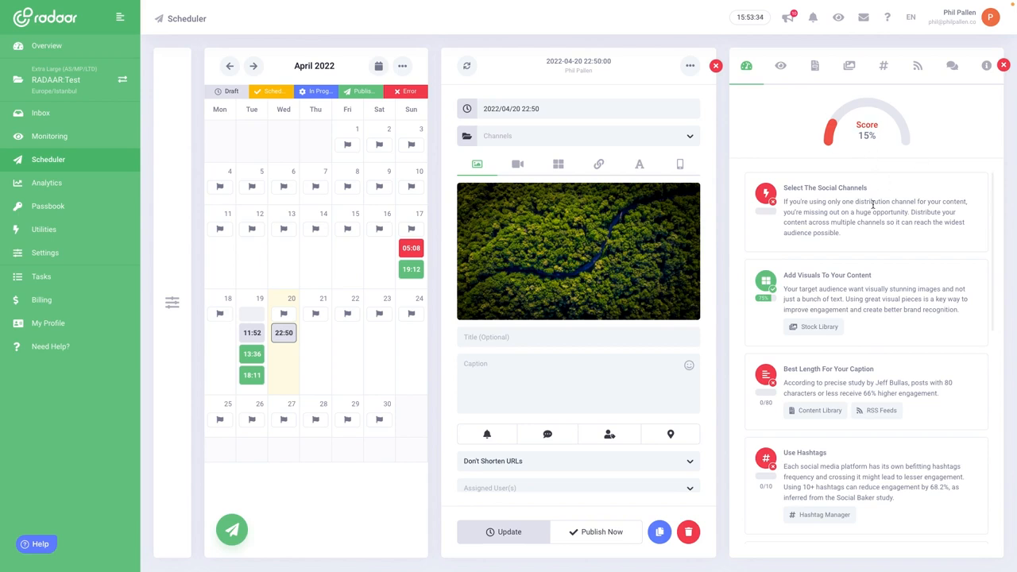
scroll("down", 3)
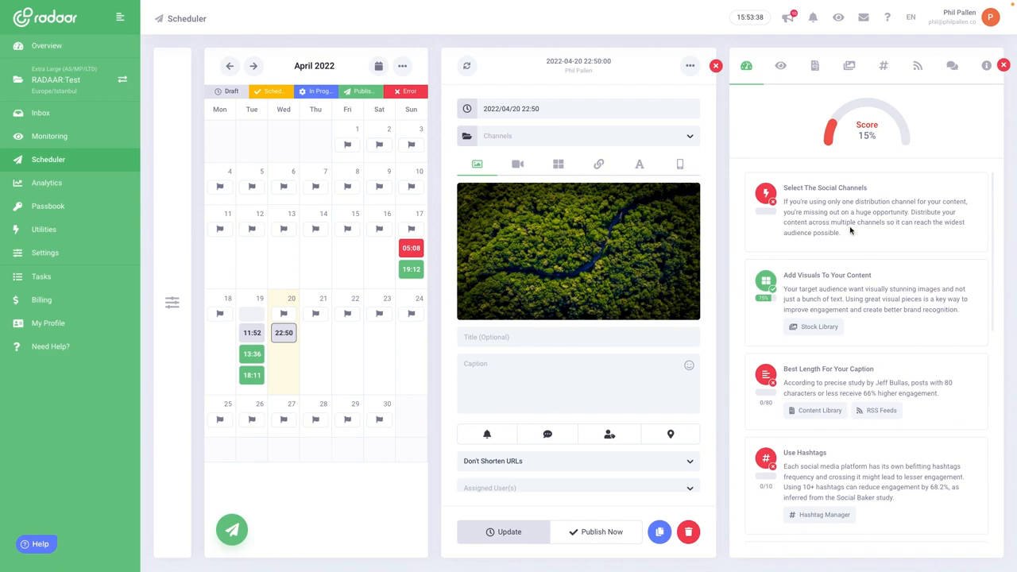
scroll("down", 3)
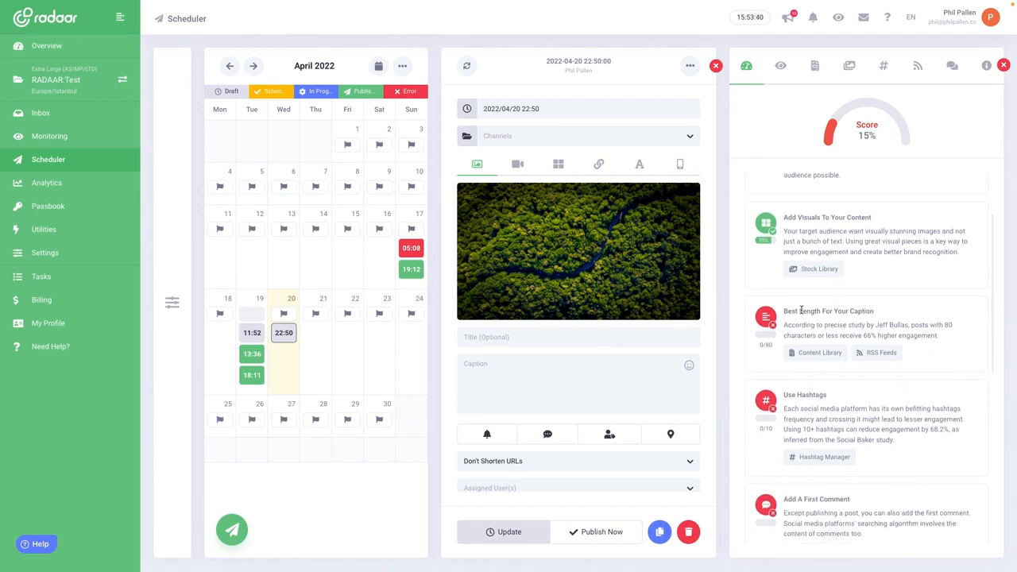
scroll("down", 3)
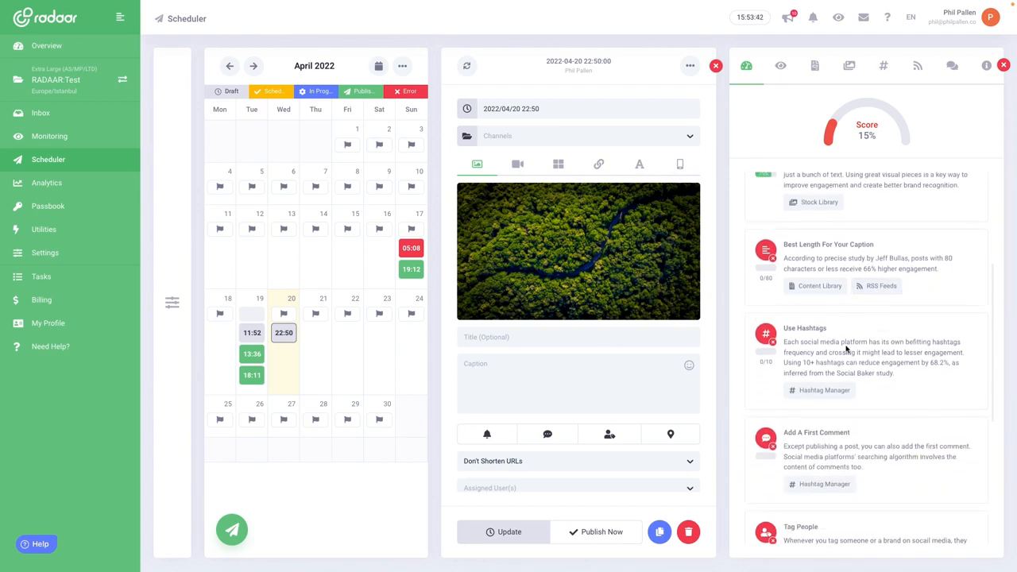
scroll("down", 3)
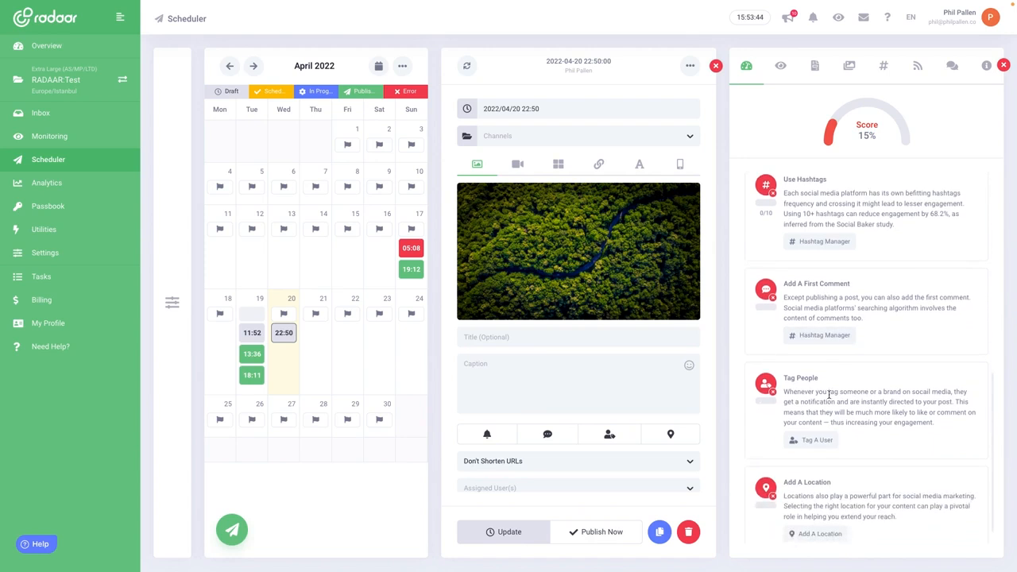
mouse_move(877, 405)
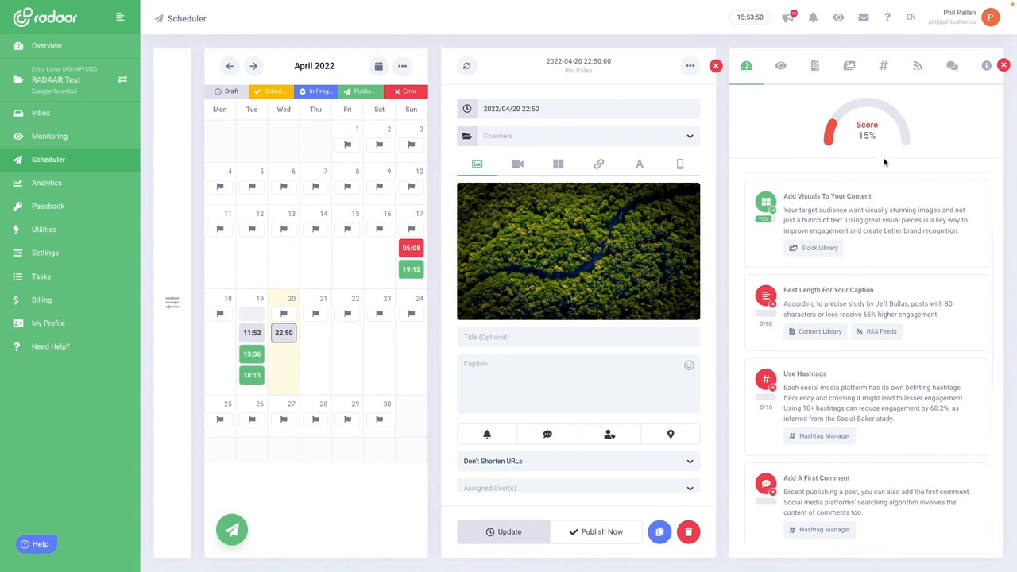
left_click(780, 65)
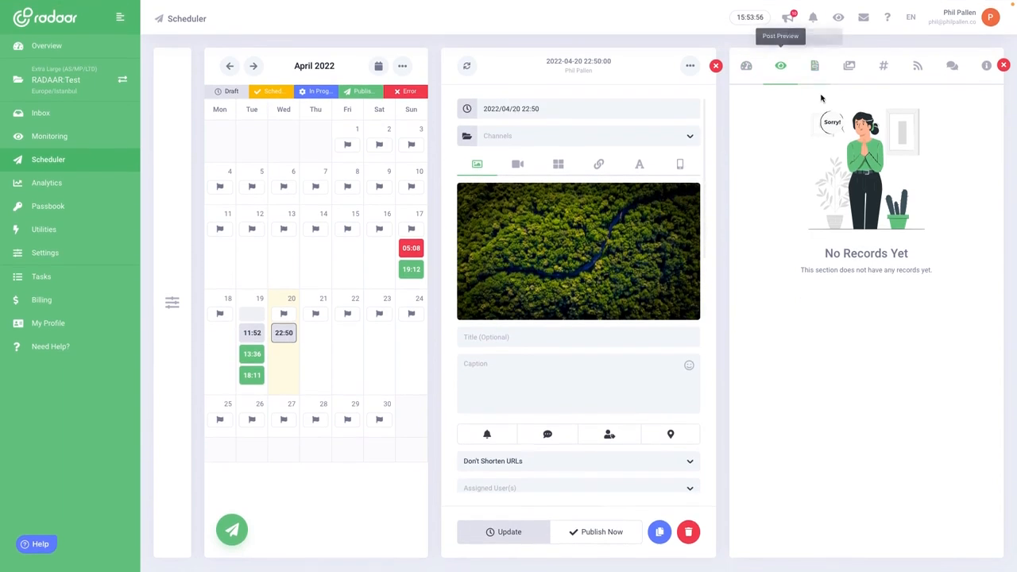
Browse the Templates and image library tabs, then search hashtags for 'branding'
left_click(813, 66)
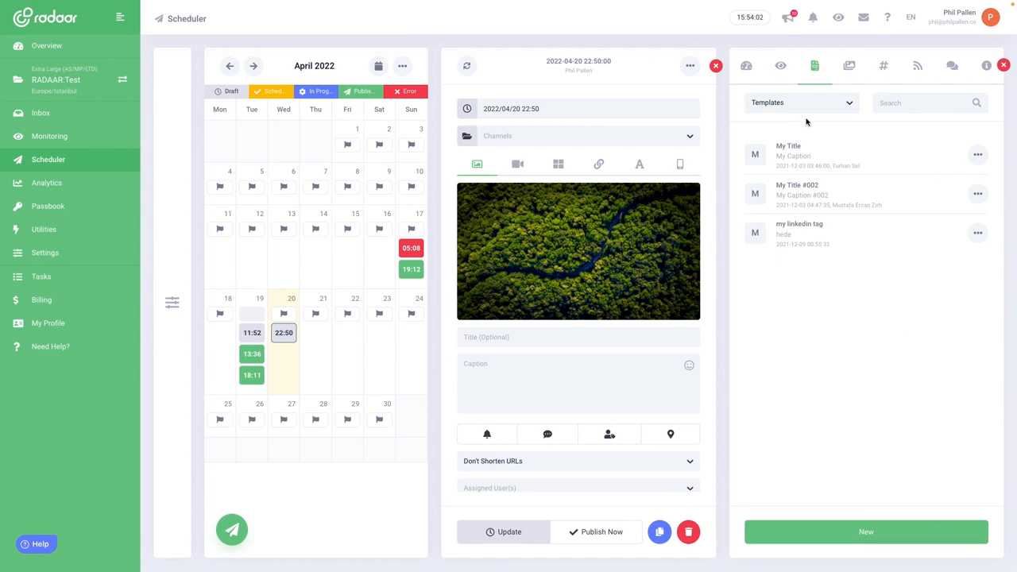
left_click(849, 65)
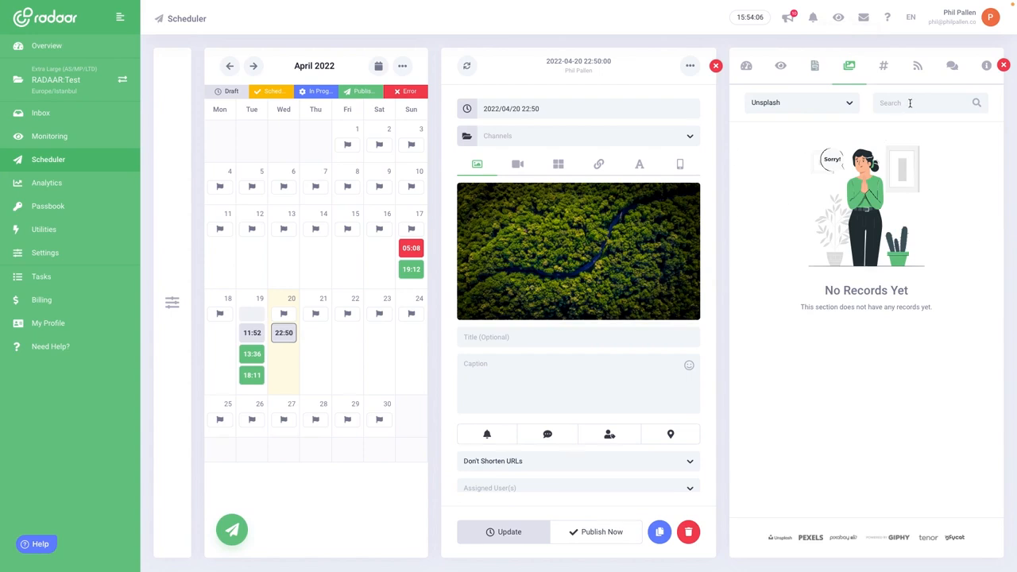
left_click(883, 65)
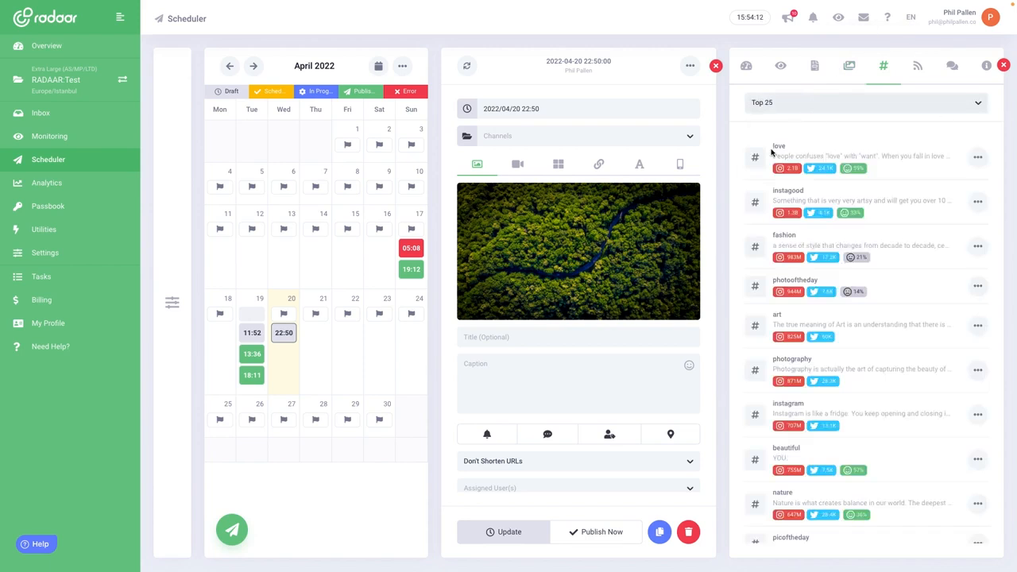
mouse_move(798, 127)
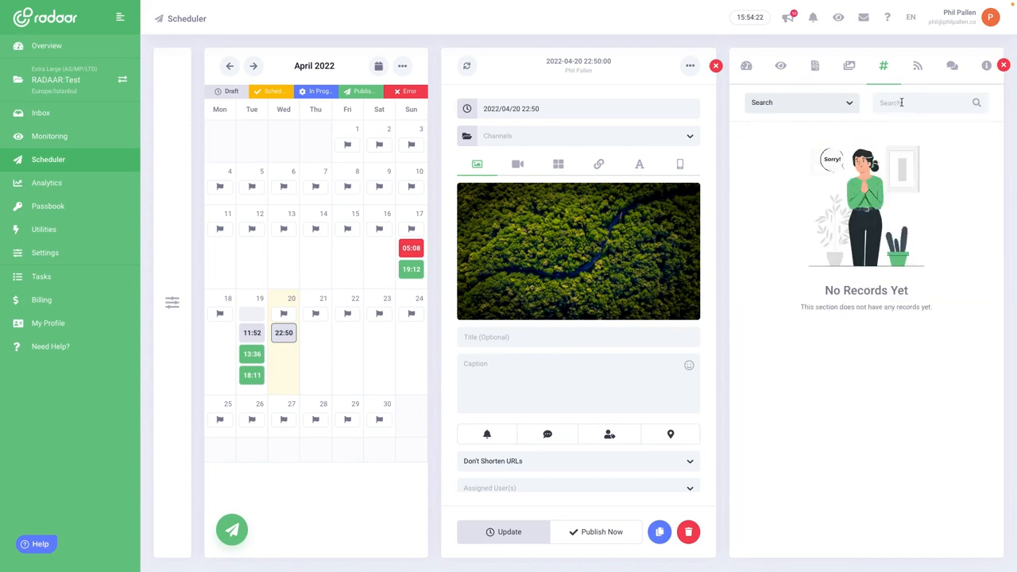
type("branding")
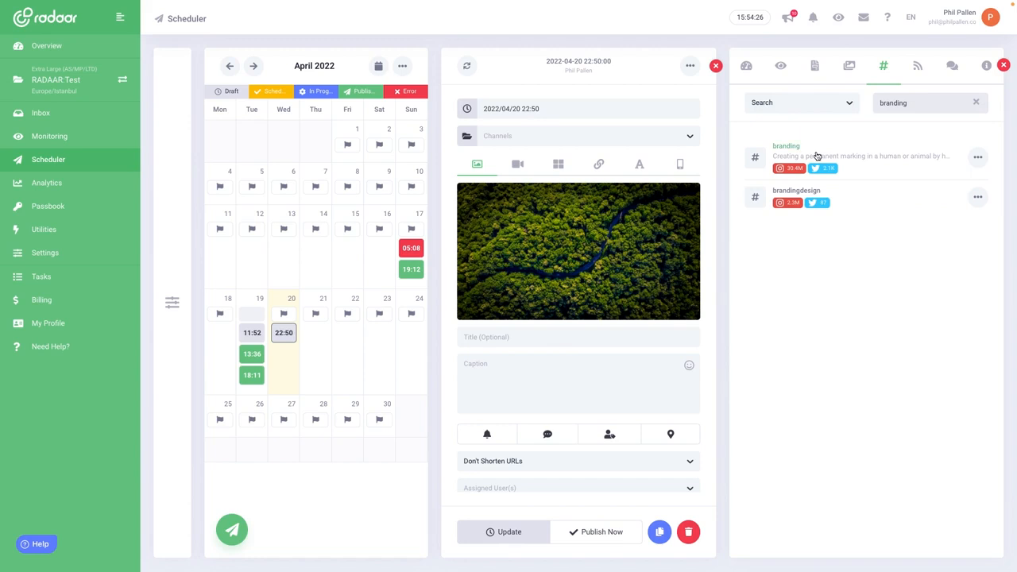
mouse_move(781, 148)
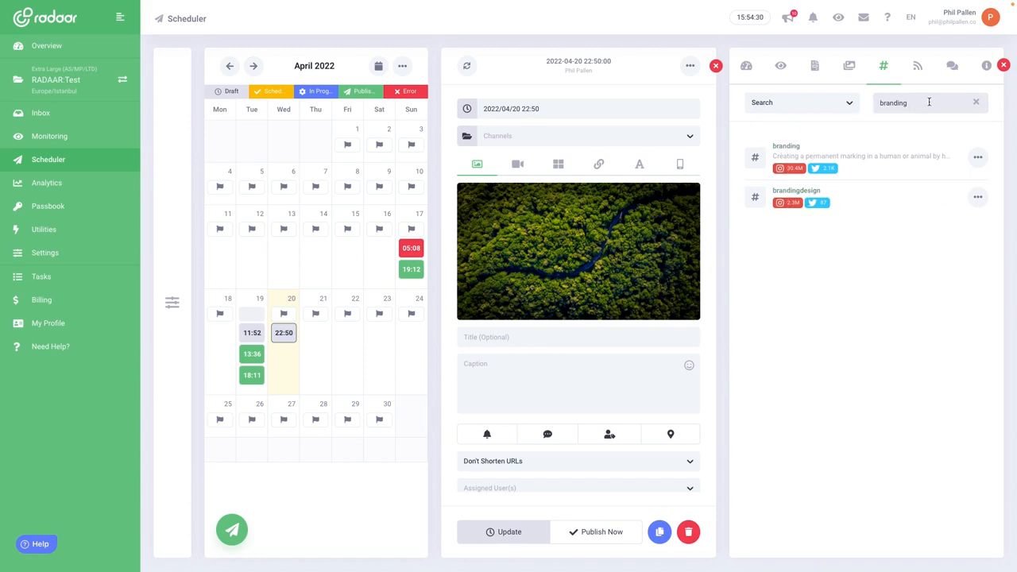
Load the RSS Feeds section listing articles from the user's feeds
left_click(918, 66)
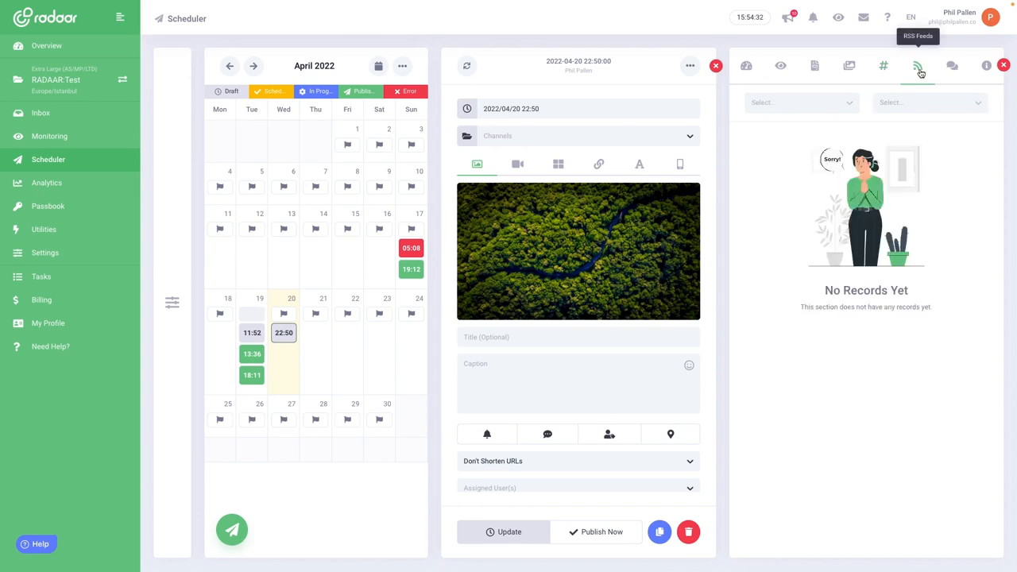
left_click(918, 66)
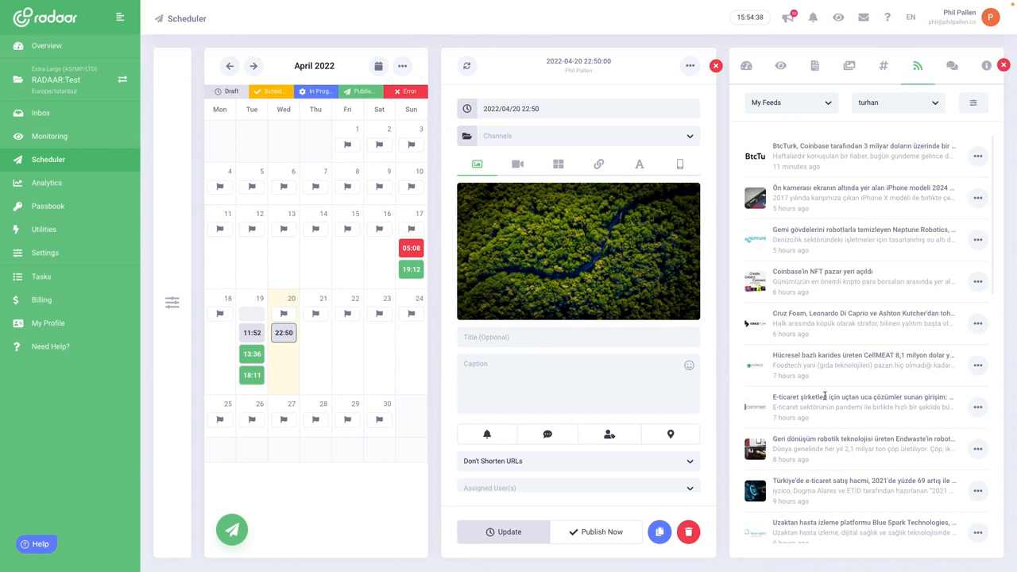
mouse_move(847, 356)
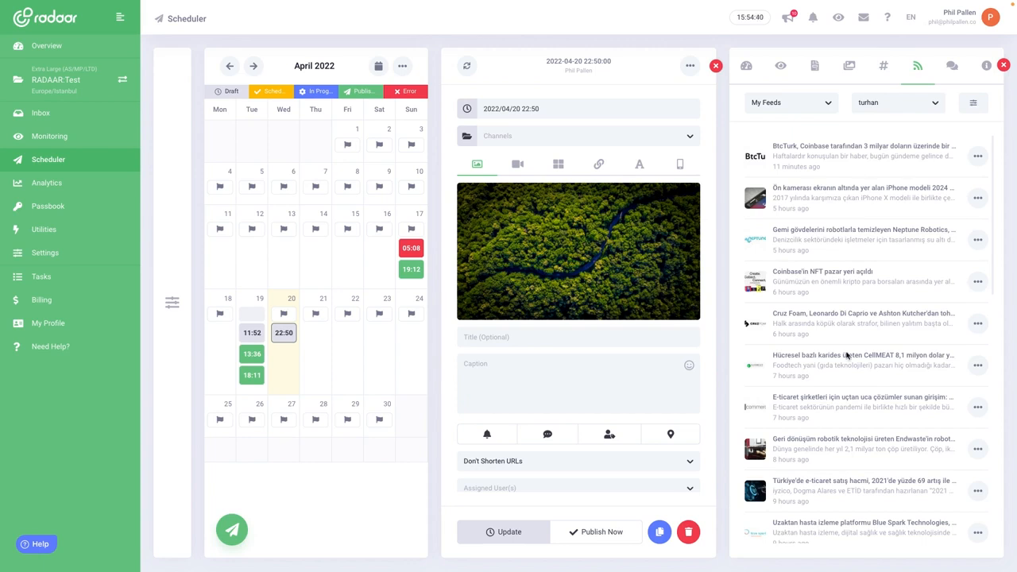
mouse_move(874, 378)
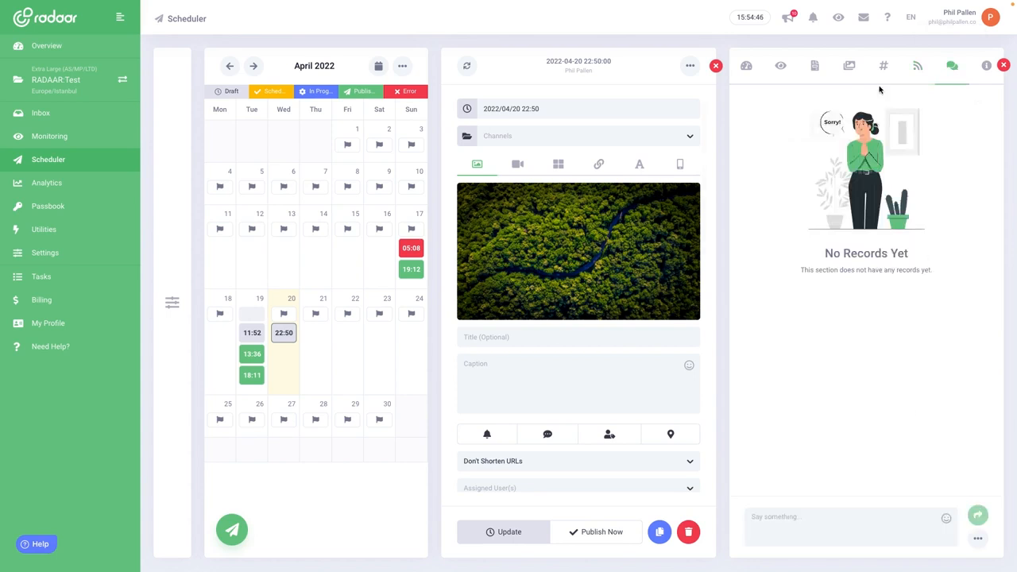
mouse_move(952, 65)
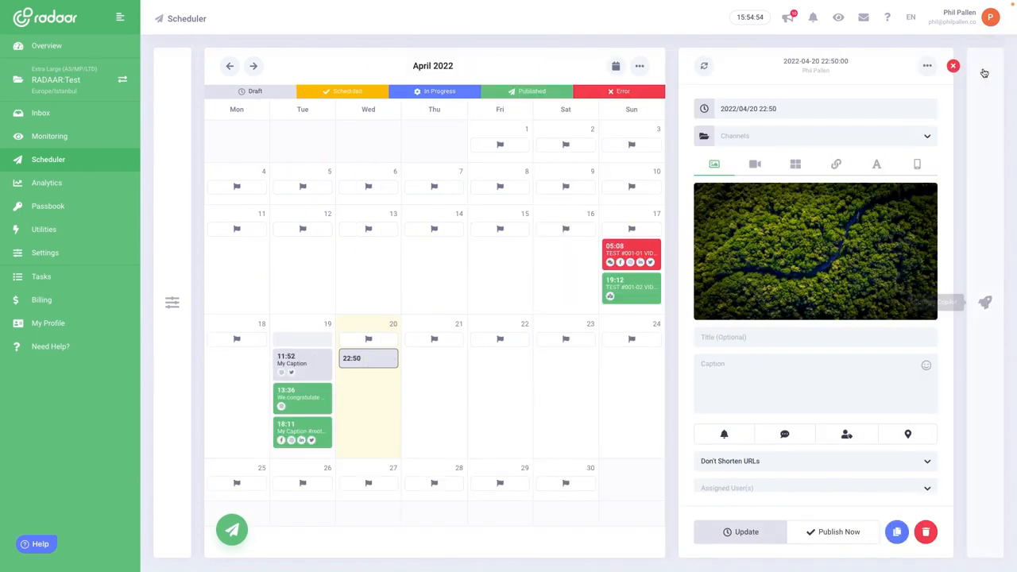
mouse_move(680, 292)
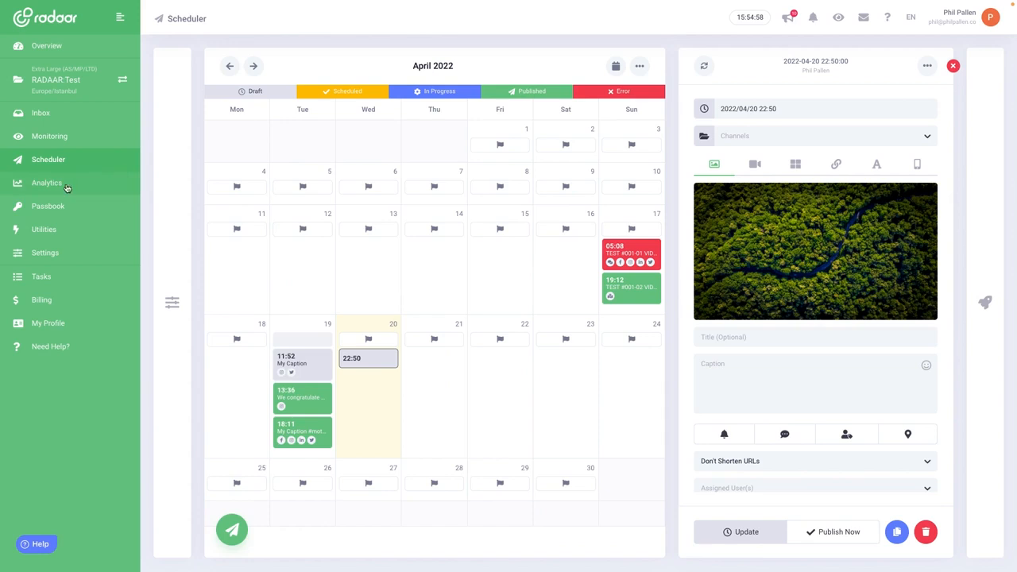
Show the Analytics dashboards with Board #3968 views, timeline and sentiment charts
left_click(46, 183)
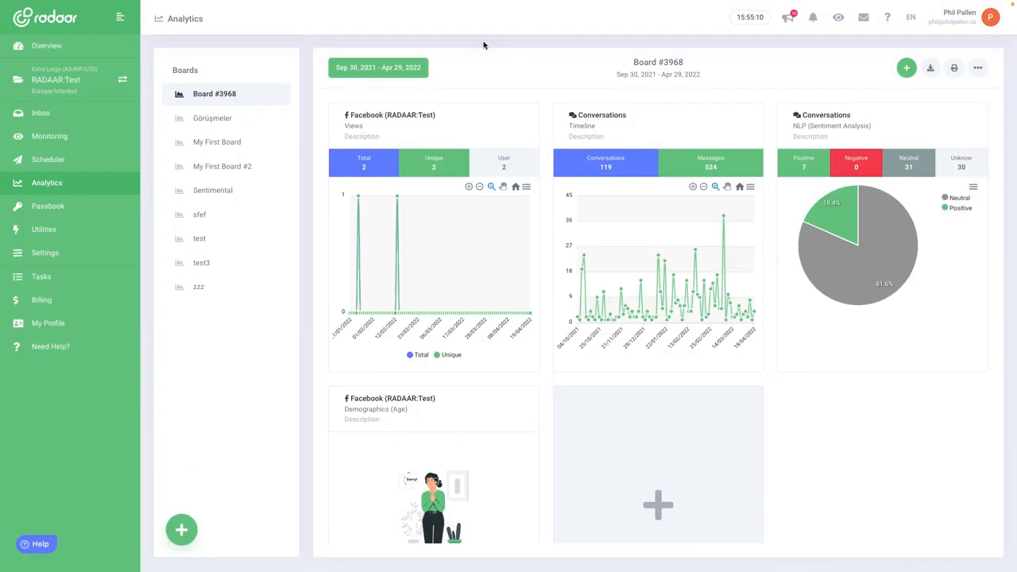
mouse_move(492, 77)
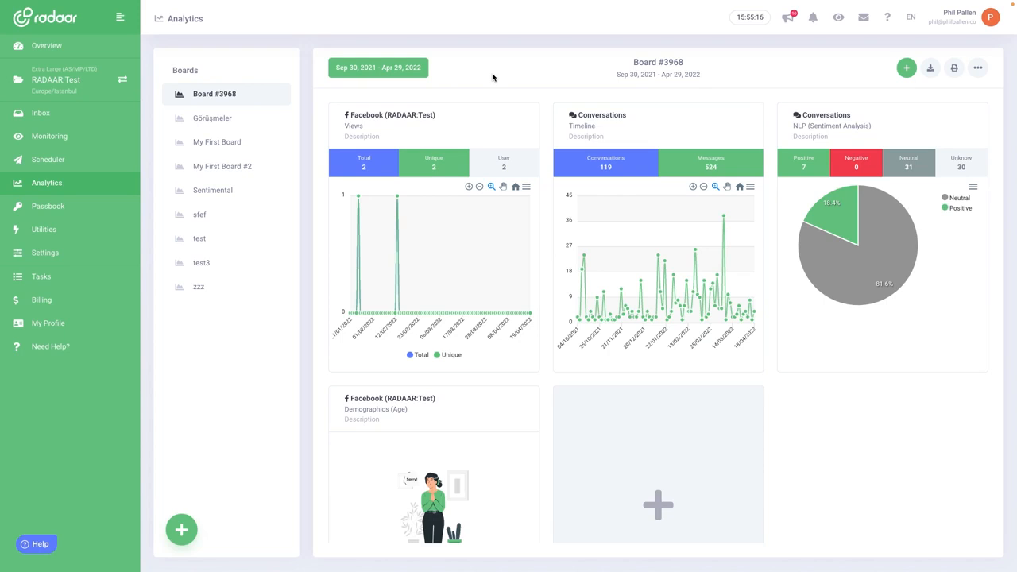
mouse_move(272, 376)
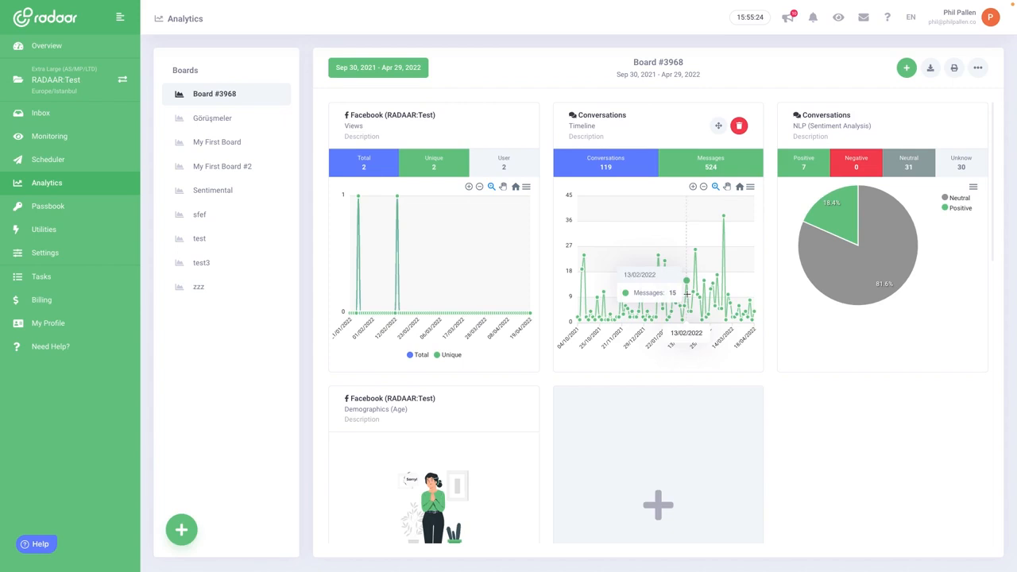
mouse_move(492, 89)
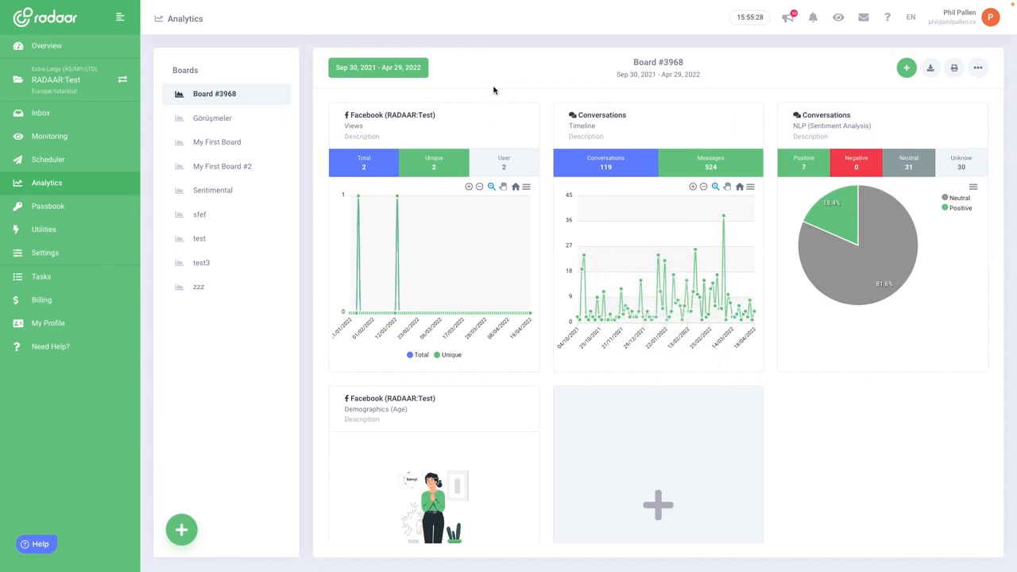
mouse_move(48, 207)
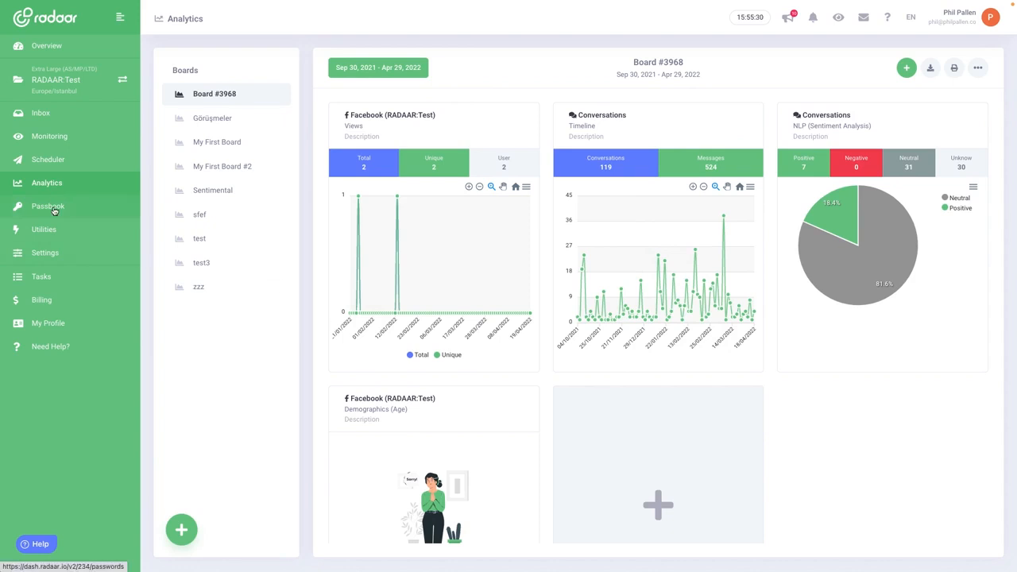
Visit Passbook, then reach the Utilities section showing the URL Shortener link list
left_click(47, 207)
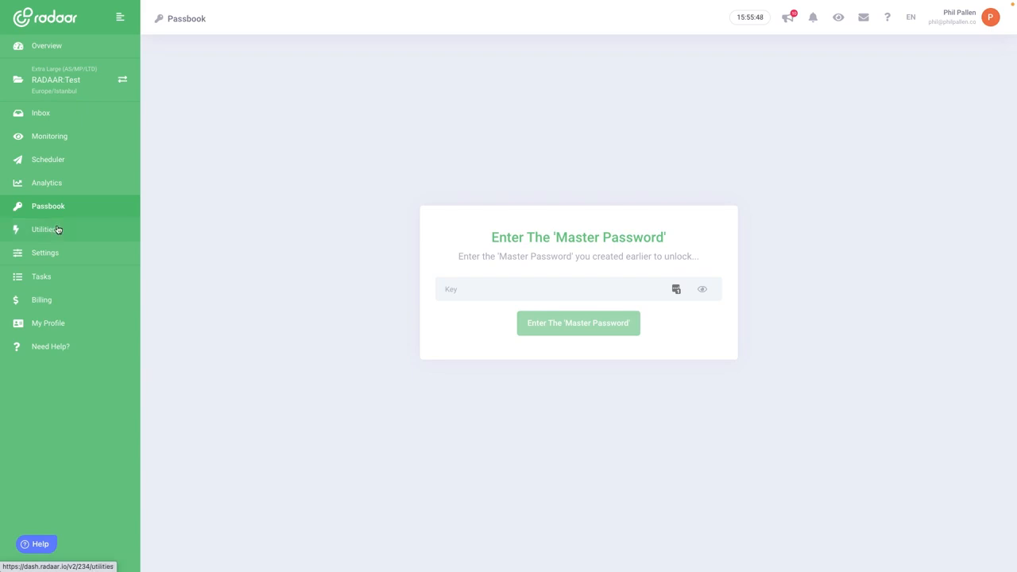
left_click(44, 228)
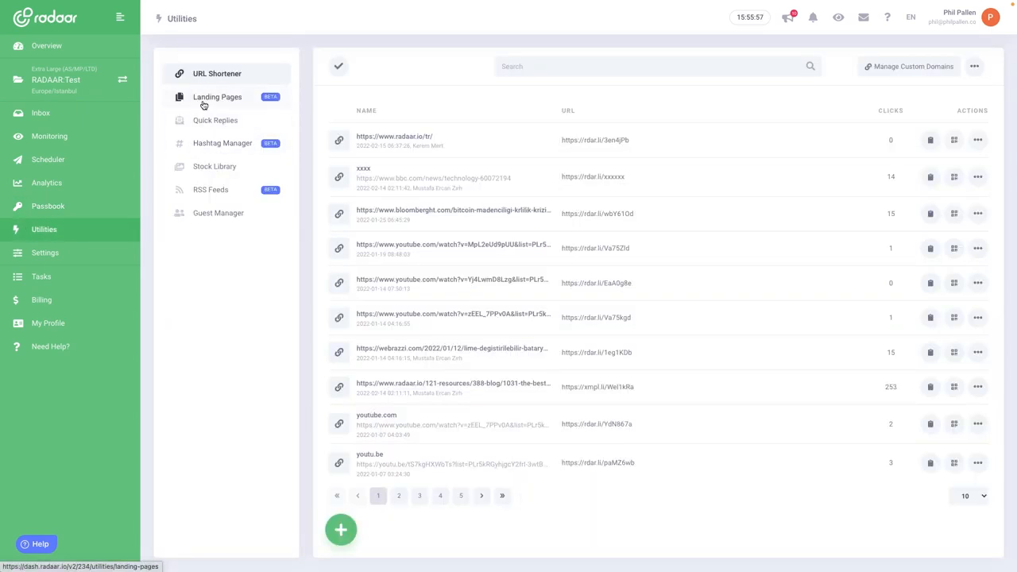
left_click(216, 73)
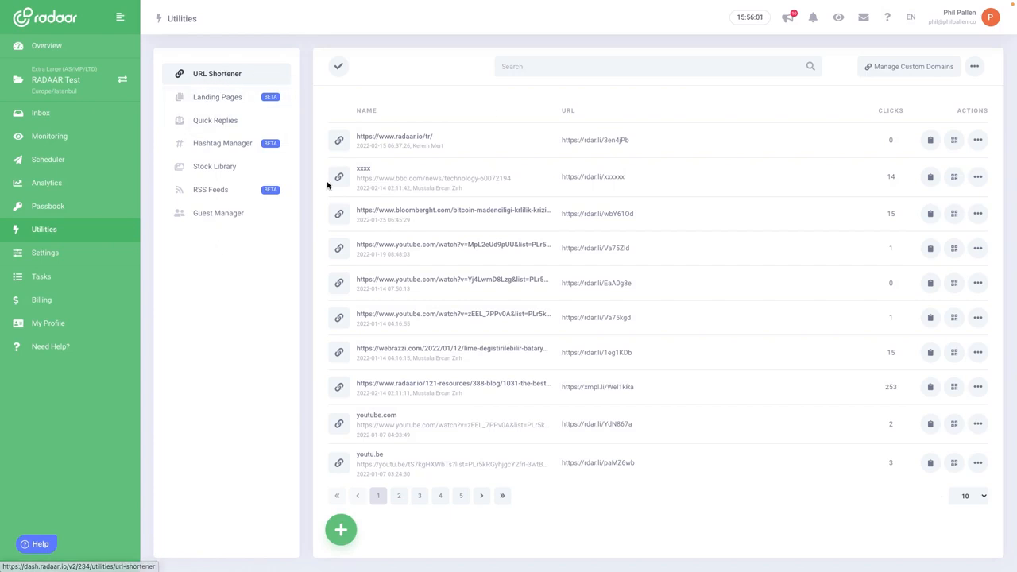
Start a new landing page from the Simple Letter #1 template
left_click(216, 97)
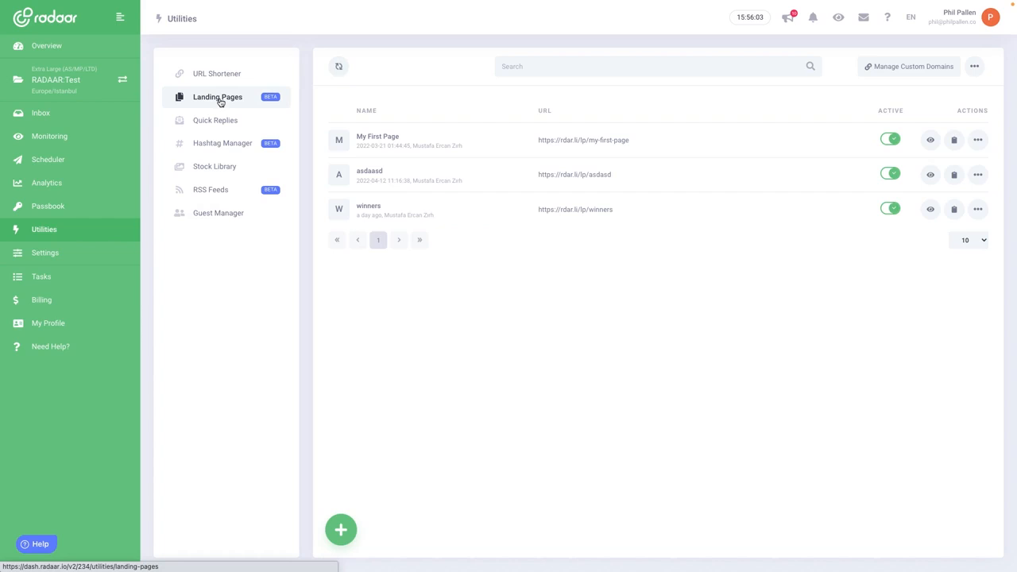
mouse_move(569, 276)
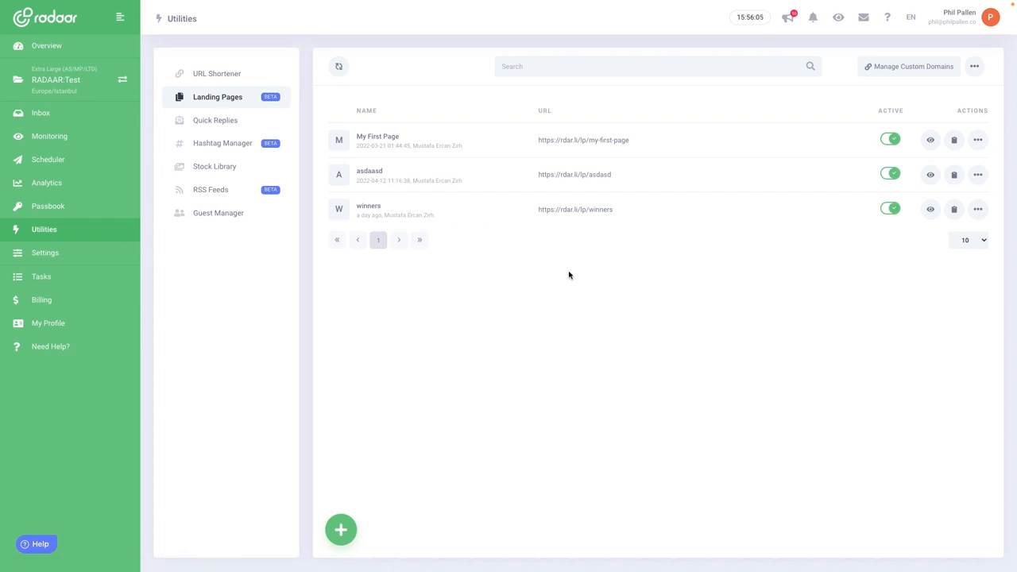
left_click(340, 529)
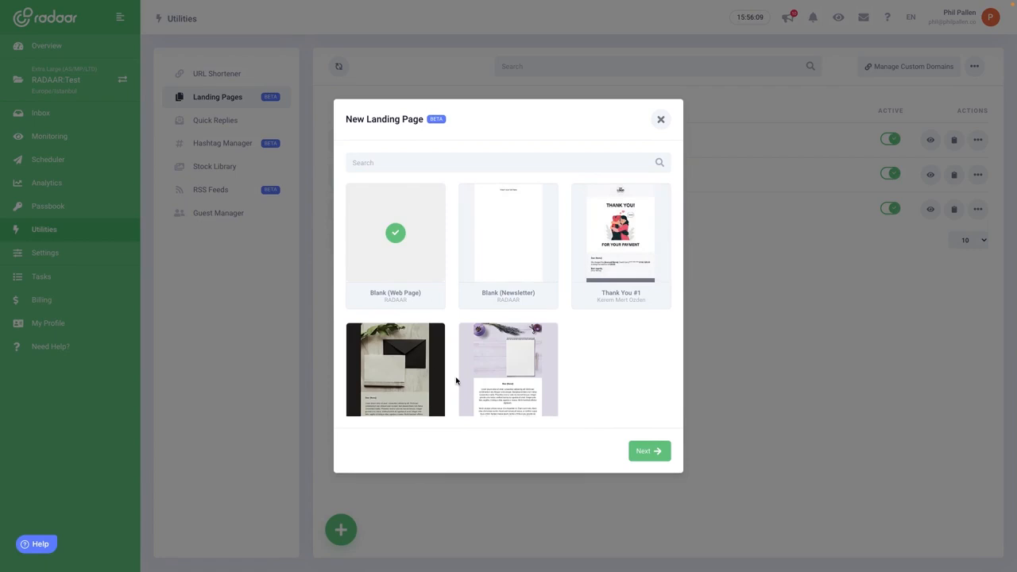
left_click(648, 452)
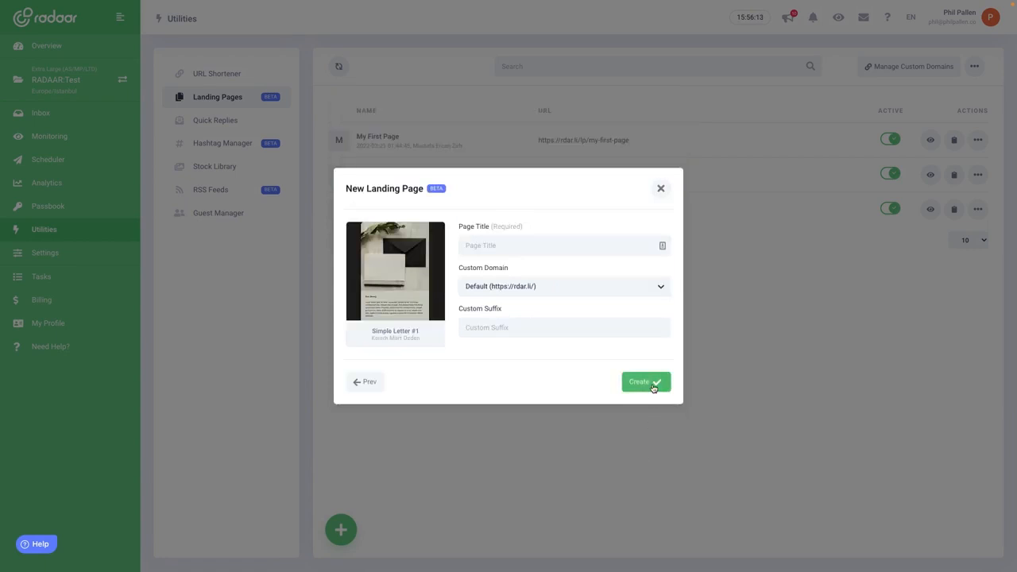
Create the page titled 'Sample page' and leave the editor, triggering the discard prompt
left_click(525, 244)
type("Sample pafe")
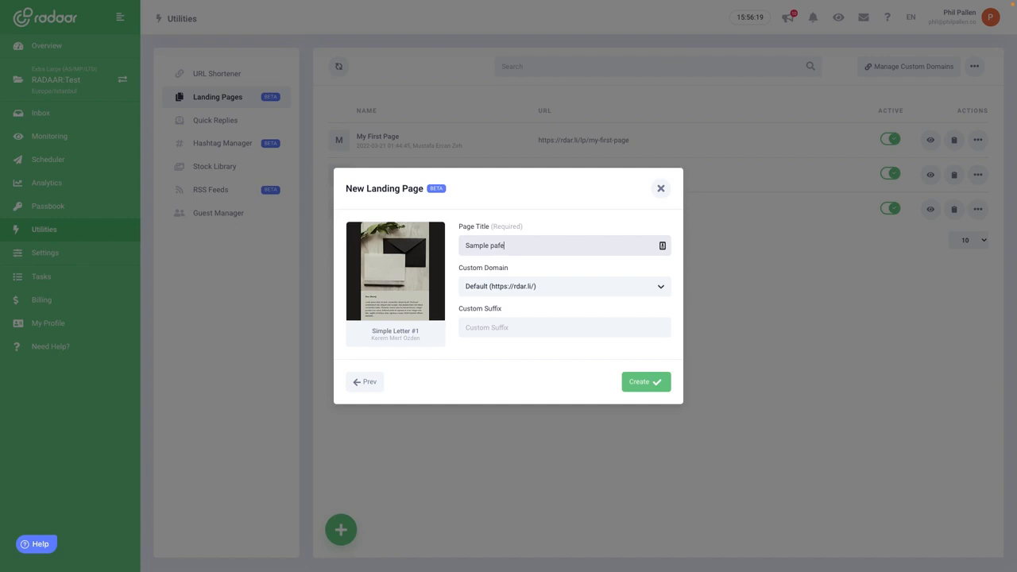
left_click(645, 381)
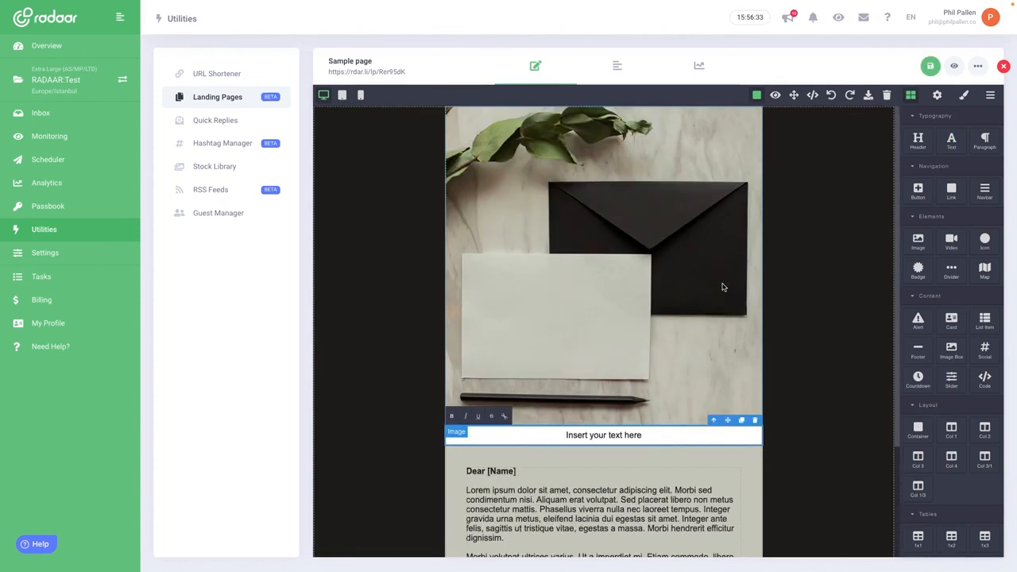
left_click(1004, 66)
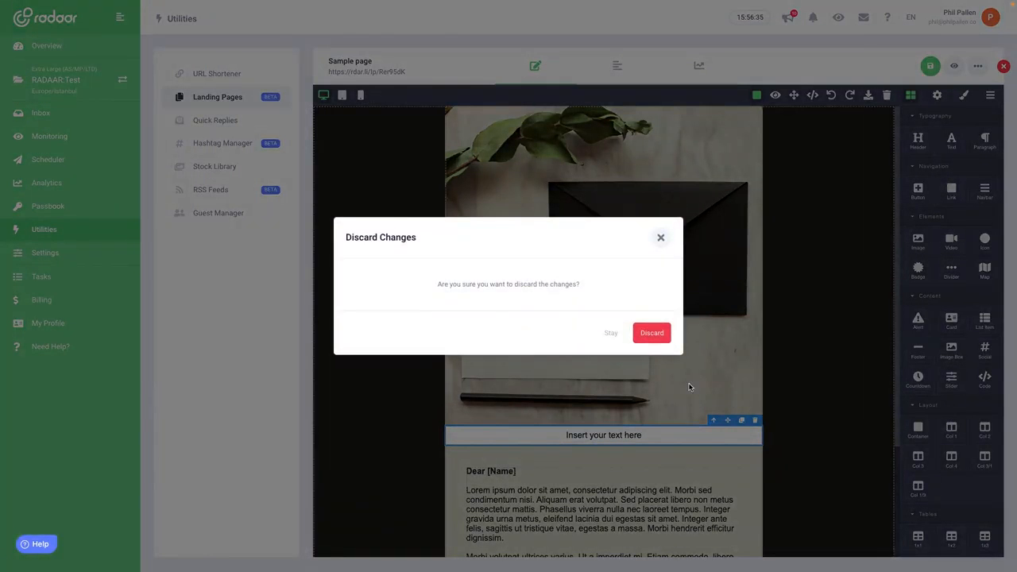
Discard the landing page changes and view Hashtag Manager results for 'branding'
left_click(652, 334)
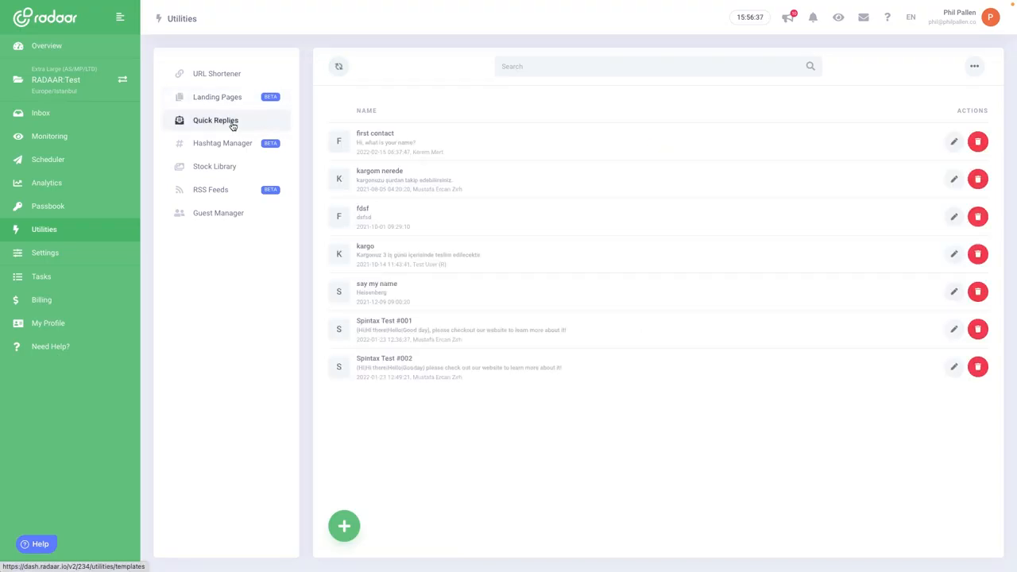
mouse_move(226, 152)
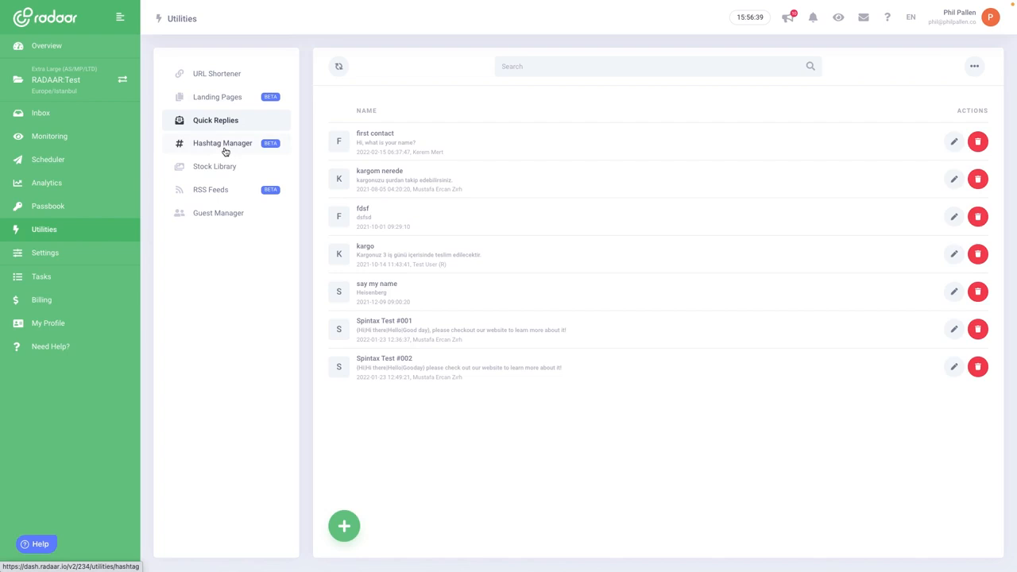
left_click(222, 143)
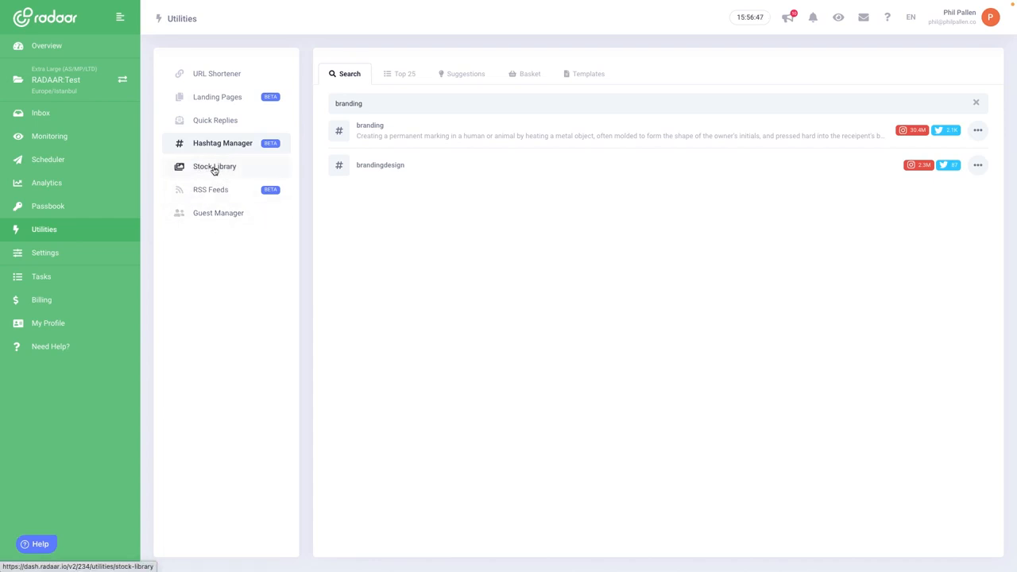
mouse_move(209, 189)
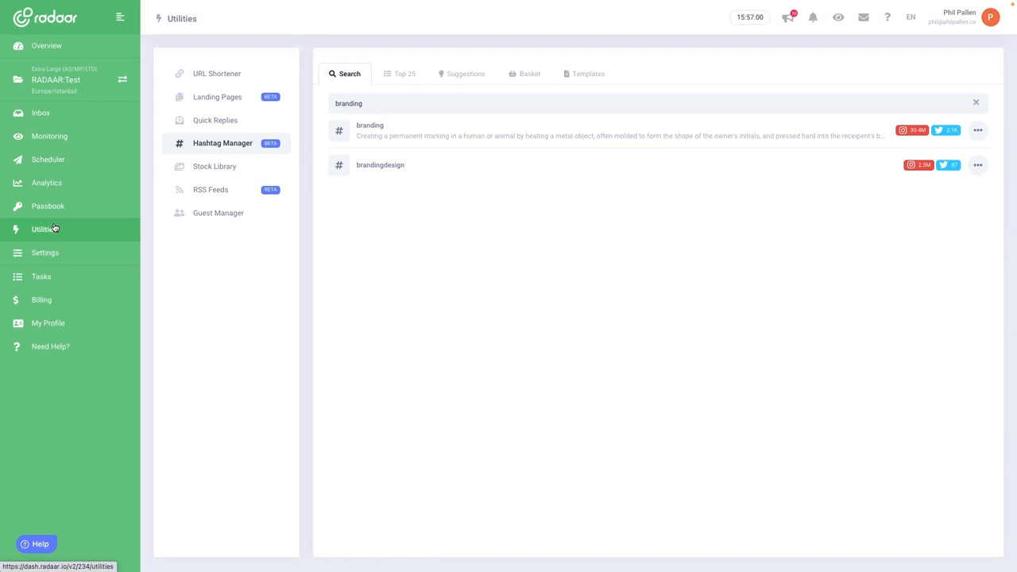
Create a new Tasks board named 'Sample' with To Do, Doing and Done lists
left_click(42, 277)
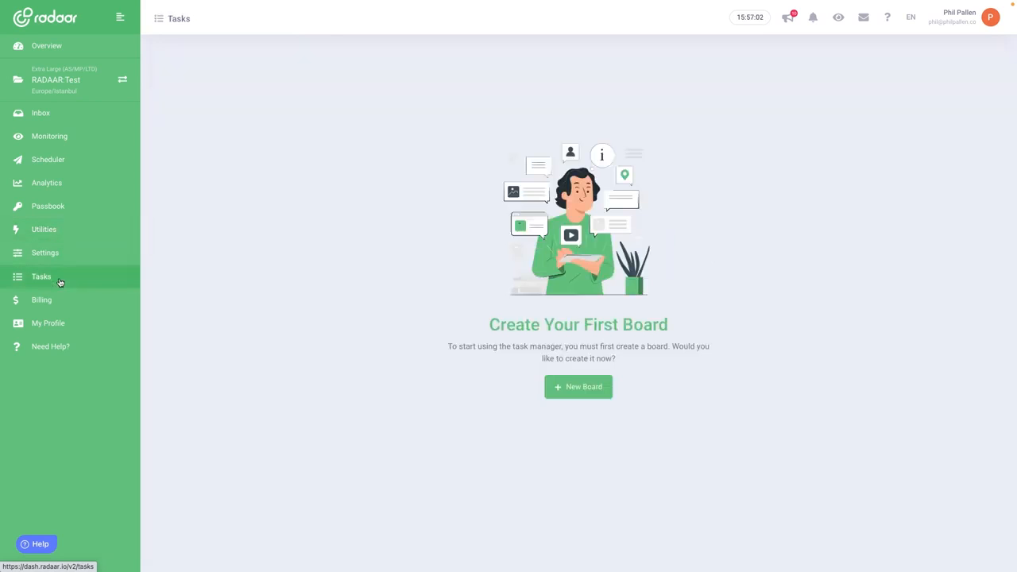
mouse_move(579, 388)
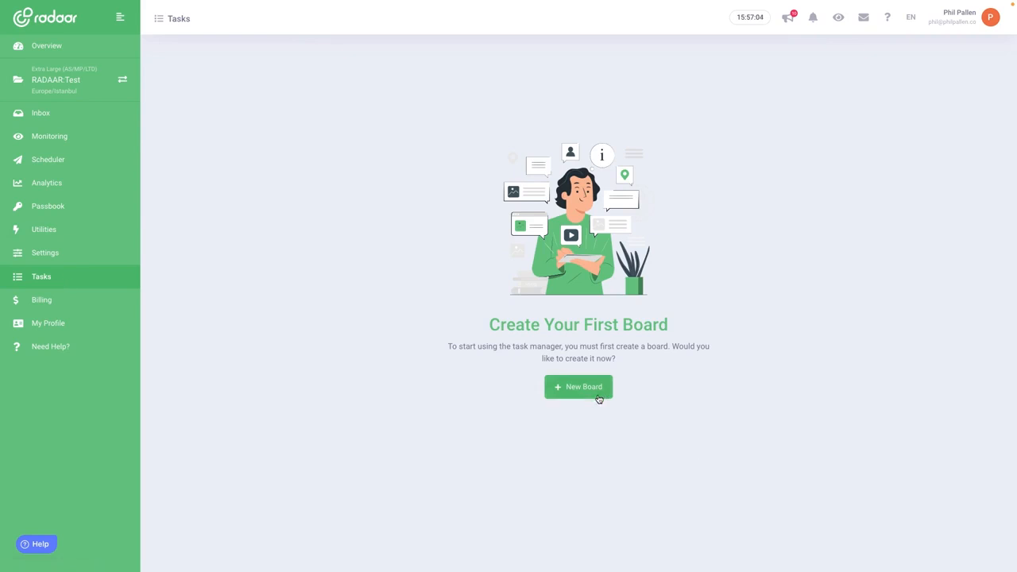
left_click(578, 388)
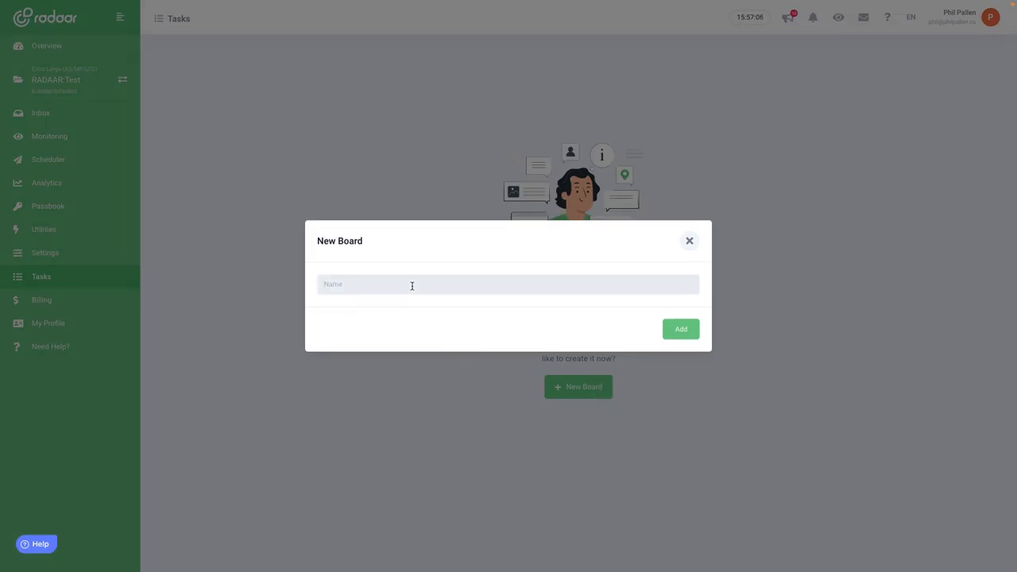
type("Sample")
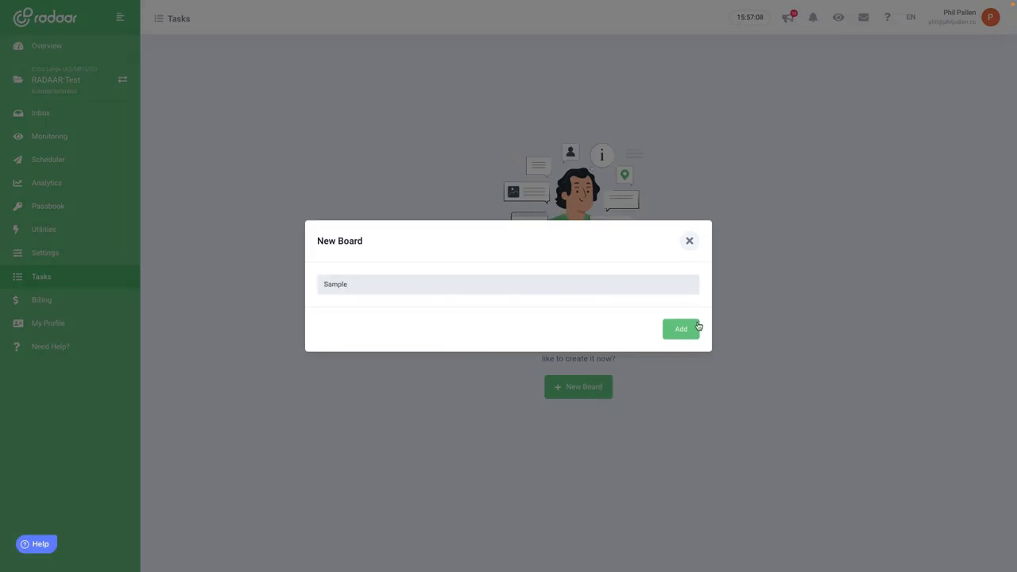
left_click(680, 329)
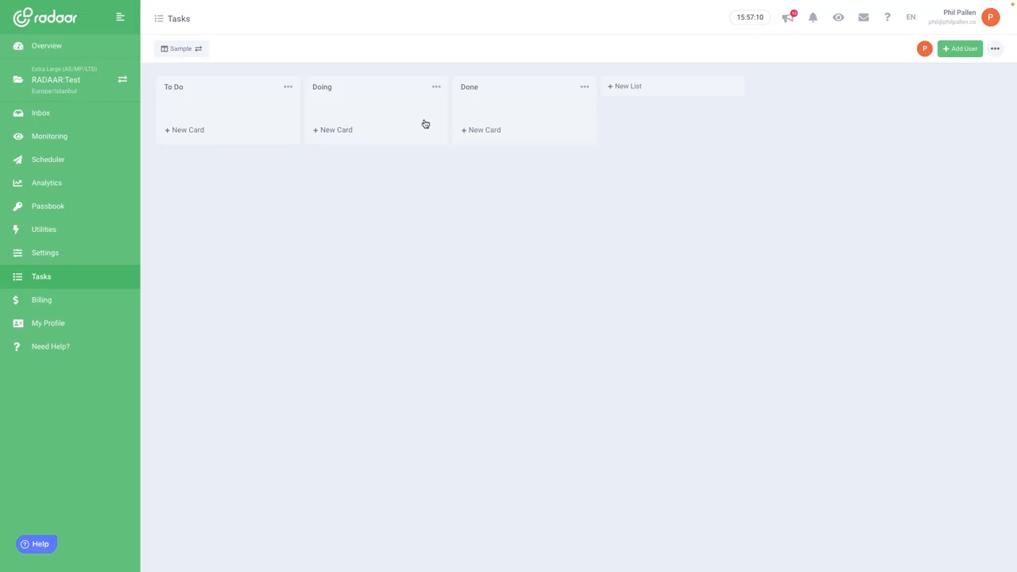
mouse_move(396, 124)
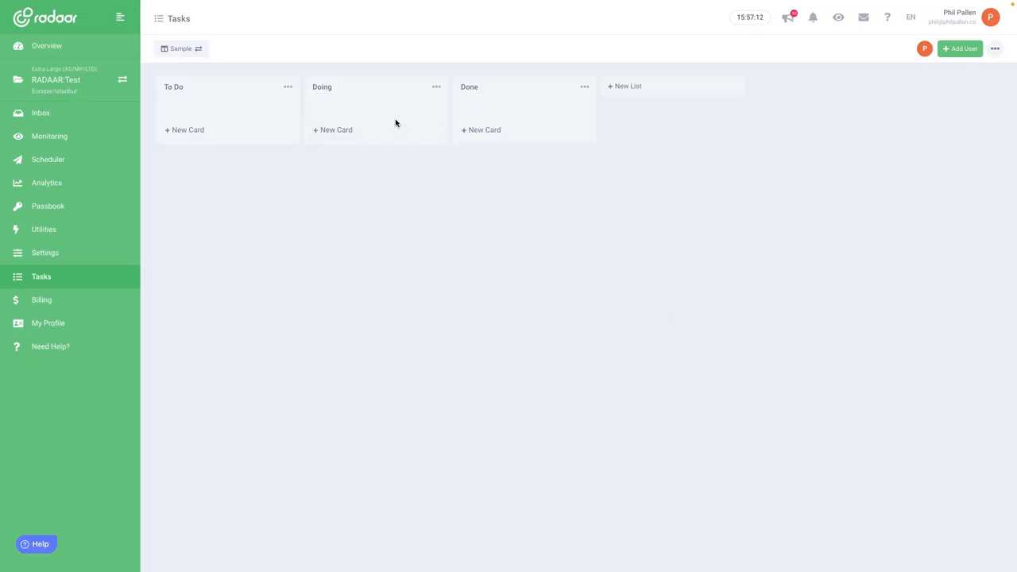
mouse_move(363, 253)
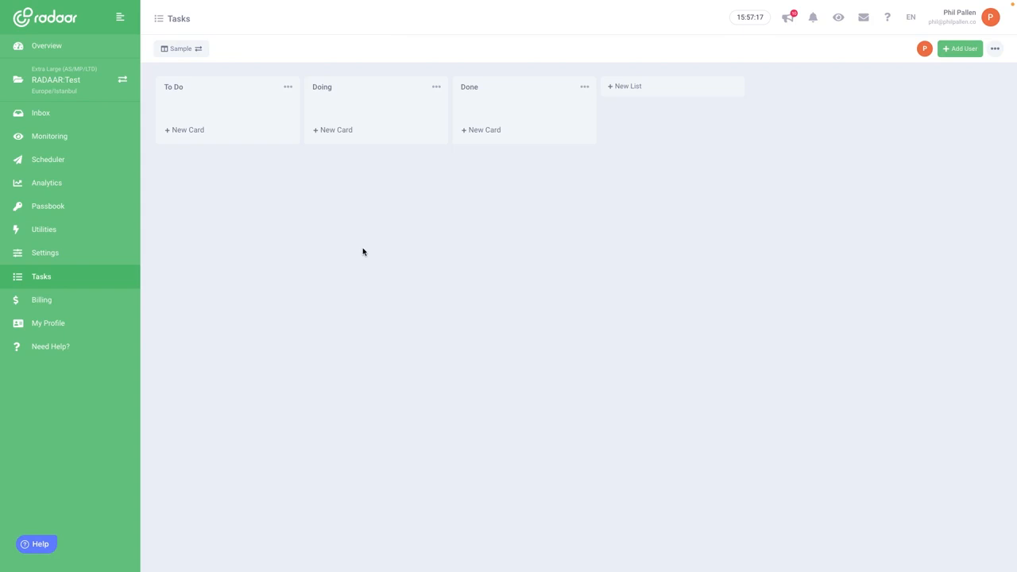
mouse_move(470, 347)
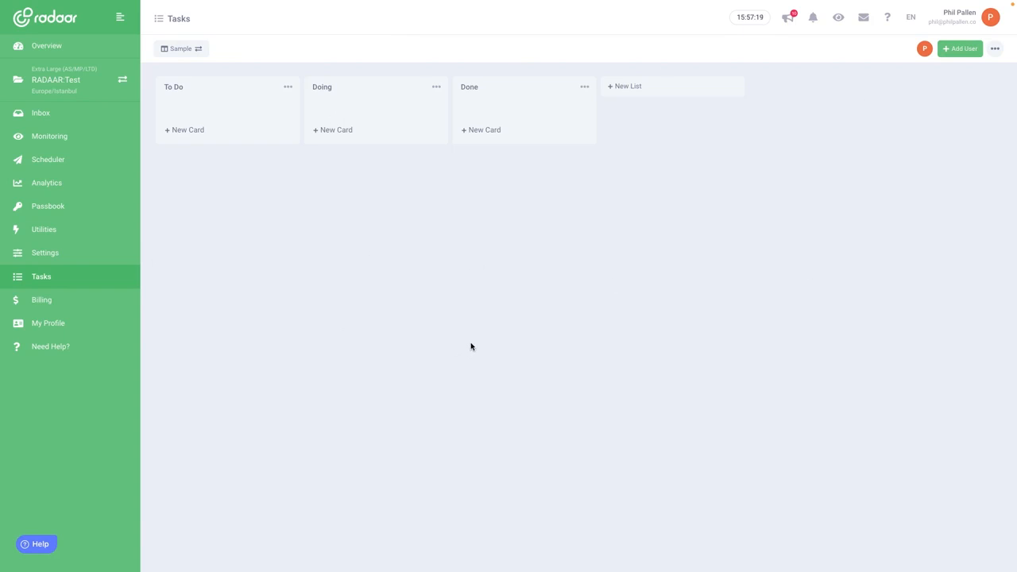
mouse_move(233, 89)
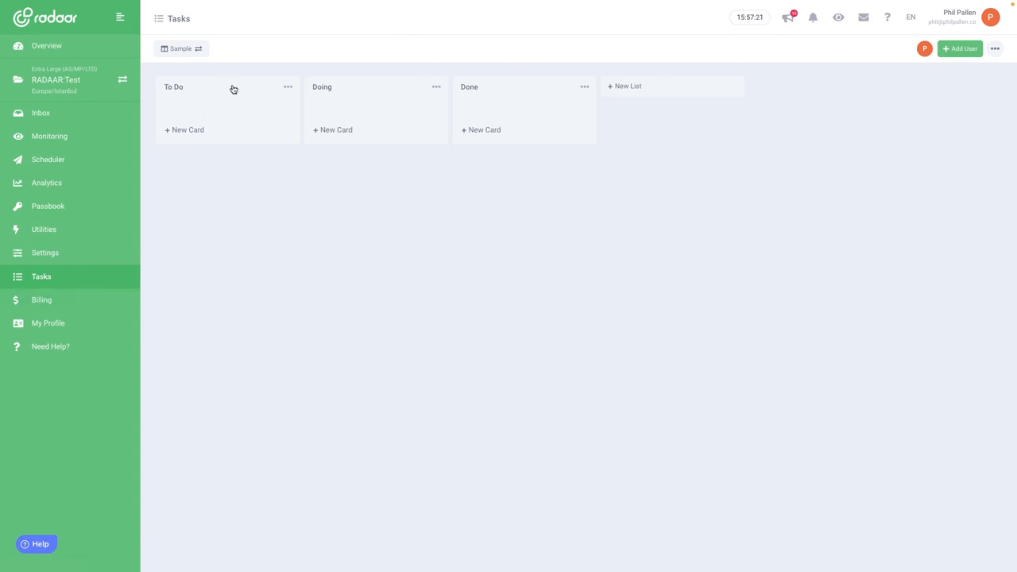
mouse_move(253, 97)
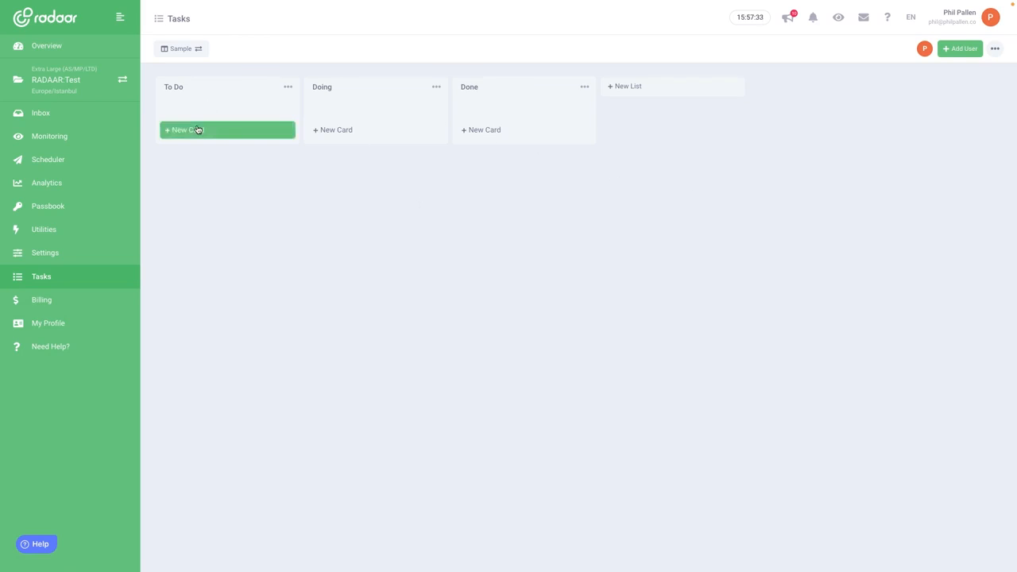
Add a 'Task today' card to the To Do list
left_click(181, 131)
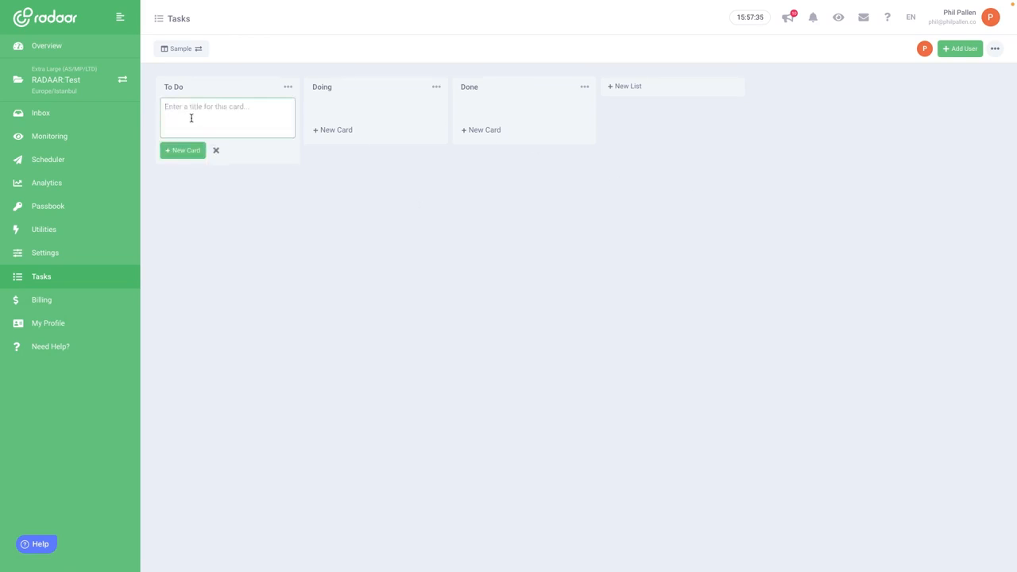
type("Task today")
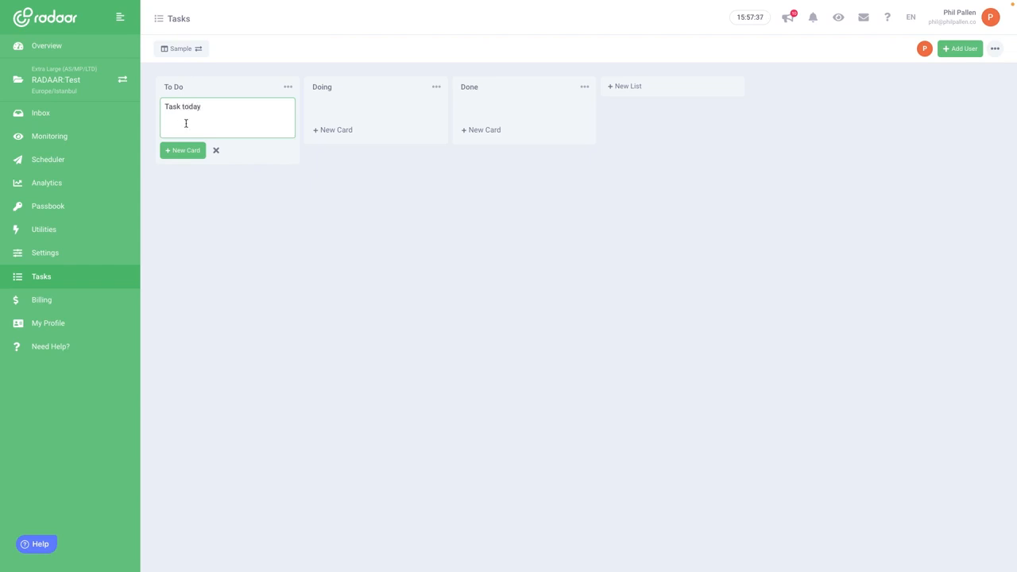
left_click(182, 149)
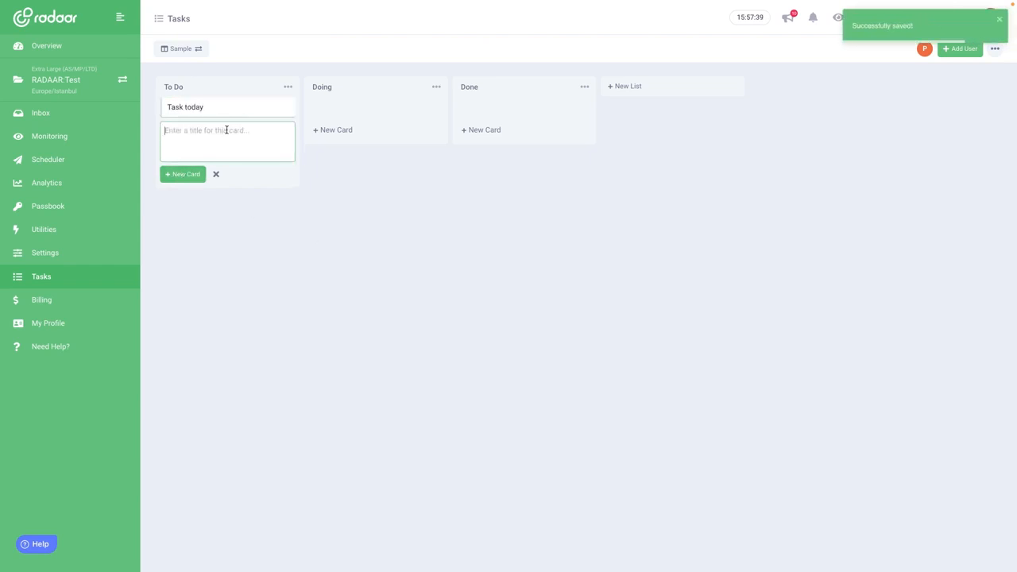
Dismiss the empty card title box so To Do holds only 'Task today'
left_click(216, 173)
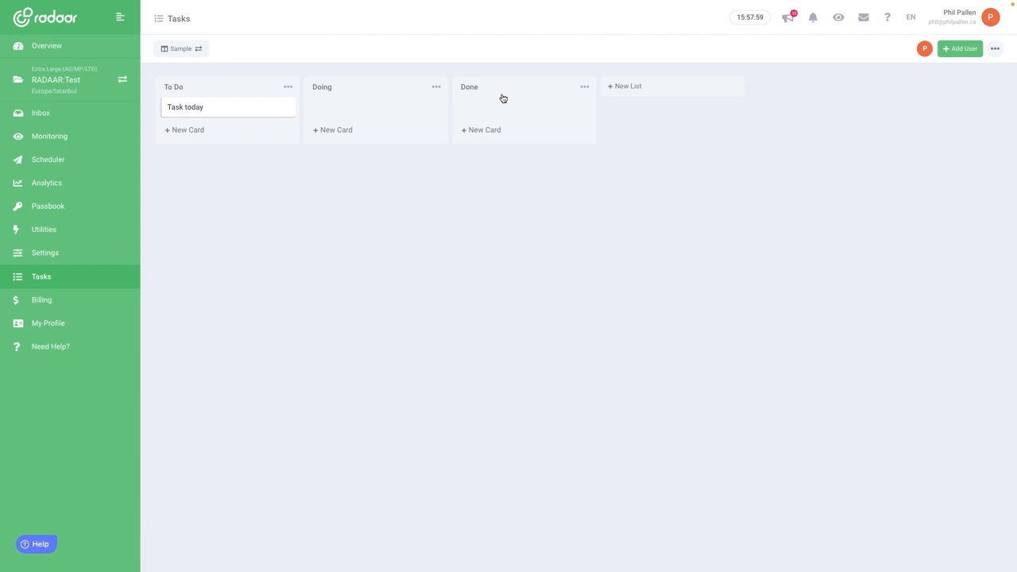
mouse_move(54, 207)
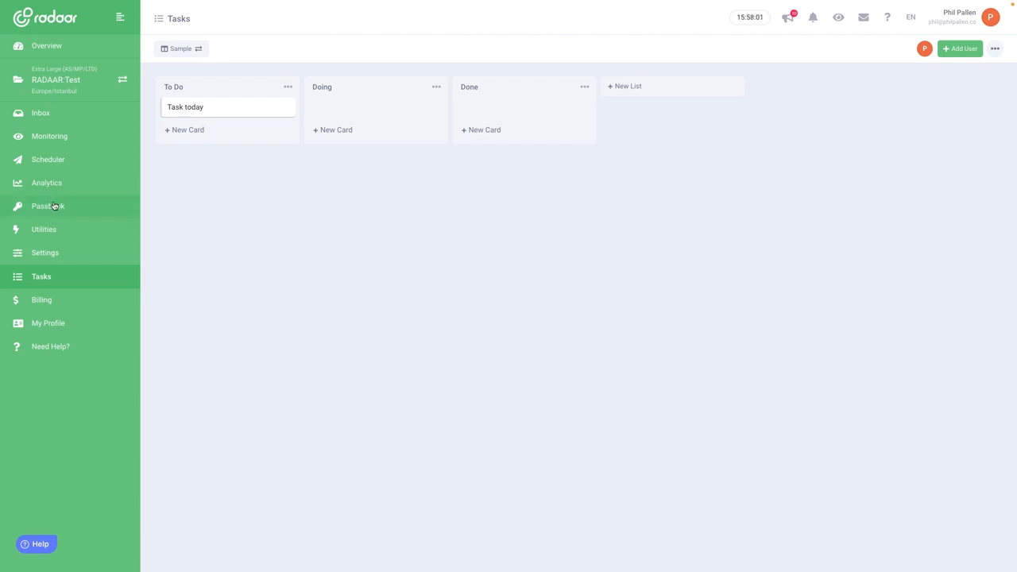
mouse_move(45, 229)
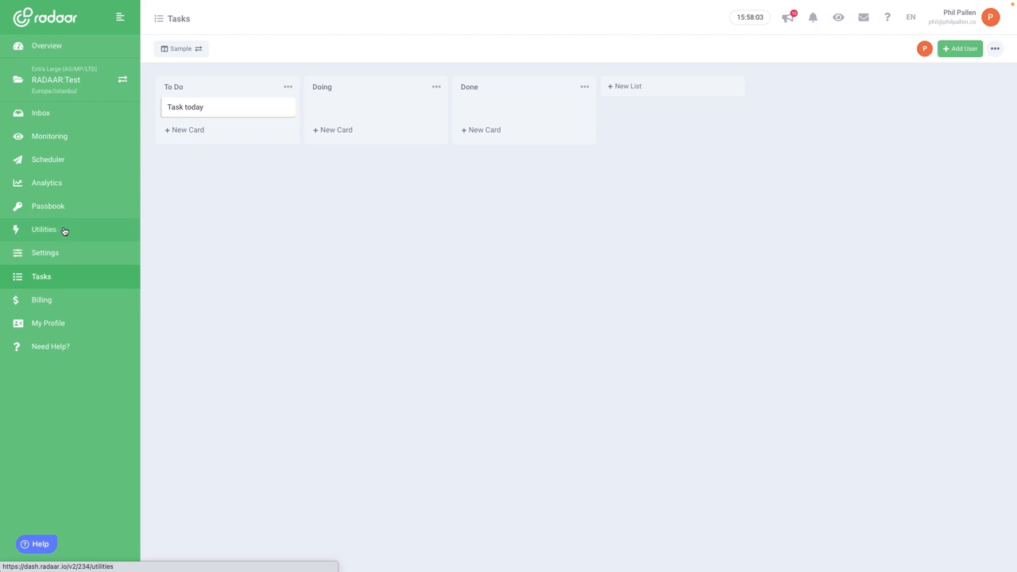